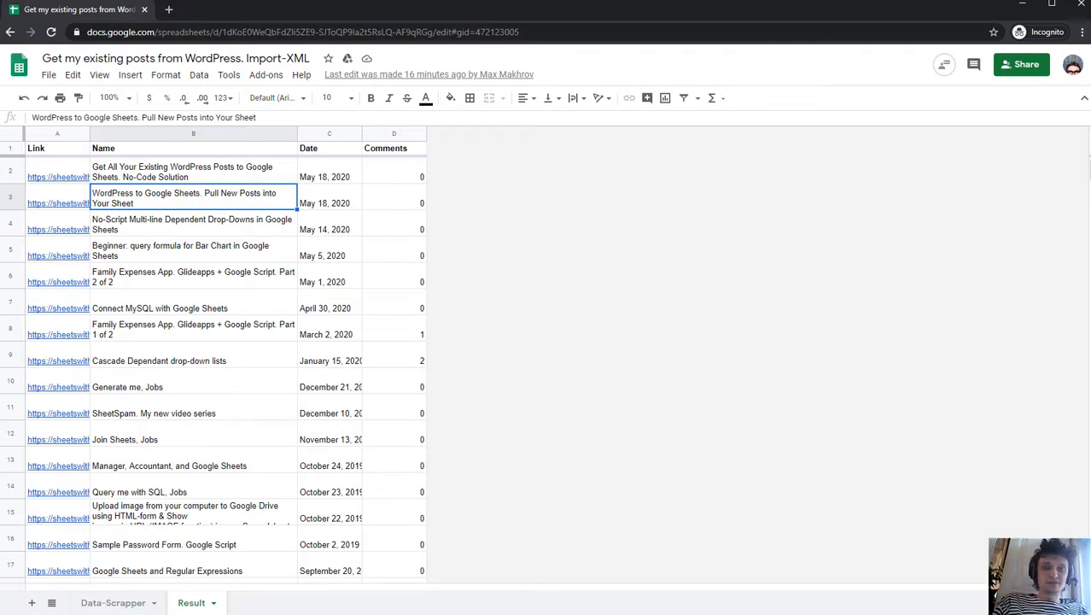
Scroll the result sheet and point out its Name column
{"action": "scroll", "scroll_direction": "down", "scroll_amount": 3}
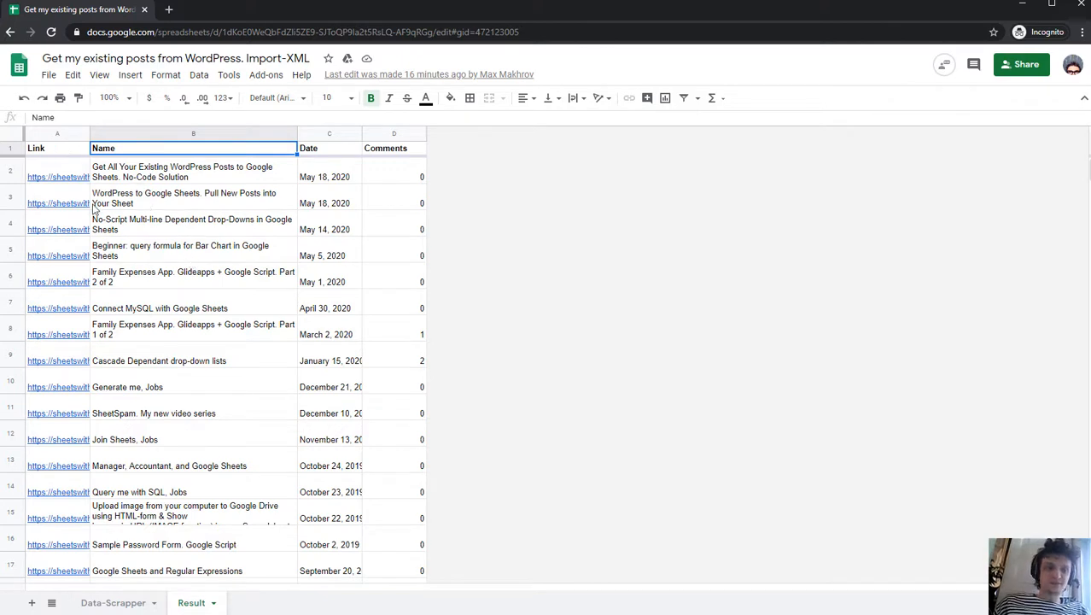
{"action": "left_click", "coordinate": [193, 251]}
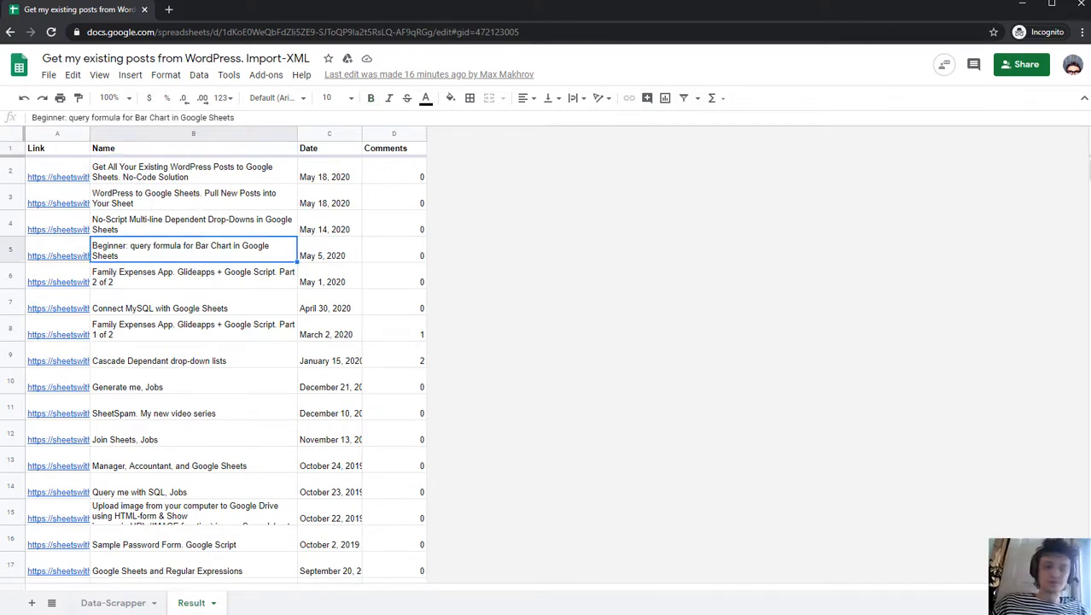
{"action": "scroll", "scroll_direction": "down", "scroll_amount": 3}
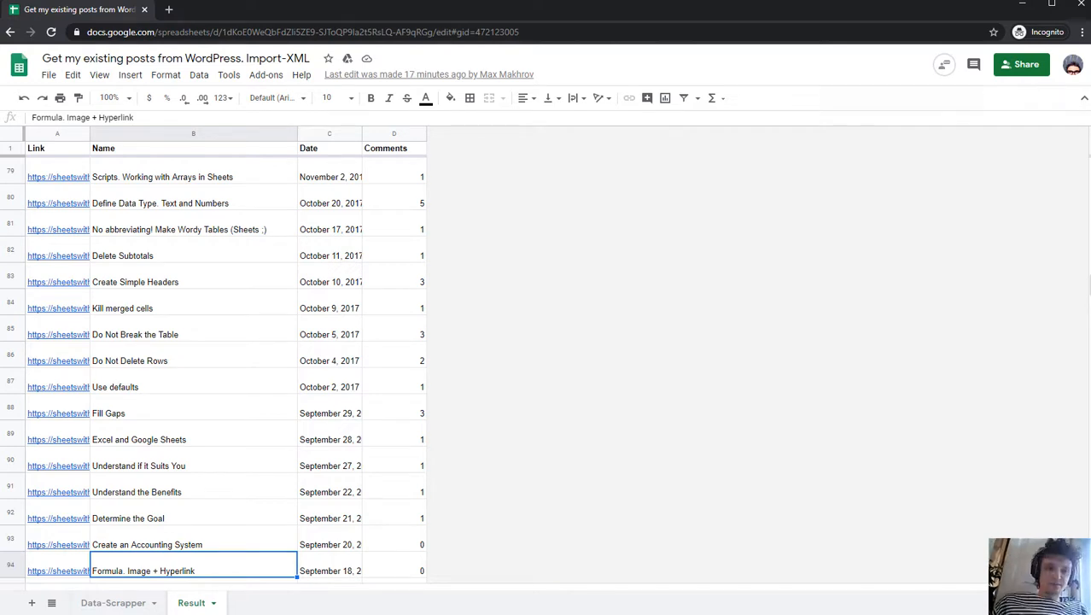
{"action": "mouse_move", "coordinate": [286, 282]}
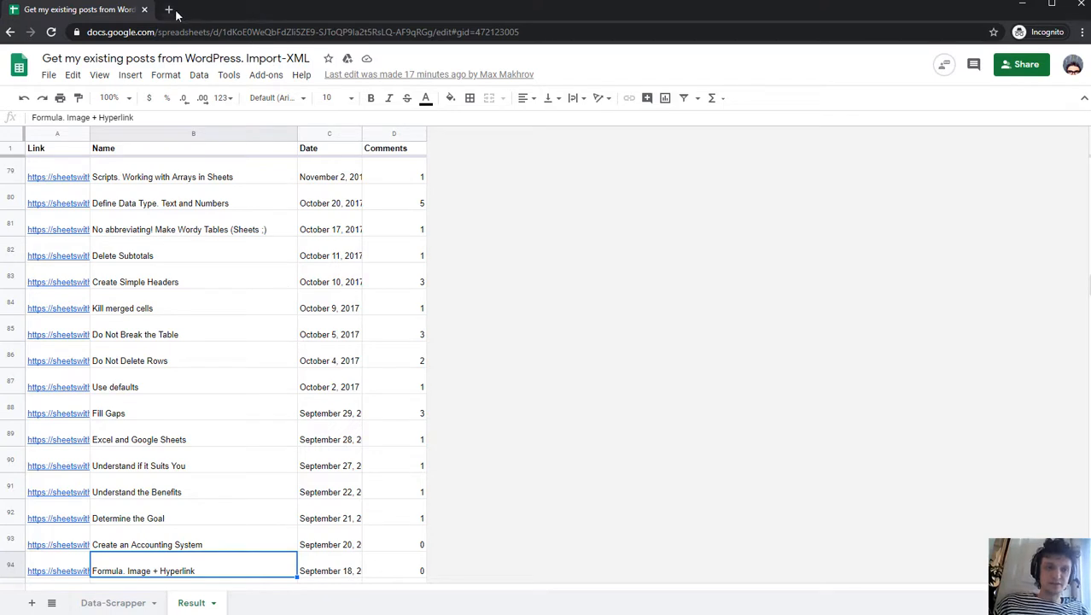
{"action": "mouse_move", "coordinate": [177, 17]}
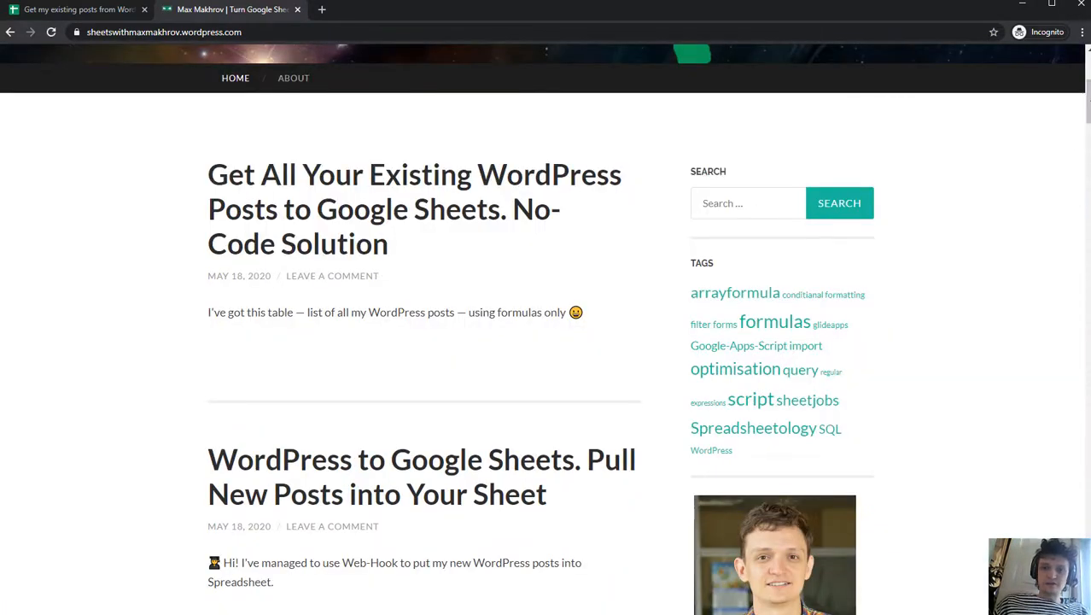
Browse the blog's post listing and Older posts area, then right-click the newest post title
{"action": "scroll", "scroll_direction": "down", "scroll_amount": 3}
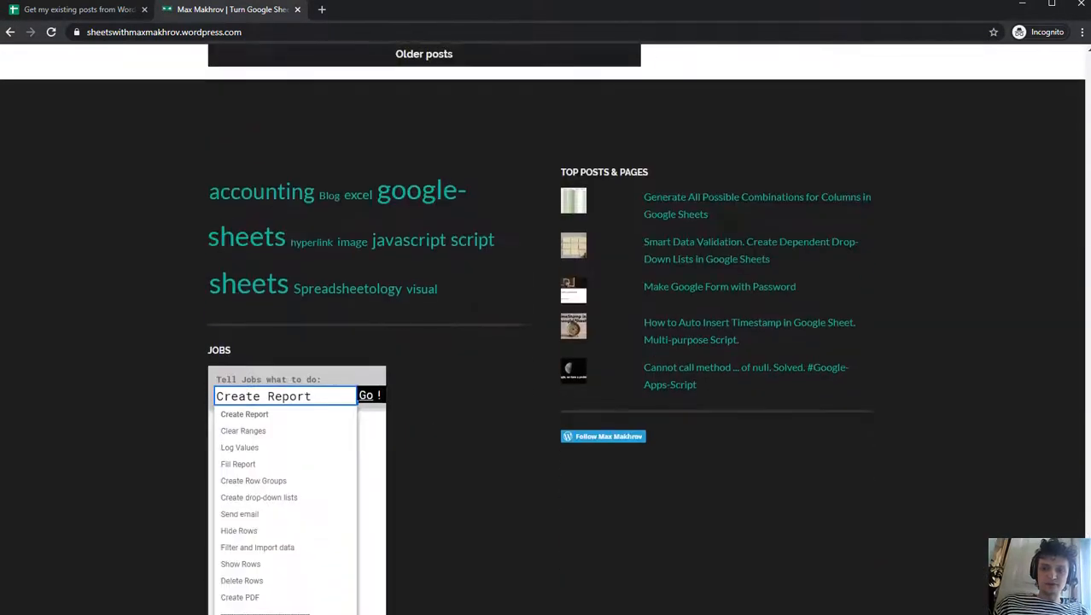
{"action": "scroll", "scroll_direction": "up", "scroll_amount": 3}
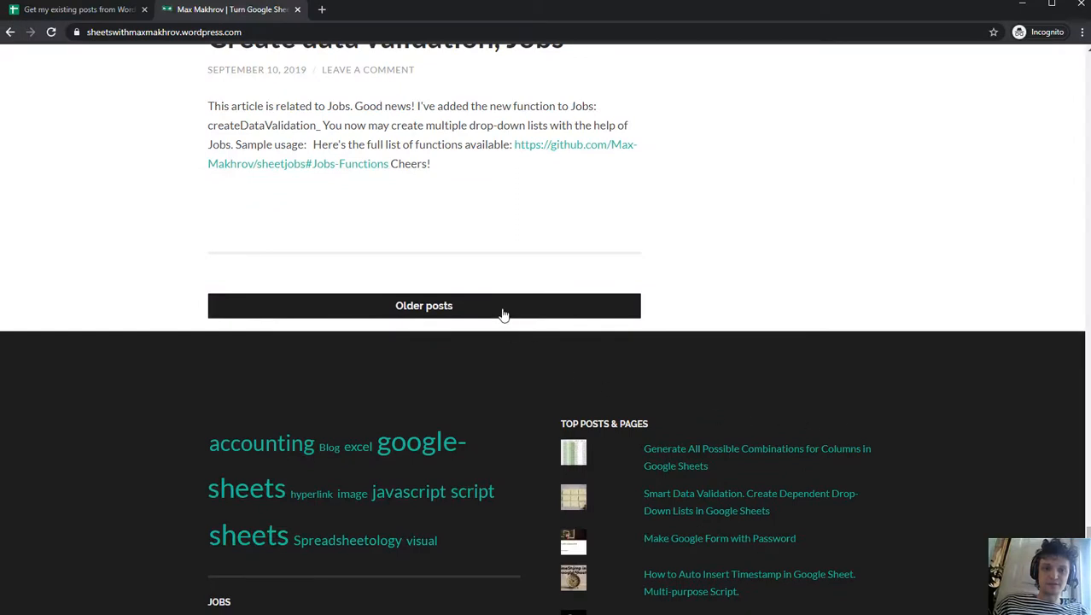
{"action": "mouse_move", "coordinate": [990, 488]}
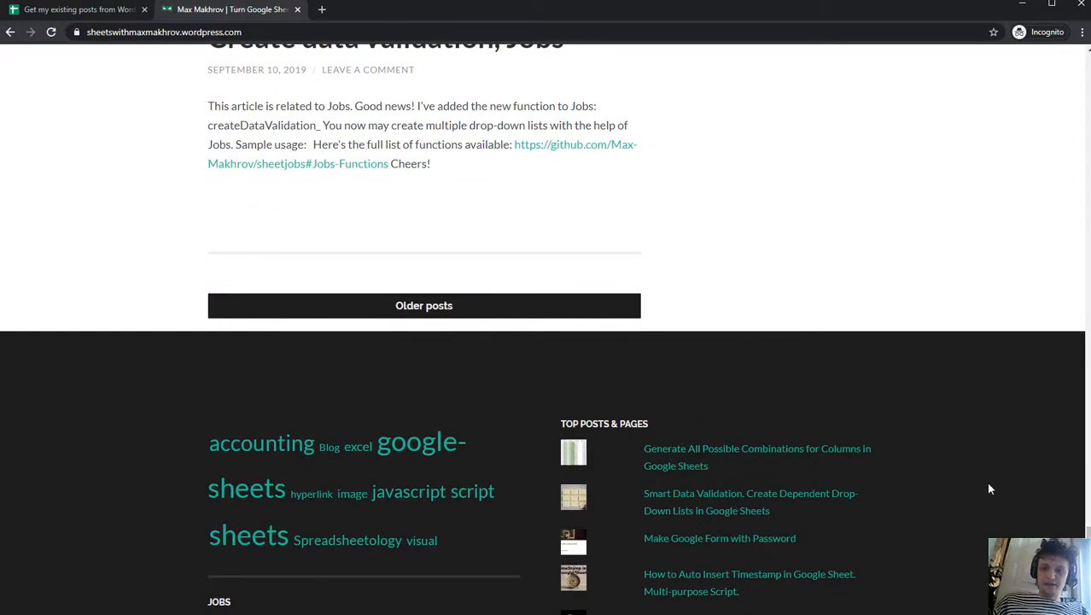
{"action": "mouse_move", "coordinate": [424, 306]}
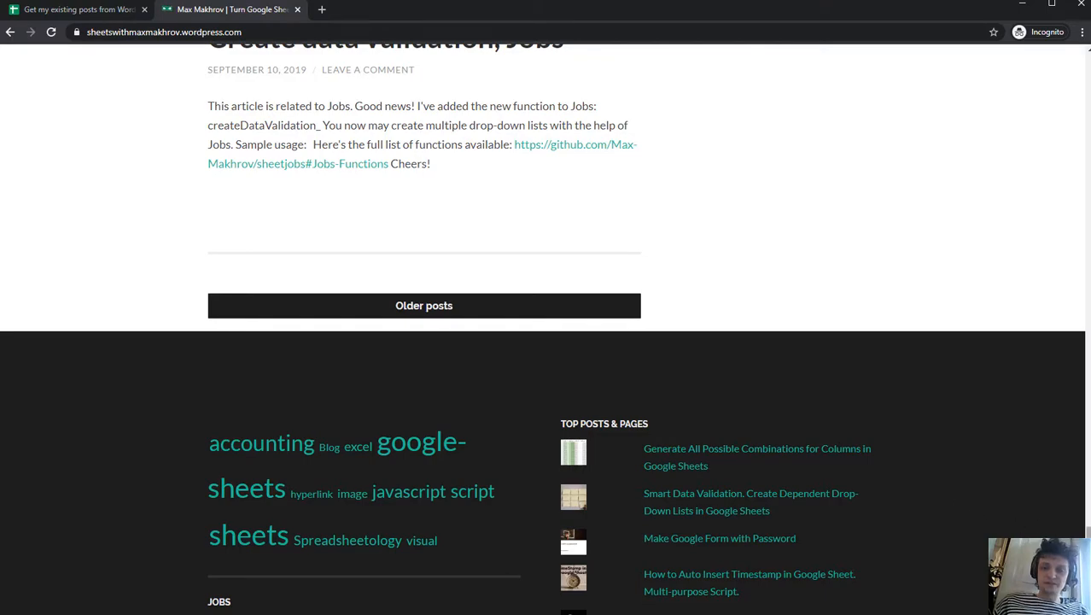
{"action": "scroll", "scroll_direction": "up", "scroll_amount": 3}
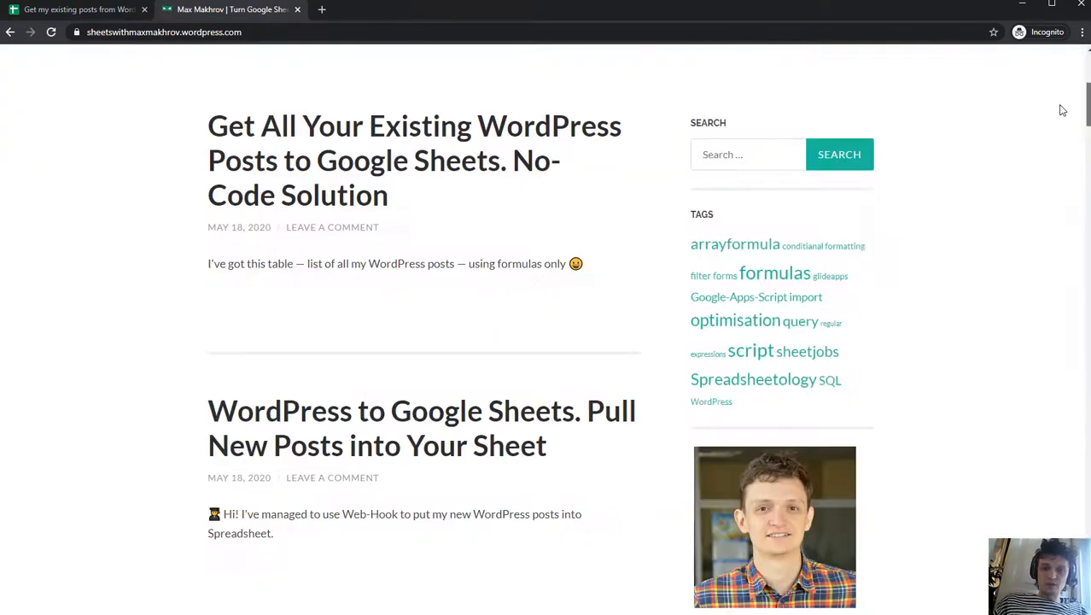
{"action": "scroll", "scroll_direction": "up", "scroll_amount": 3}
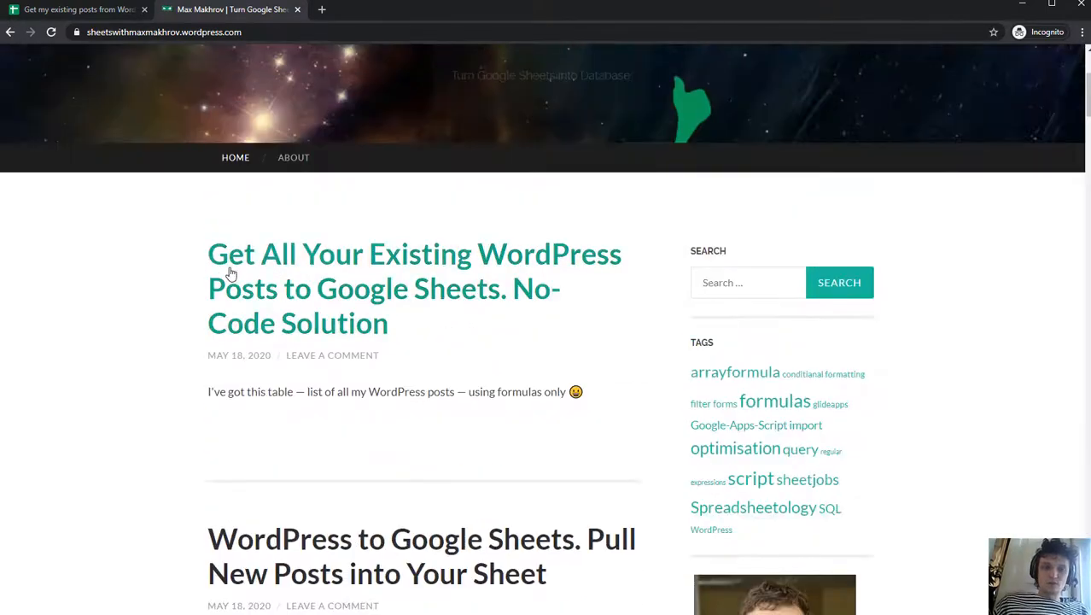
{"action": "scroll", "scroll_direction": "down", "scroll_amount": 3}
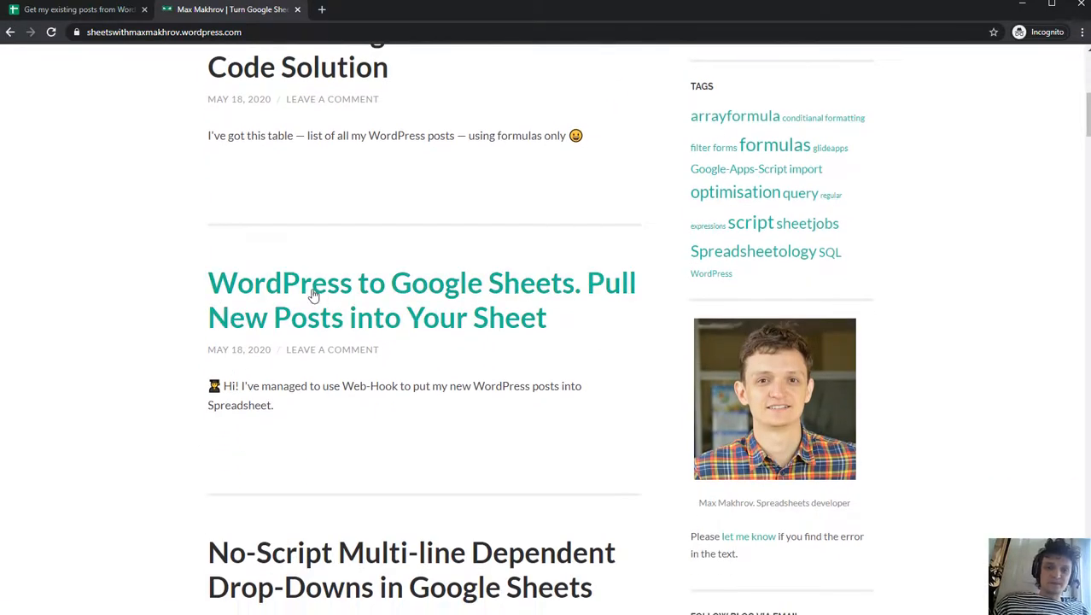
{"action": "scroll", "scroll_direction": "down", "scroll_amount": 3}
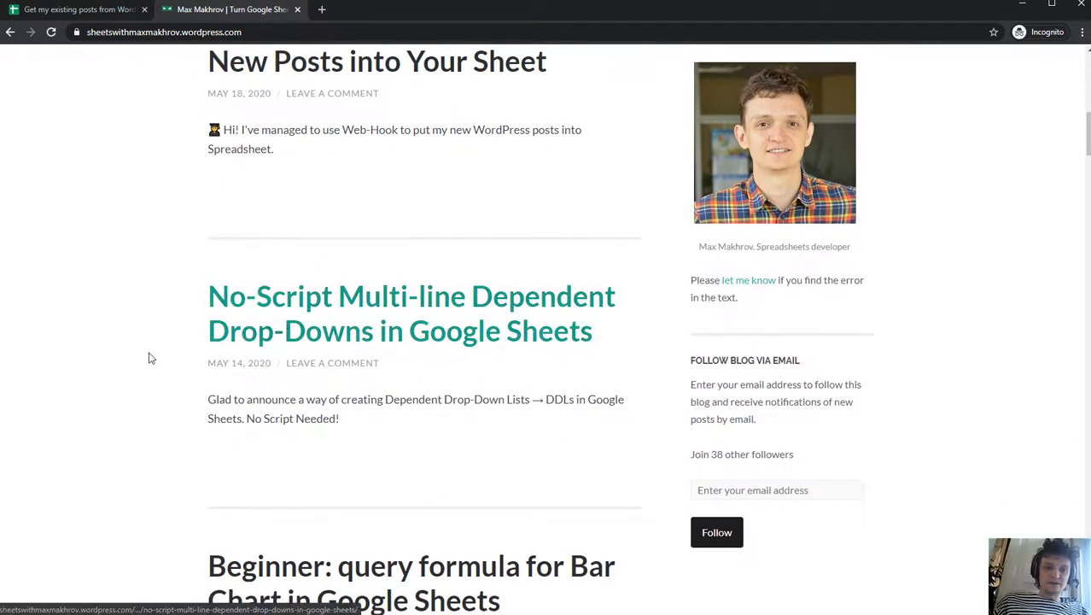
{"action": "scroll", "scroll_direction": "down", "scroll_amount": 3}
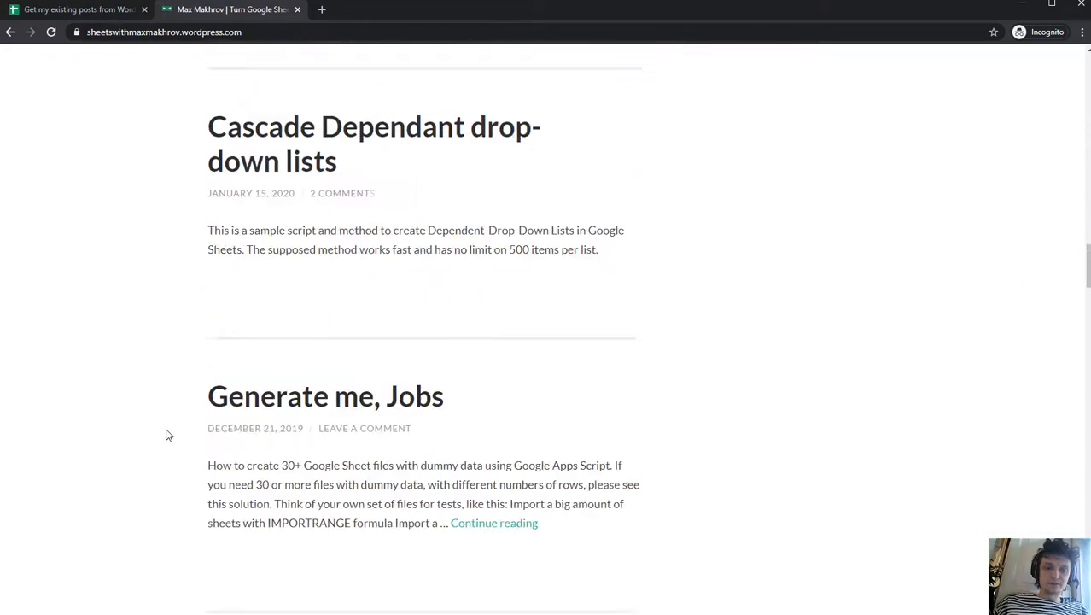
{"action": "scroll", "scroll_direction": "up", "scroll_amount": 3}
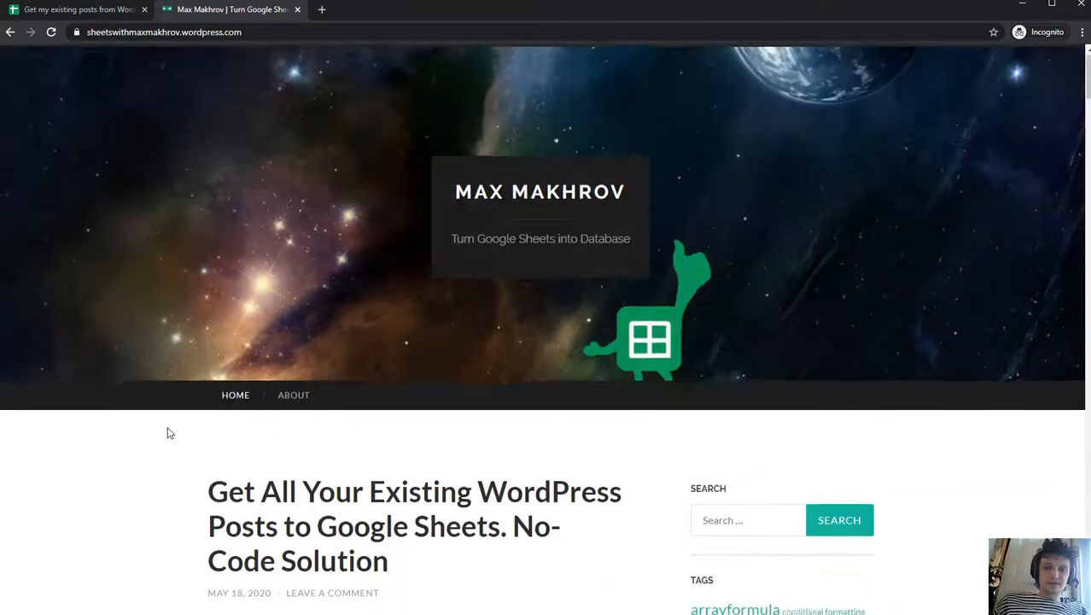
{"action": "scroll", "scroll_direction": "down", "scroll_amount": 3}
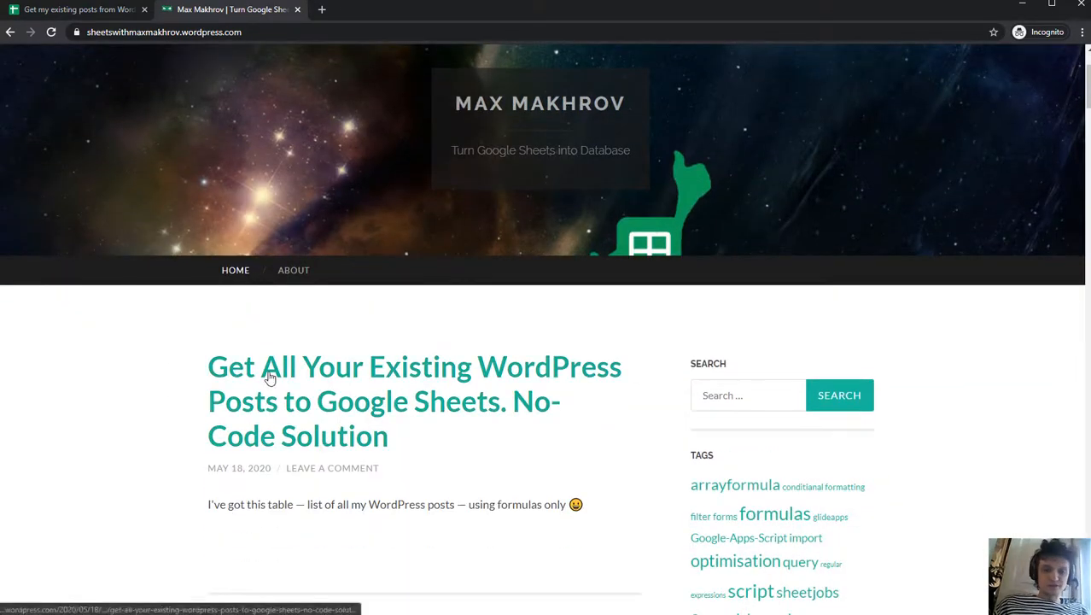
{"action": "right_click", "coordinate": [269, 376]}
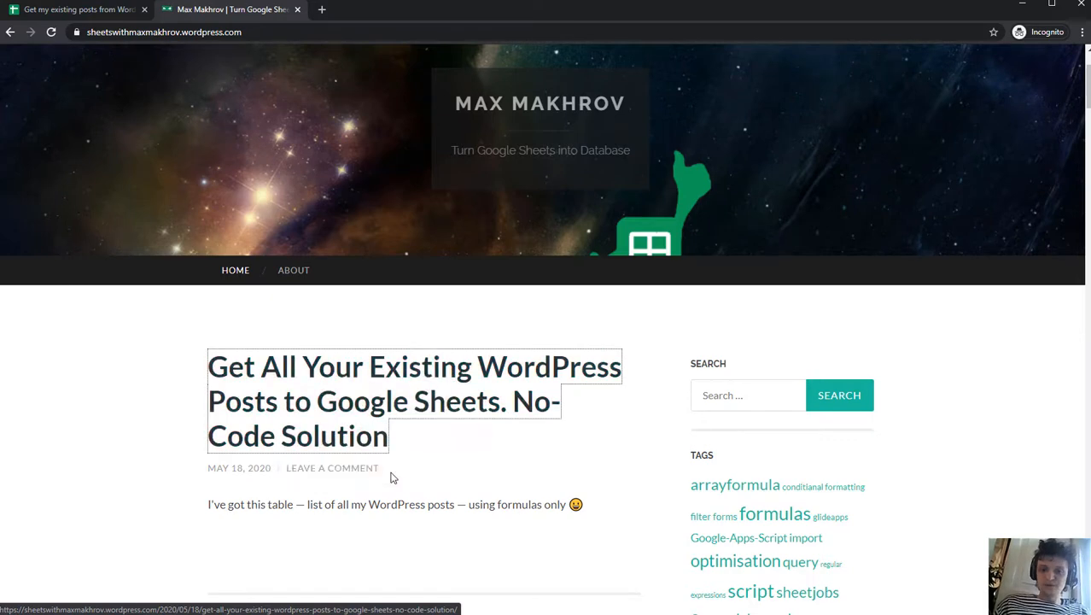
Inspect the first post title in DevTools and locate the main#main.site-main container
{"action": "key", "text": "F12"}
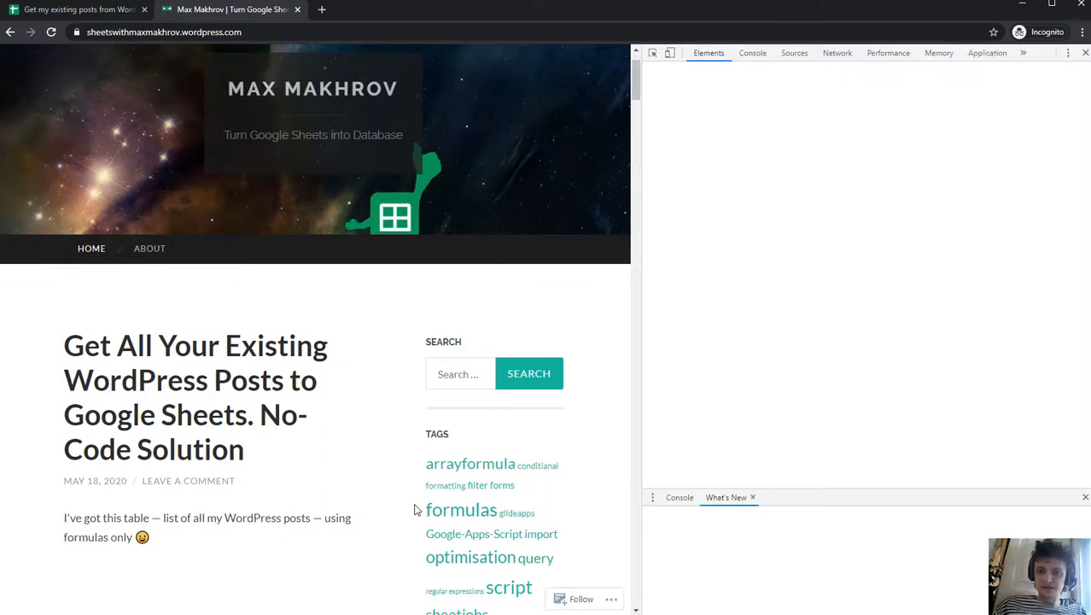
{"action": "left_click", "coordinate": [196, 397]}
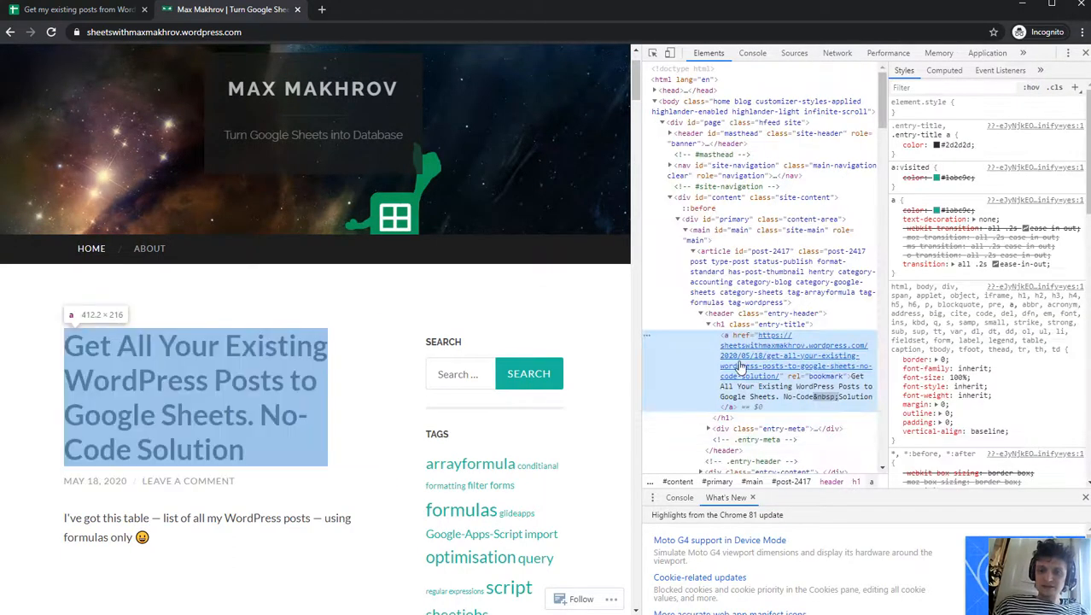
{"action": "mouse_move", "coordinate": [747, 366]}
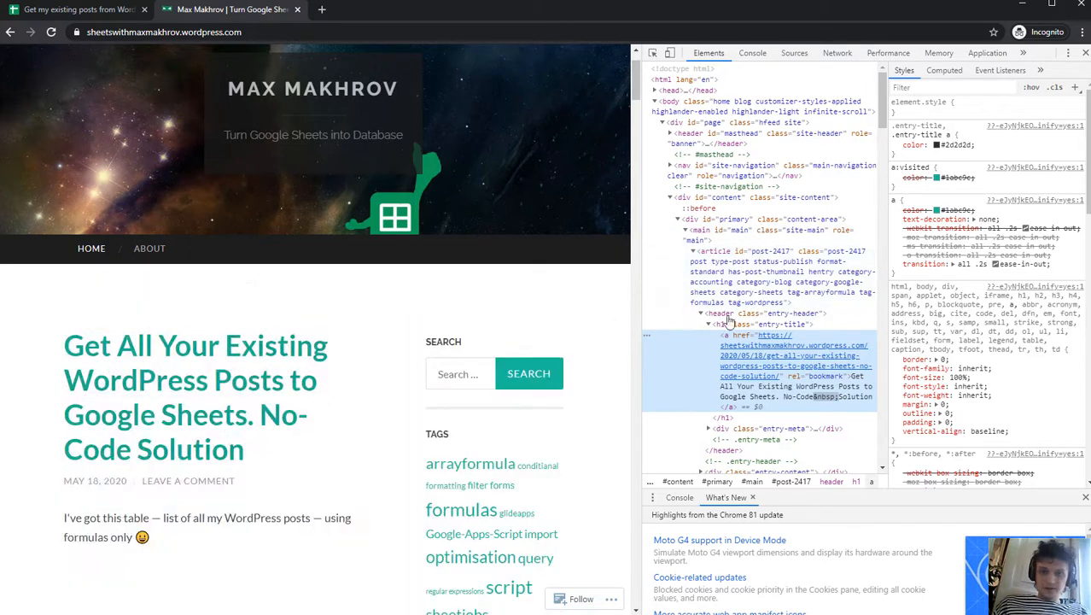
{"action": "mouse_move", "coordinate": [348, 403]}
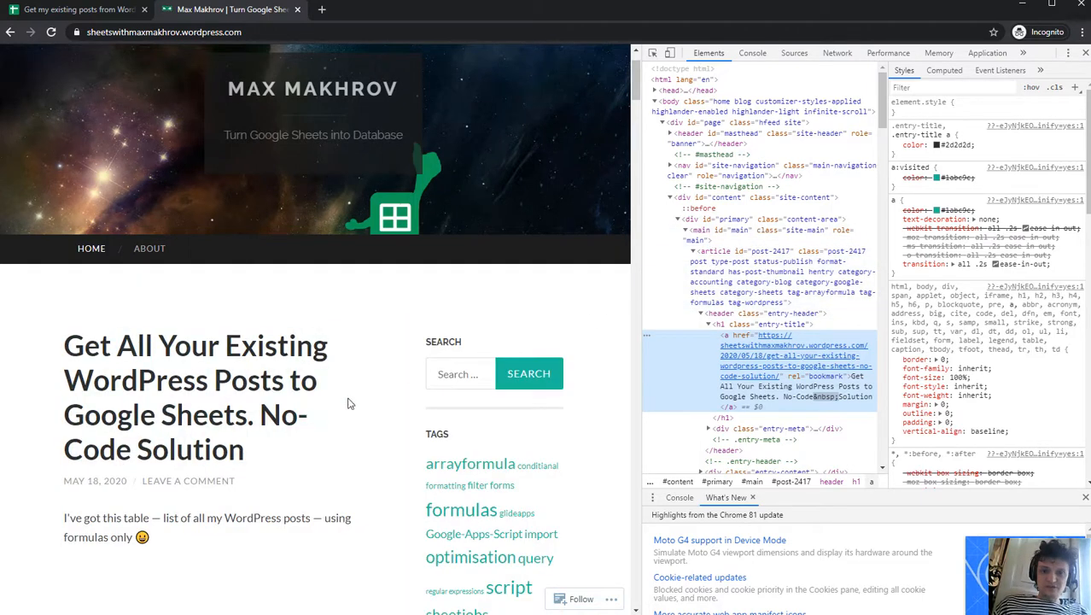
{"action": "scroll", "scroll_direction": "down", "scroll_amount": 3}
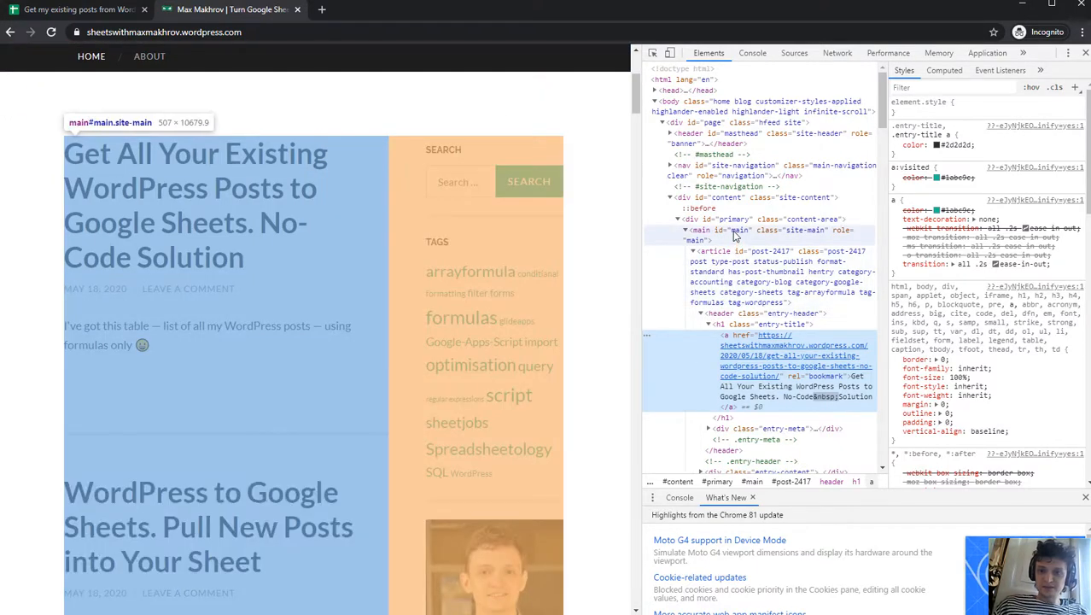
{"action": "mouse_move", "coordinate": [807, 235]}
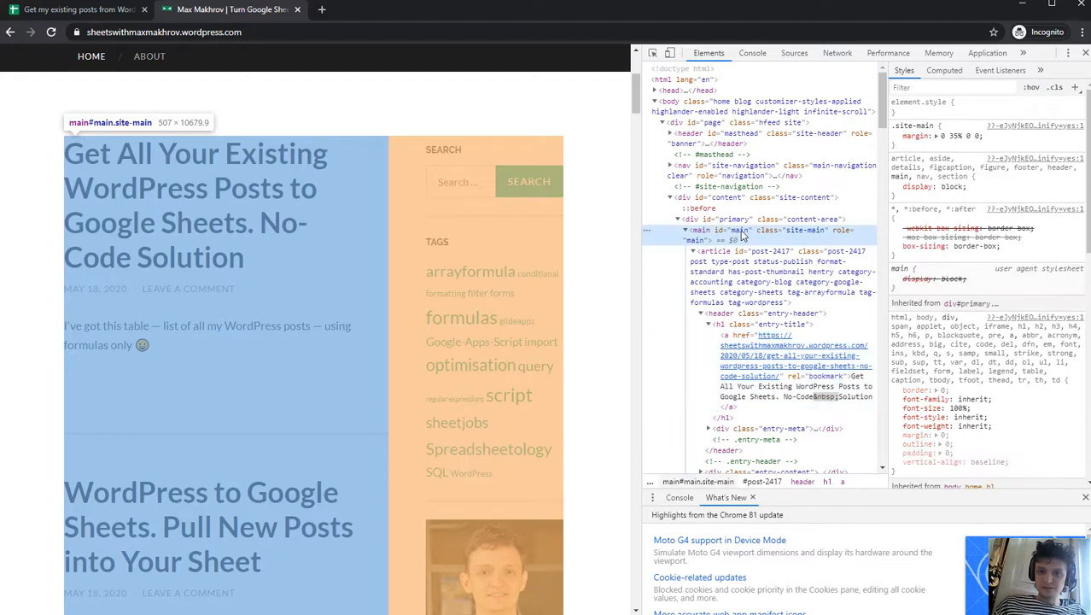
Copy the full XPath of the main posts container element
{"action": "right_click", "coordinate": [743, 230]}
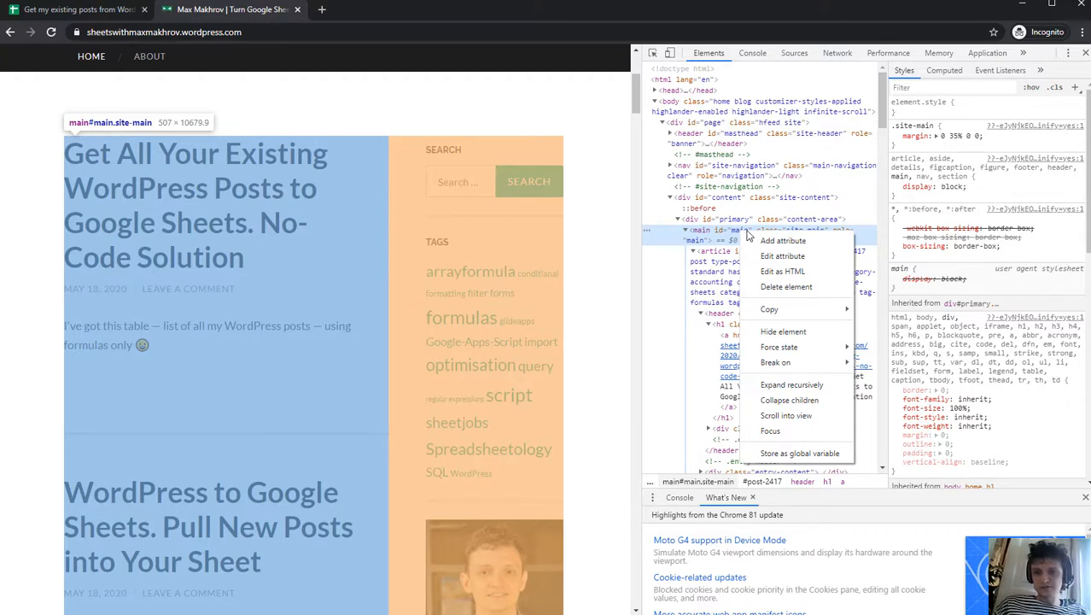
{"action": "mouse_move", "coordinate": [783, 331]}
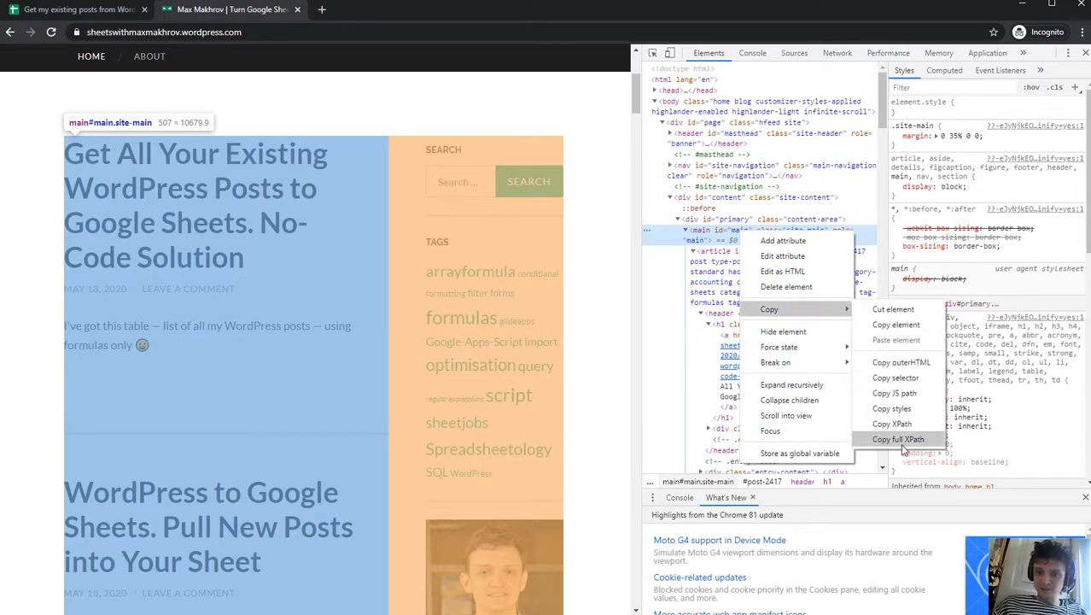
{"action": "mouse_move", "coordinate": [901, 444]}
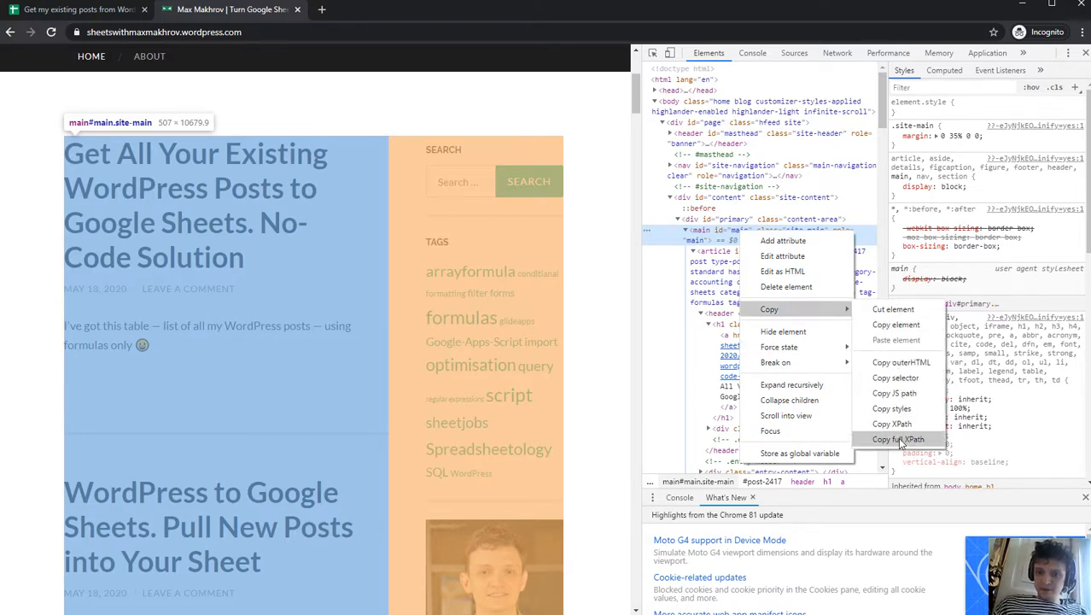
{"action": "left_click", "coordinate": [899, 439]}
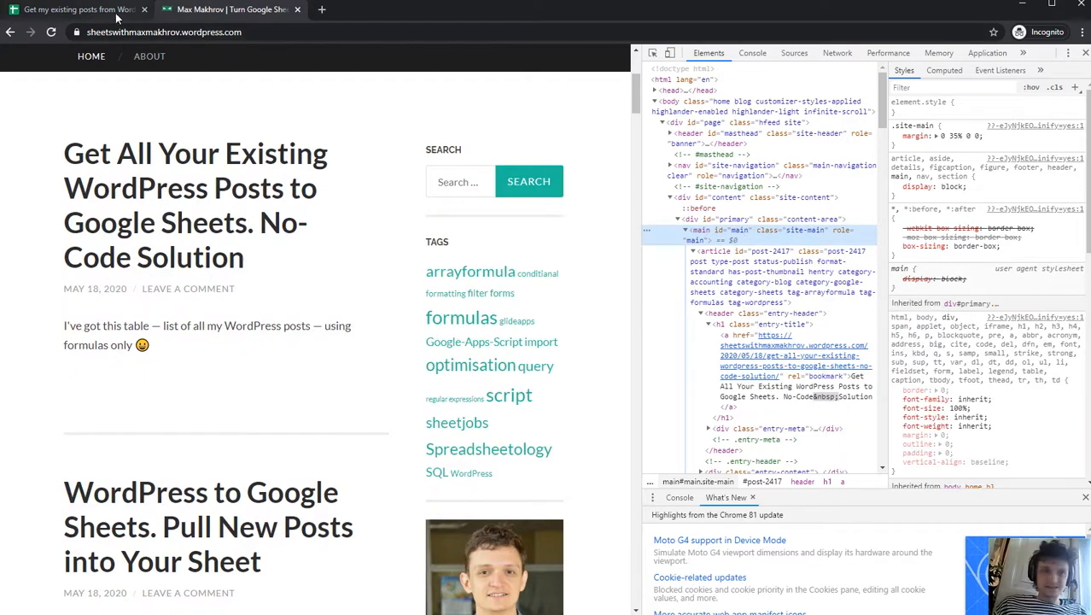
Add a new sheet with the blog URL in A1 and the XPath in A2
{"action": "left_click", "coordinate": [79, 9]}
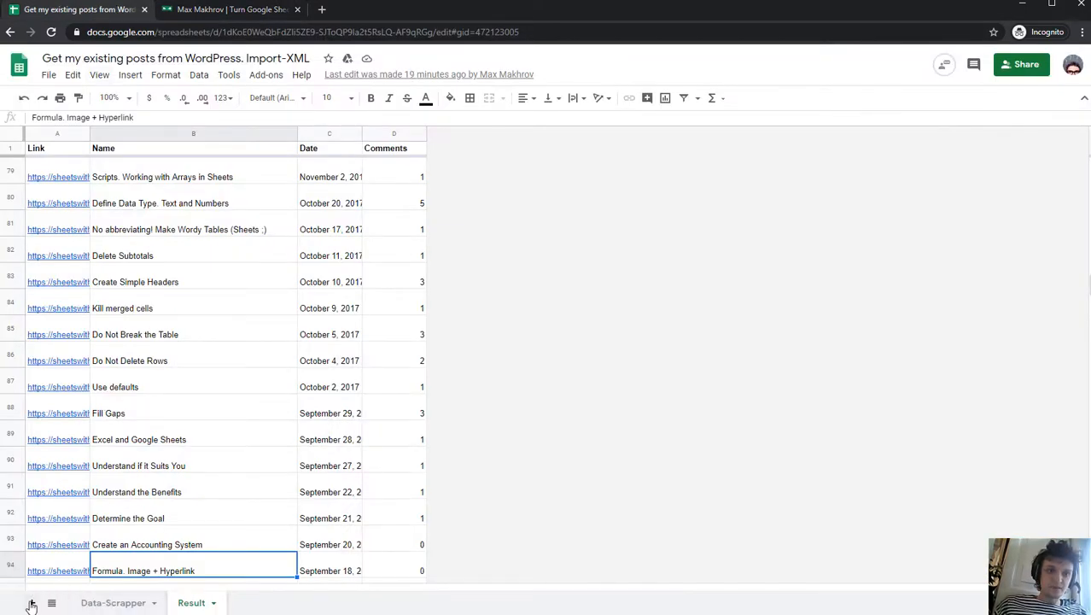
{"action": "left_click", "coordinate": [31, 603]}
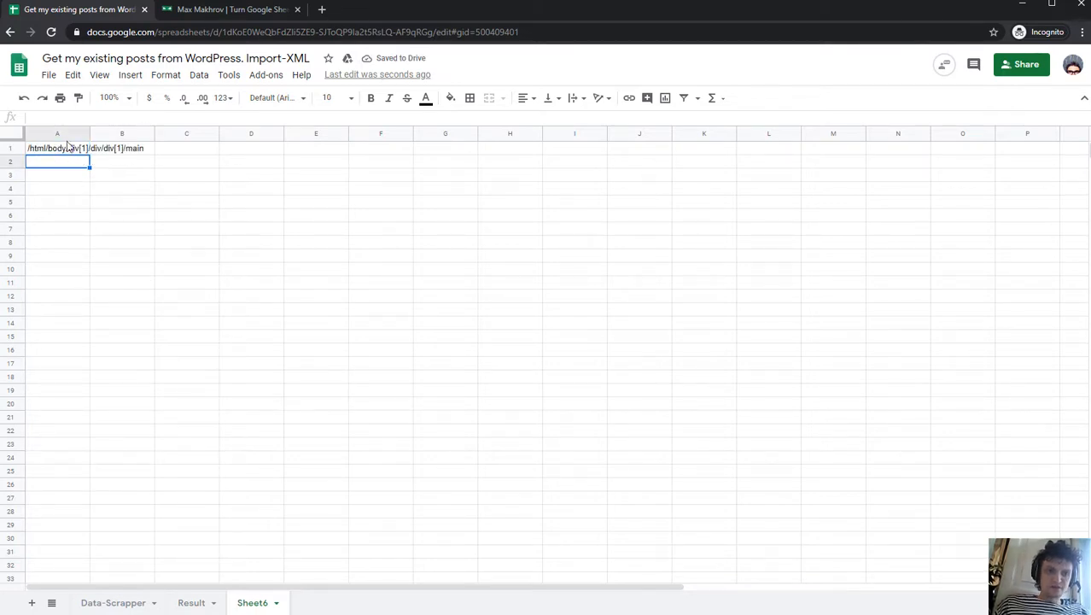
{"action": "left_click", "coordinate": [57, 148]}
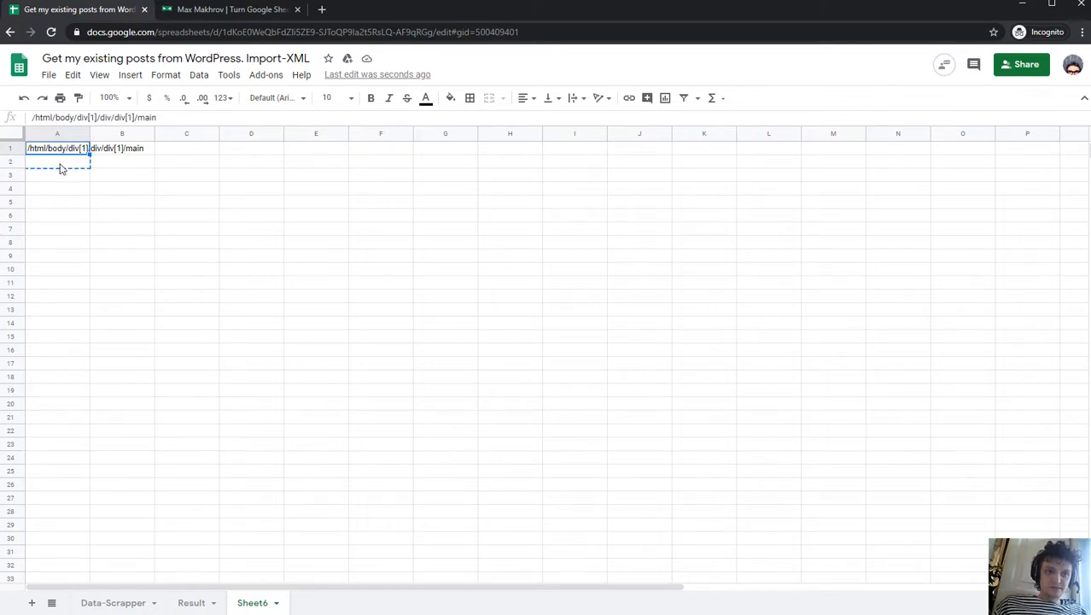
{"action": "key", "text": "Return"}
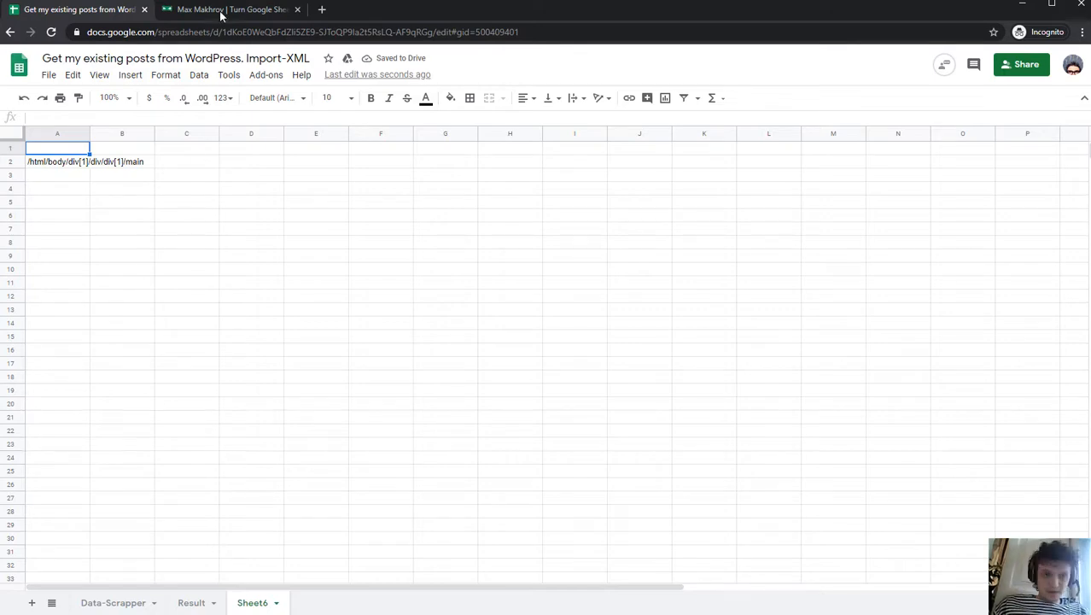
{"action": "left_click", "coordinate": [230, 10]}
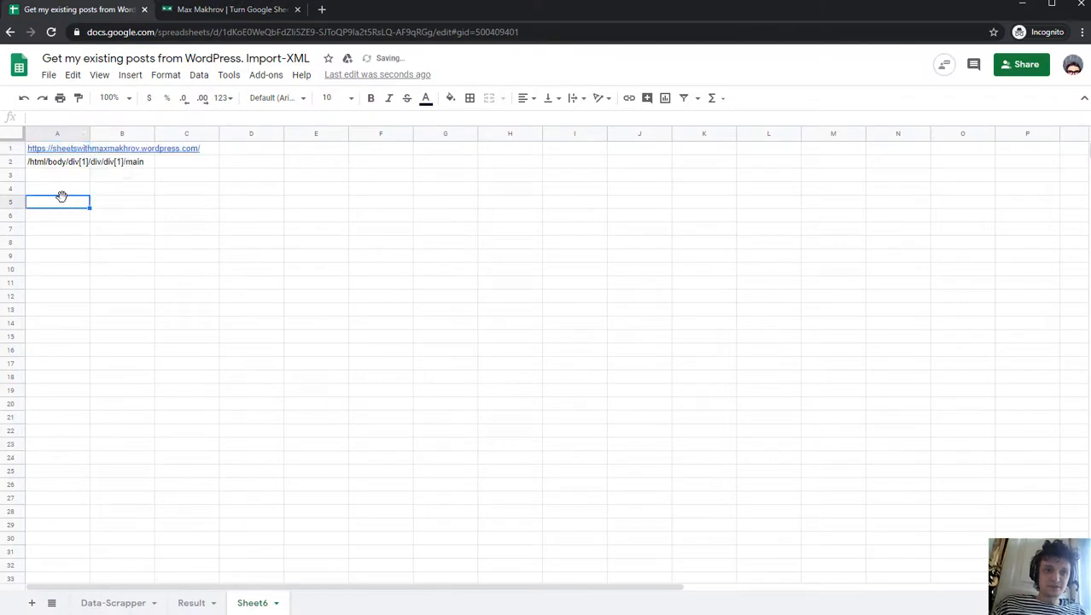
Enter =IMPORTXML(A1,A2) in A5 and remove /main from the XPath in A2
{"action": "type", "text": "="}
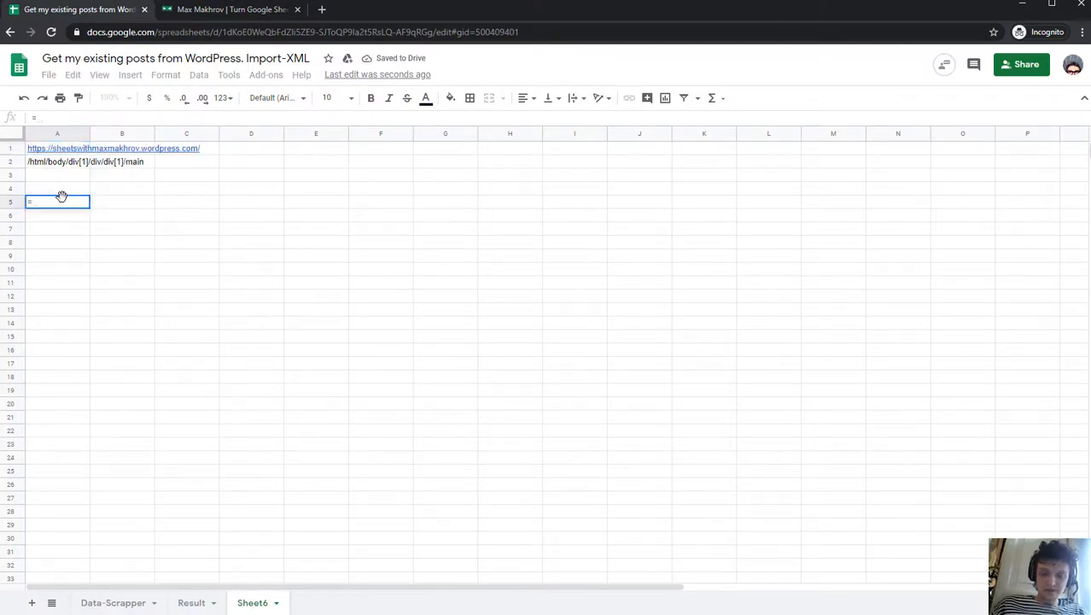
{"action": "type", "text": "=impor"}
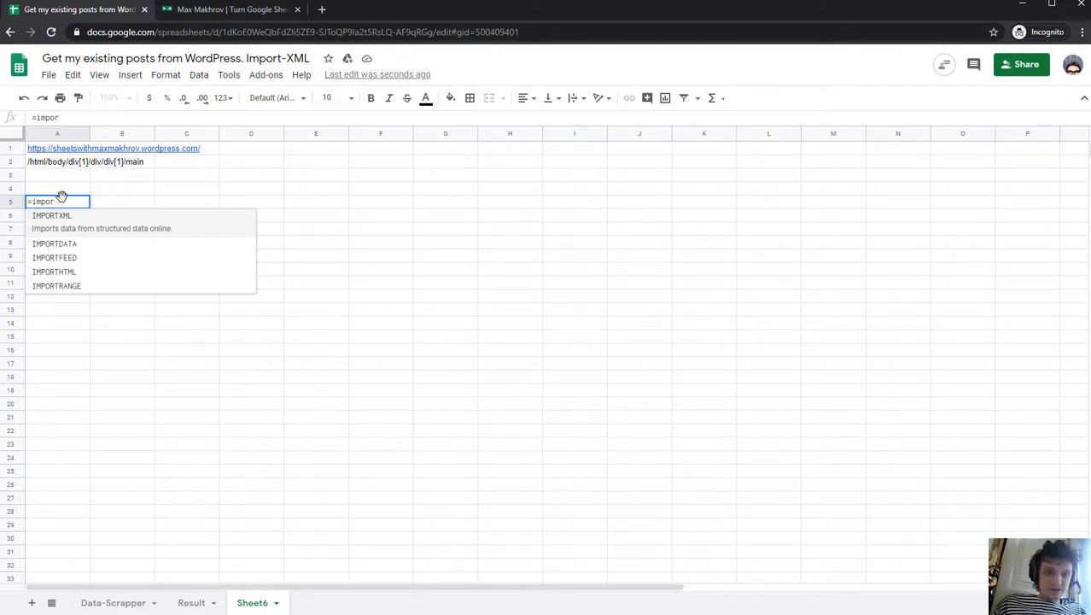
{"action": "left_click", "coordinate": [51, 215]}
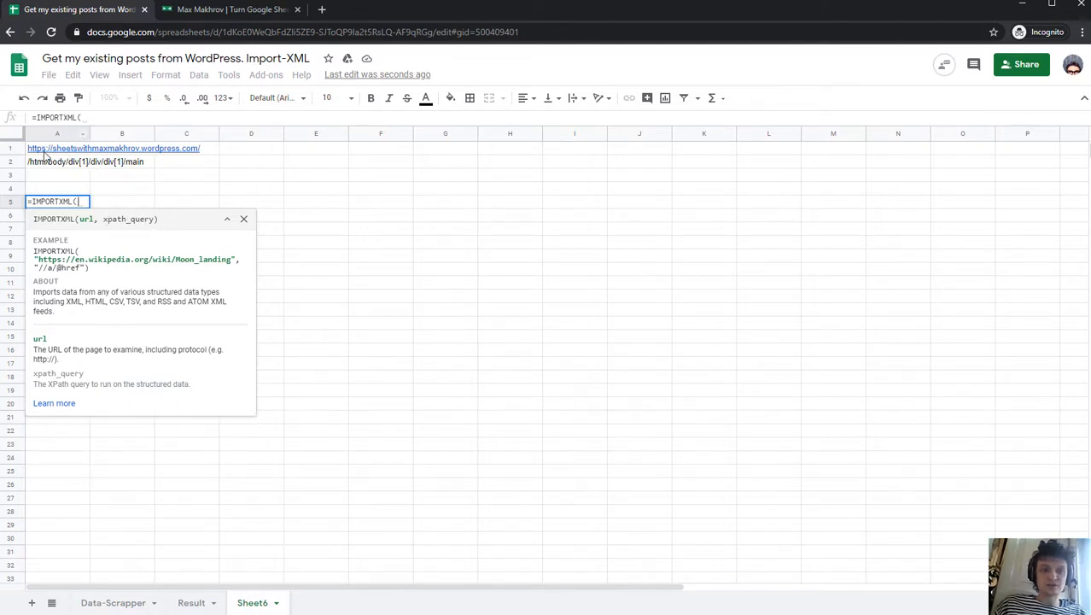
{"action": "left_click", "coordinate": [57, 147]}
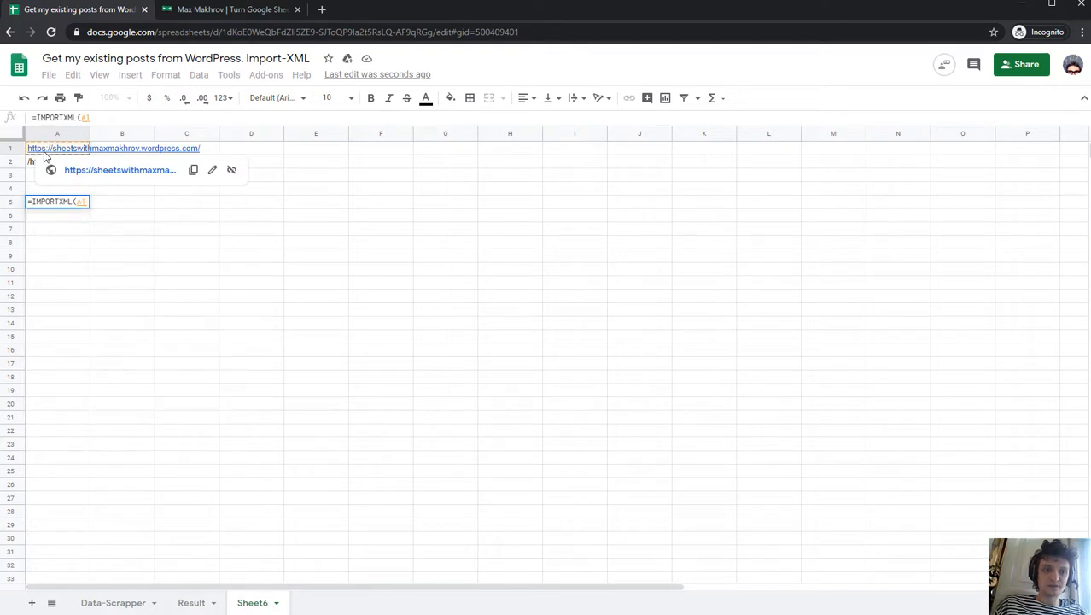
{"action": "type", "text": ","}
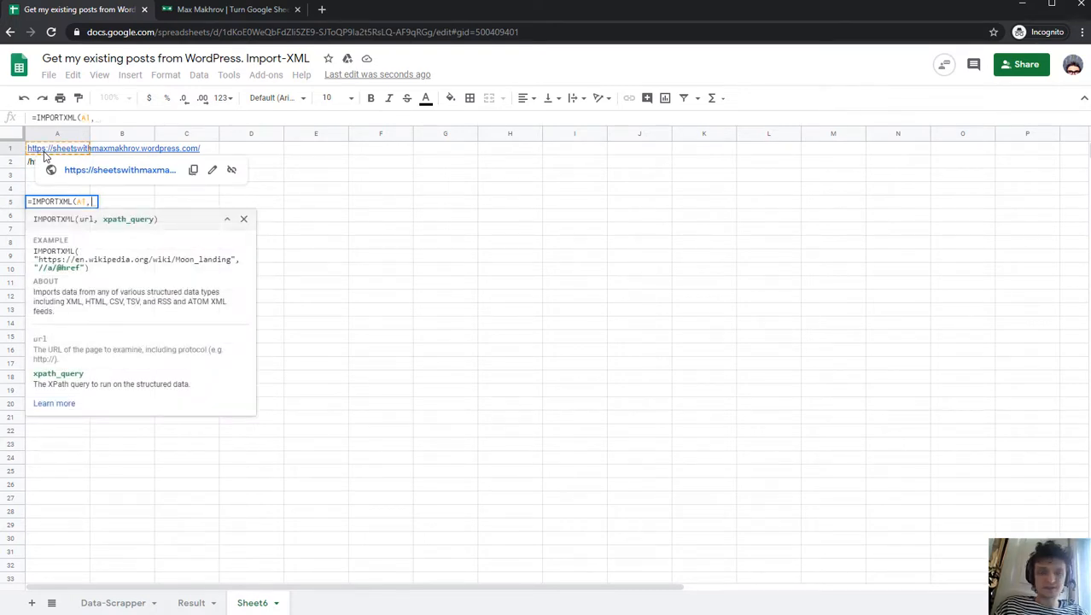
{"action": "type", "text": "A"}
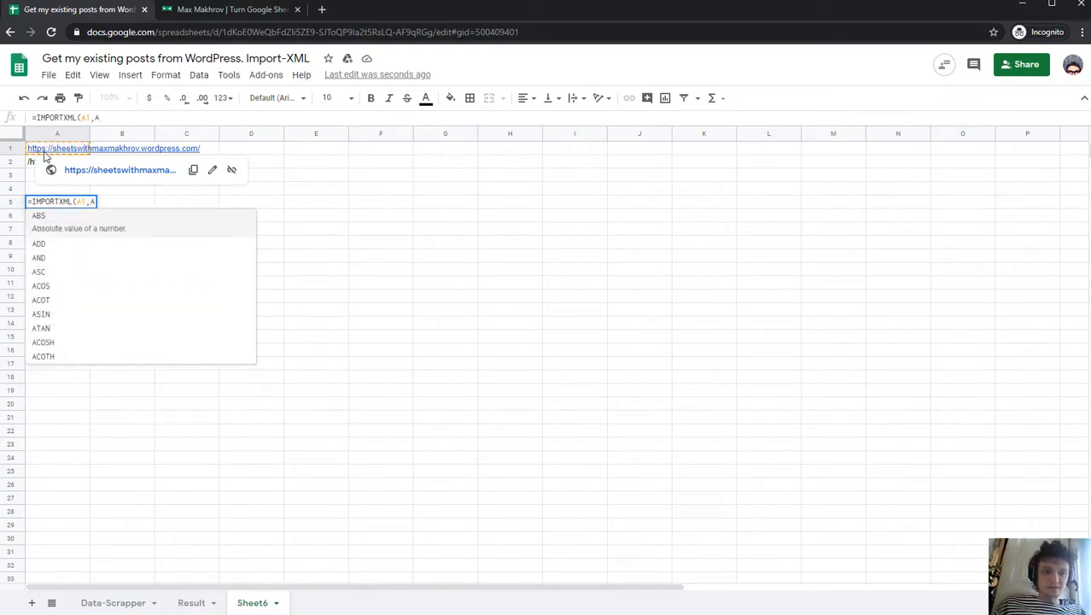
{"action": "type", "text": "2)"}
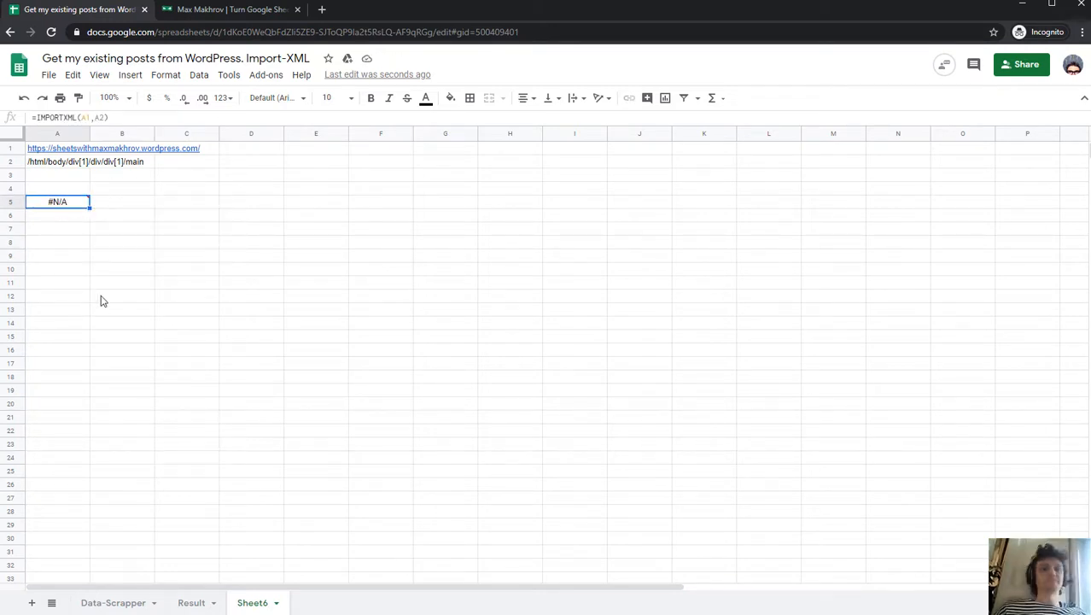
{"action": "mouse_move", "coordinate": [153, 457]}
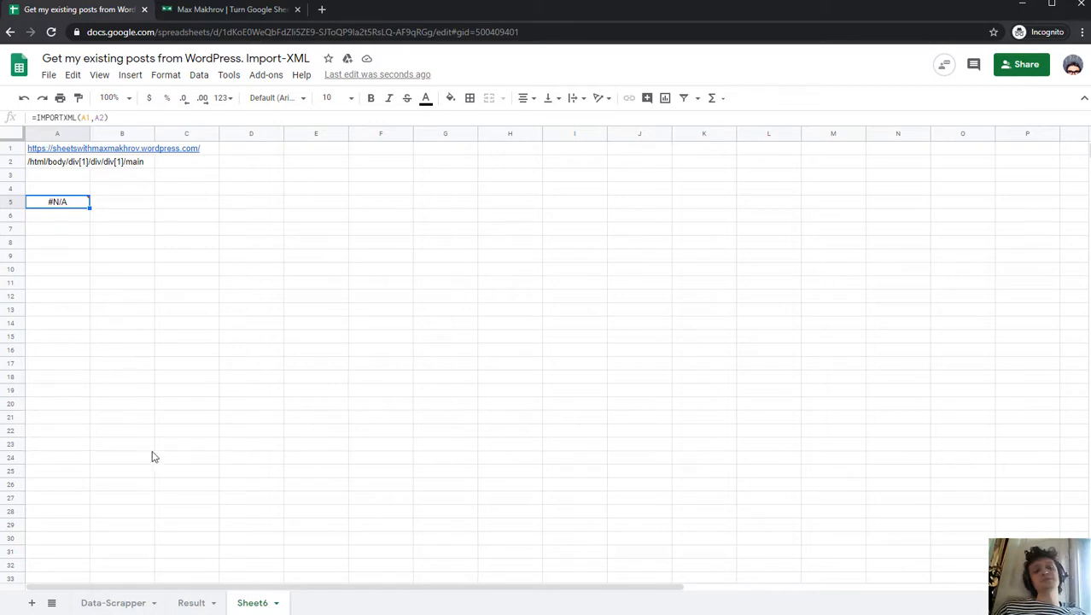
{"action": "mouse_move", "coordinate": [65, 167]}
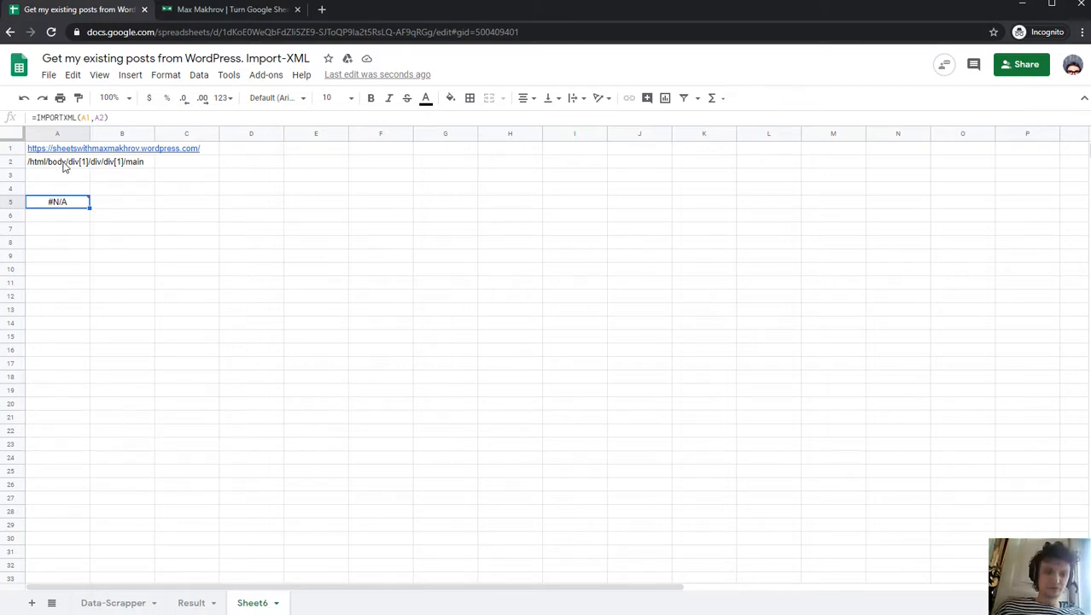
{"action": "left_click", "coordinate": [58, 162]}
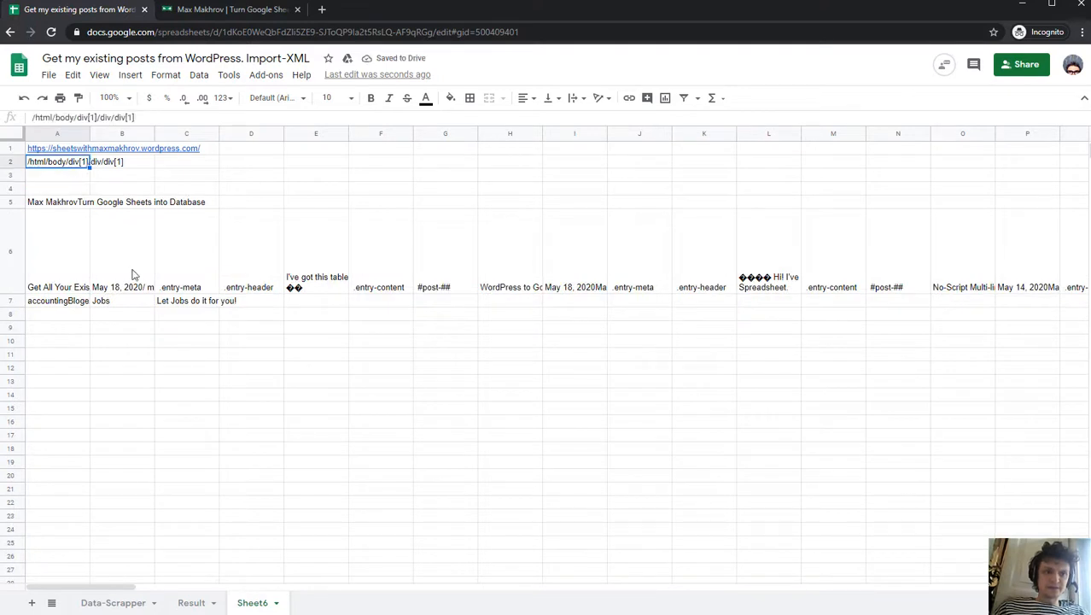
{"action": "mouse_move", "coordinate": [168, 321]}
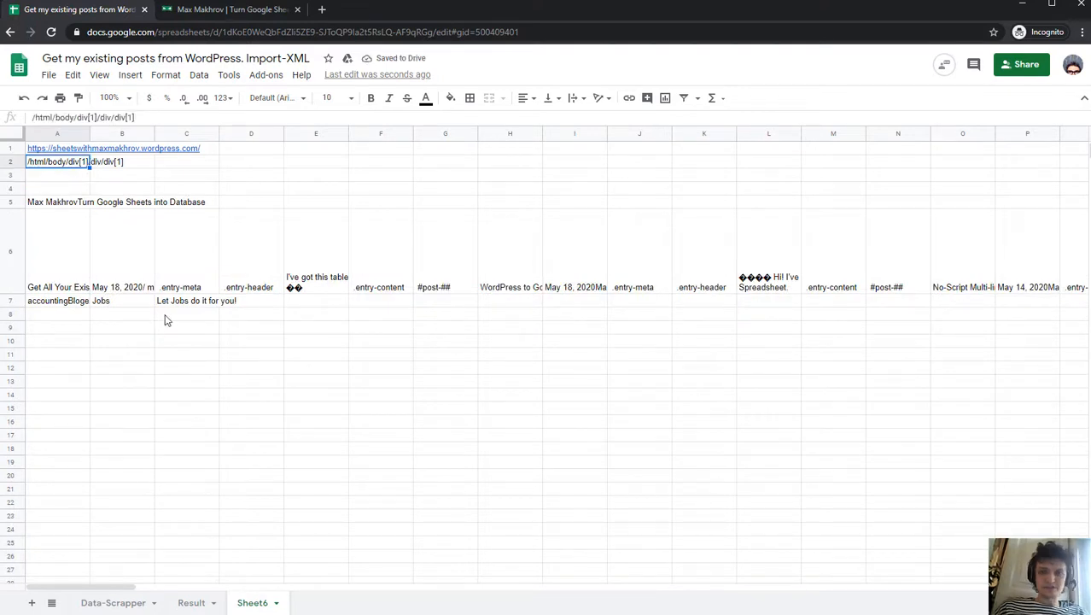
{"action": "mouse_move", "coordinate": [106, 272]}
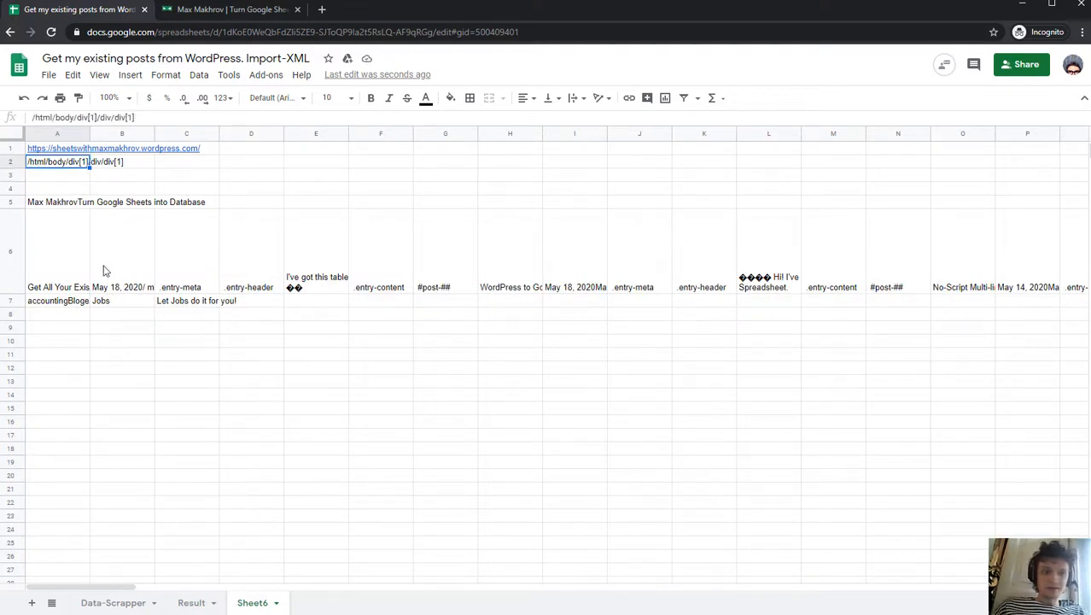
{"action": "left_click", "coordinate": [57, 251]}
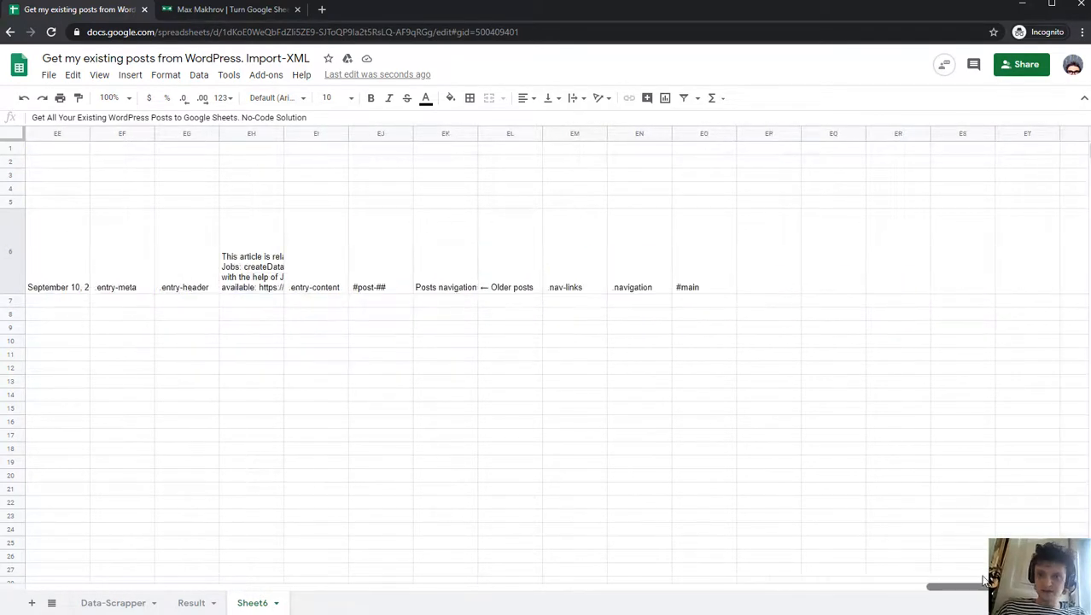
Change A5 to =TRANSPOSE(IMPORTXML(A1,A2)) and scroll through the single-column results
{"action": "scroll", "scroll_direction": "left", "scroll_amount": 3}
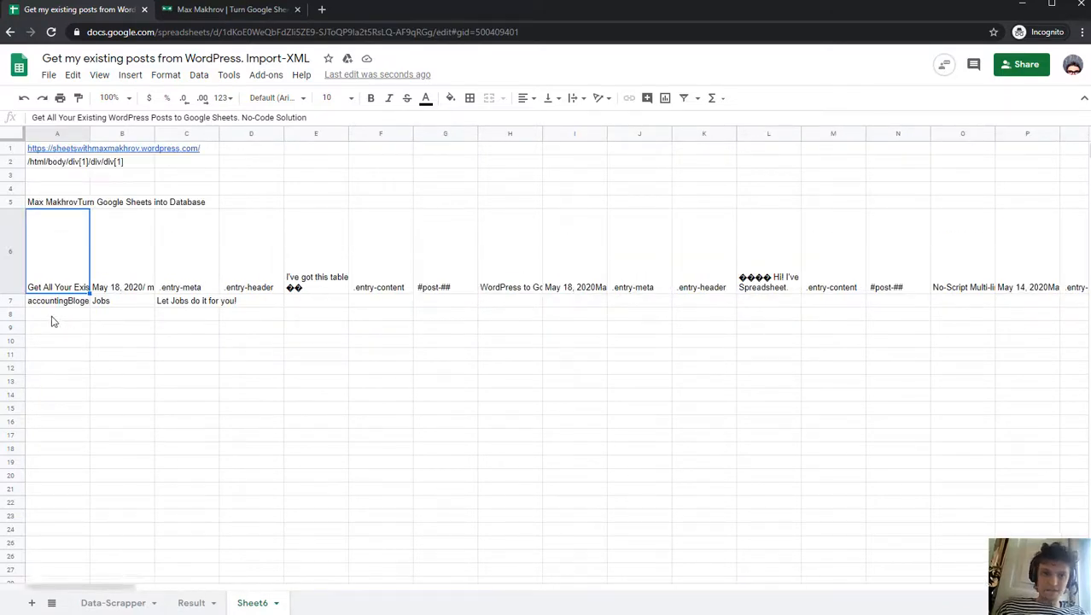
{"action": "left_click", "coordinate": [57, 201]}
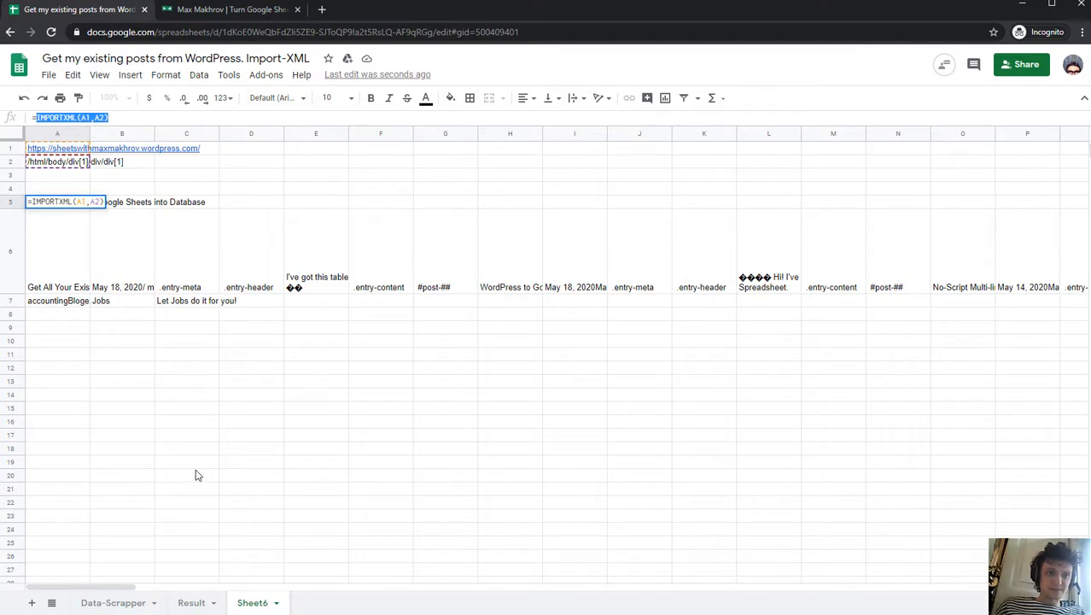
{"action": "type", "text": "=tr"}
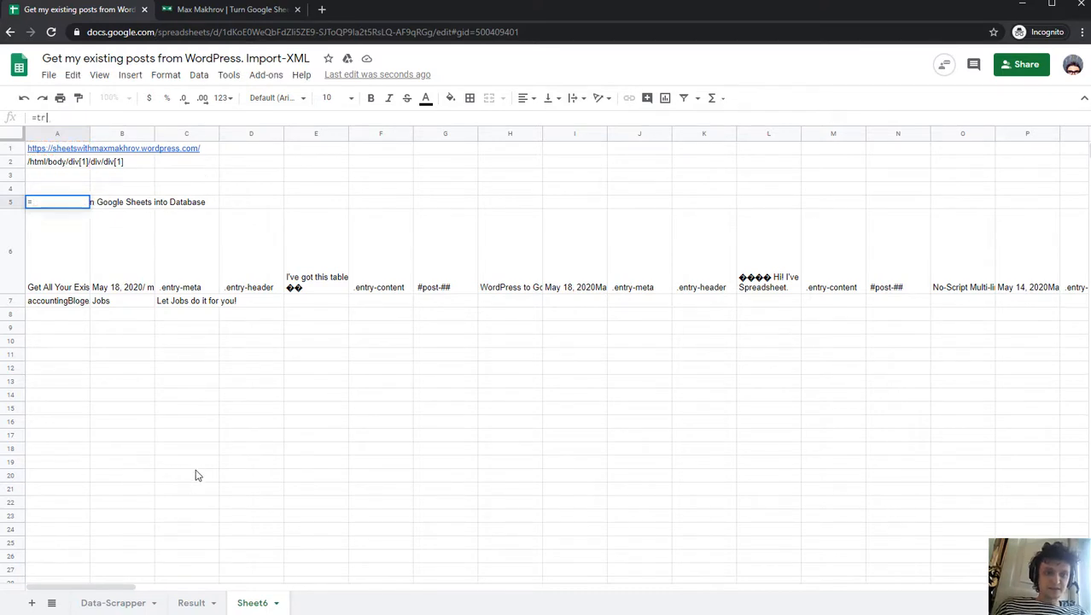
{"action": "type", "text": "a"}
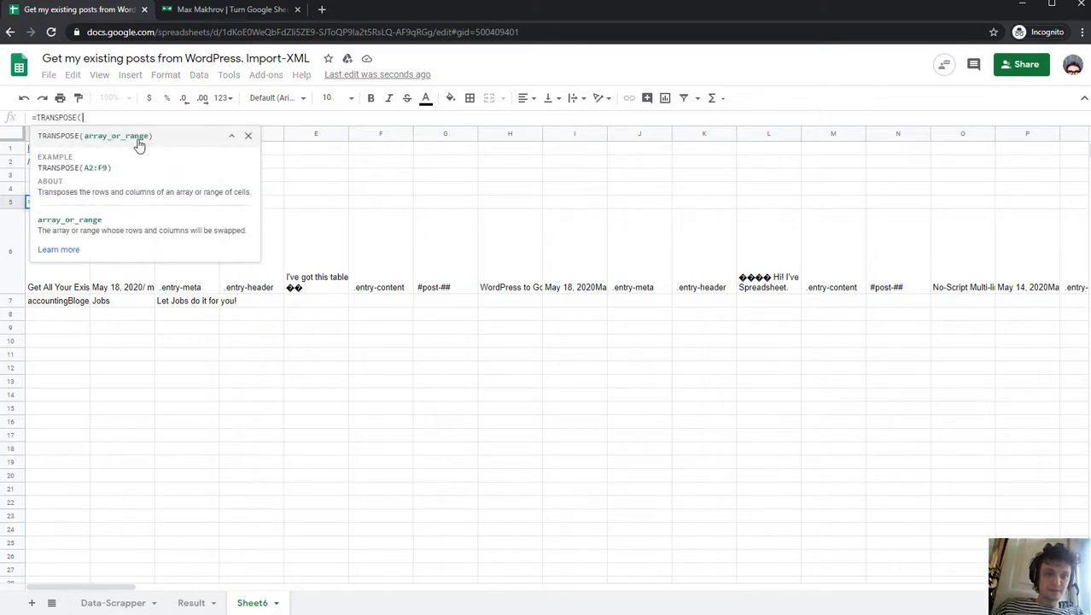
{"action": "type", "text": "IMPORTXML(A1,A2))"}
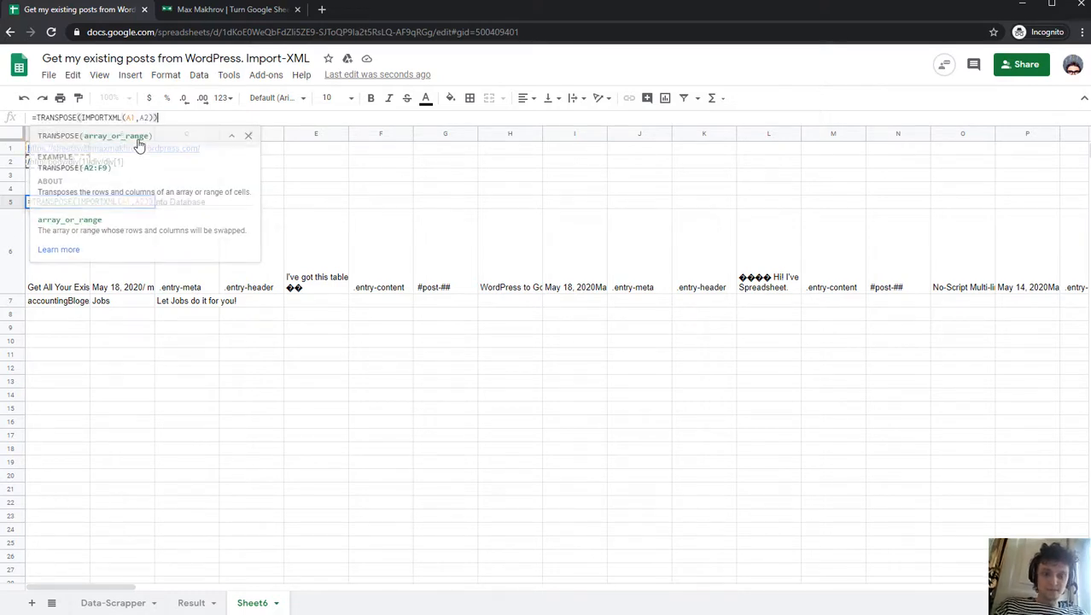
{"action": "key", "text": "Return"}
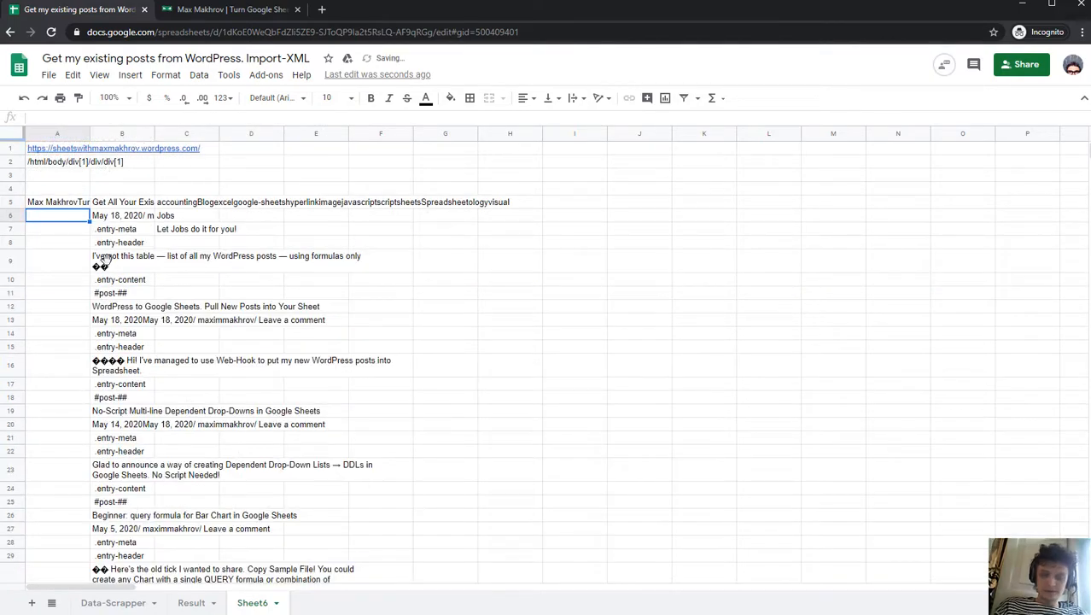
{"action": "scroll", "scroll_direction": "down", "scroll_amount": 3}
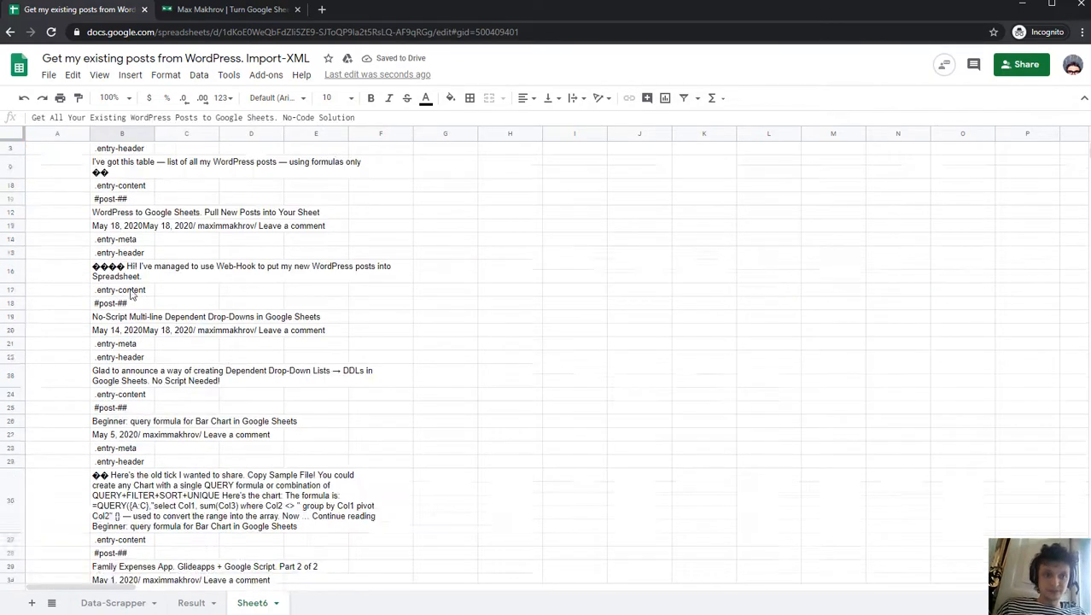
{"action": "scroll", "scroll_direction": "down", "scroll_amount": 3}
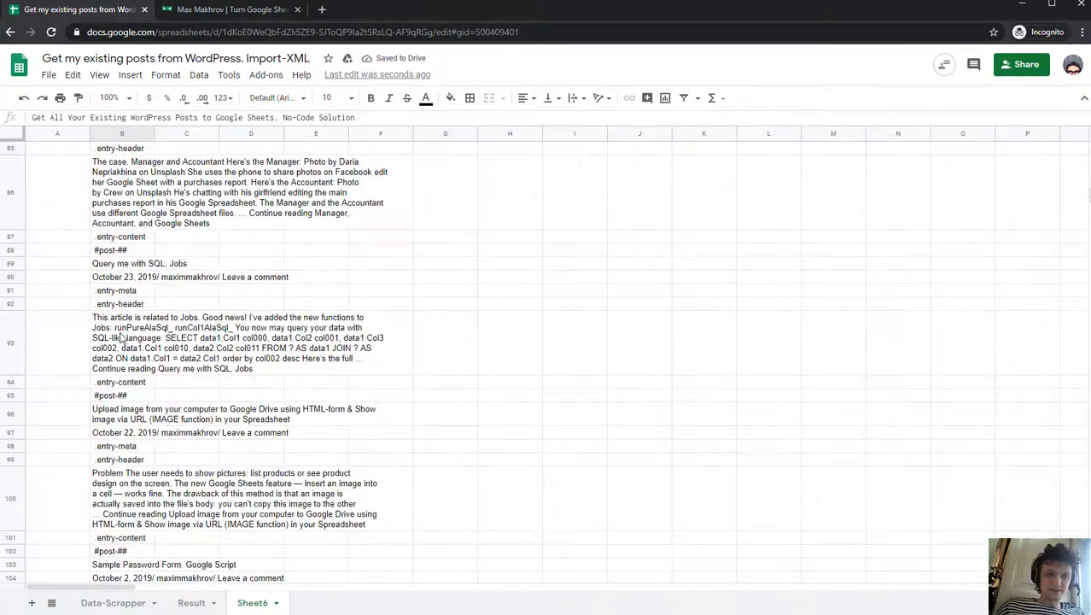
{"action": "scroll", "scroll_direction": "down", "scroll_amount": 3}
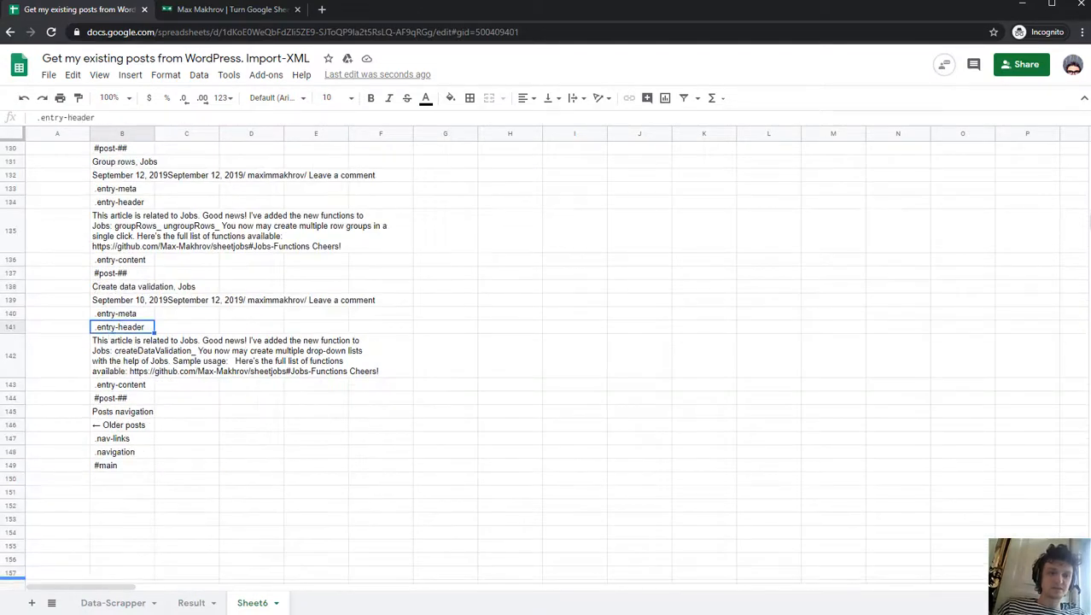
{"action": "key", "text": "ctrl+Home"}
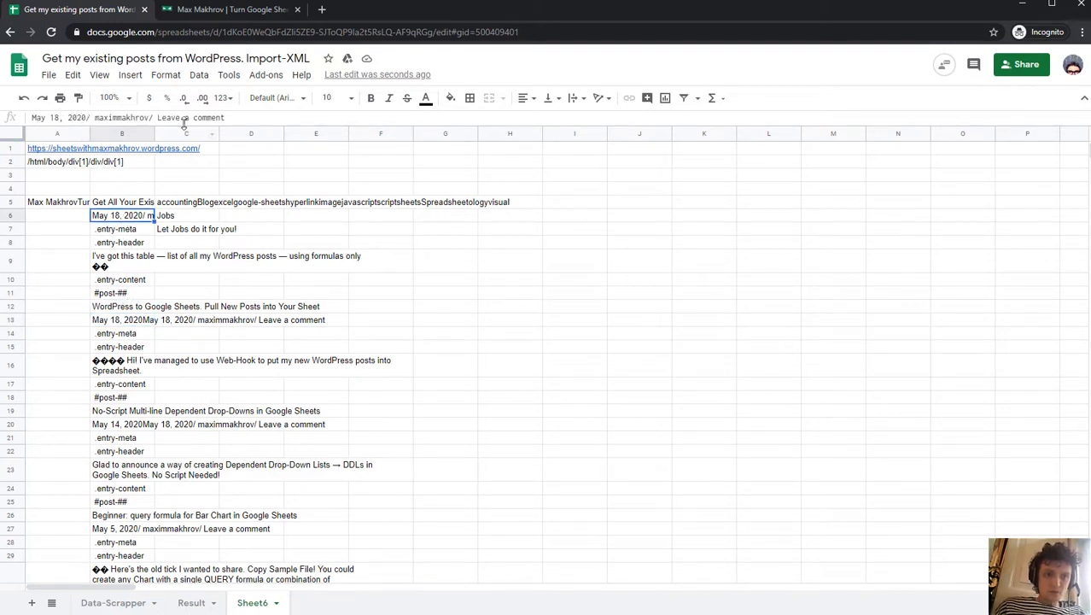
{"action": "scroll", "scroll_direction": "down", "scroll_amount": 3}
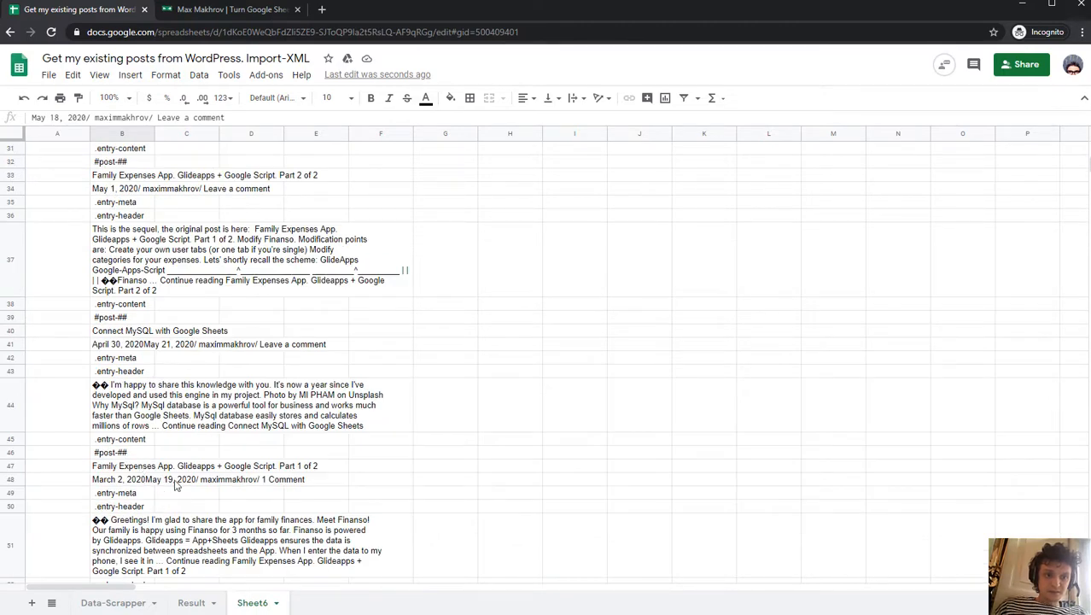
{"action": "scroll", "scroll_direction": "up", "scroll_amount": 3}
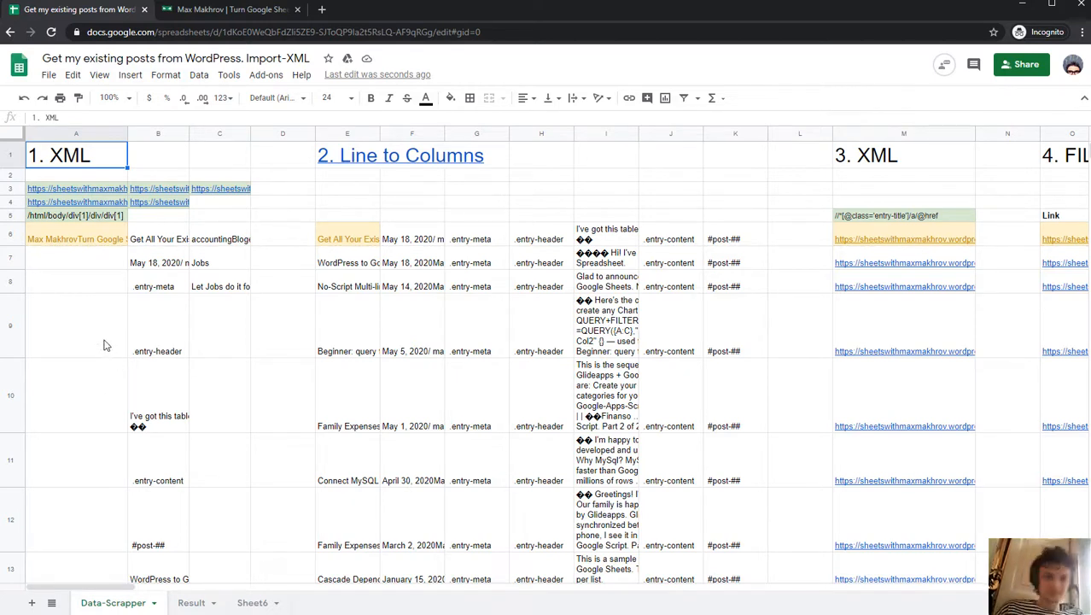
{"action": "left_click", "coordinate": [75, 215]}
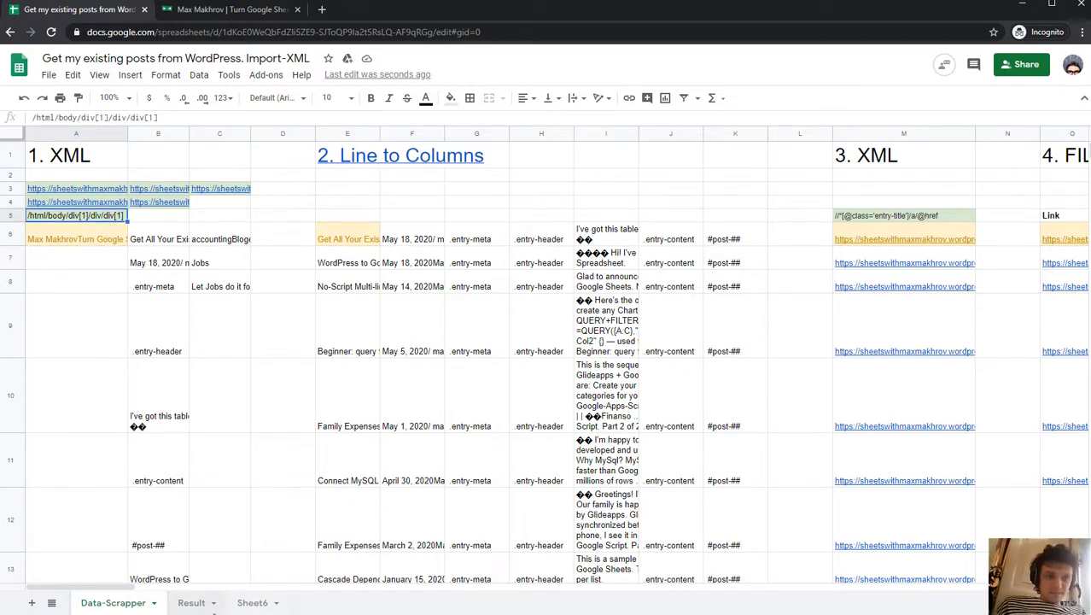
{"action": "left_click", "coordinate": [251, 602]}
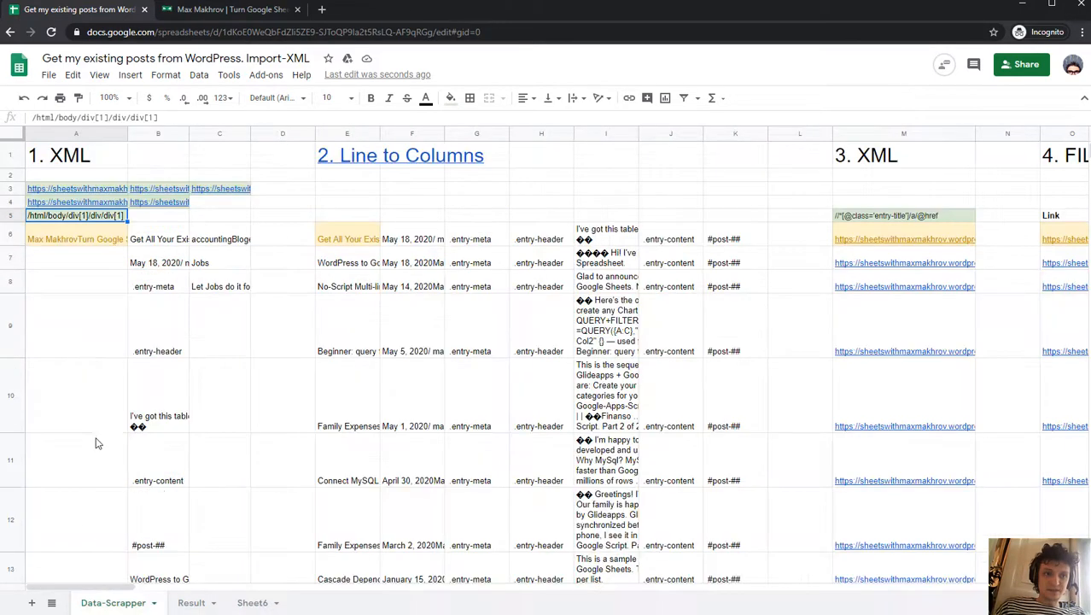
{"action": "left_click", "coordinate": [76, 238]}
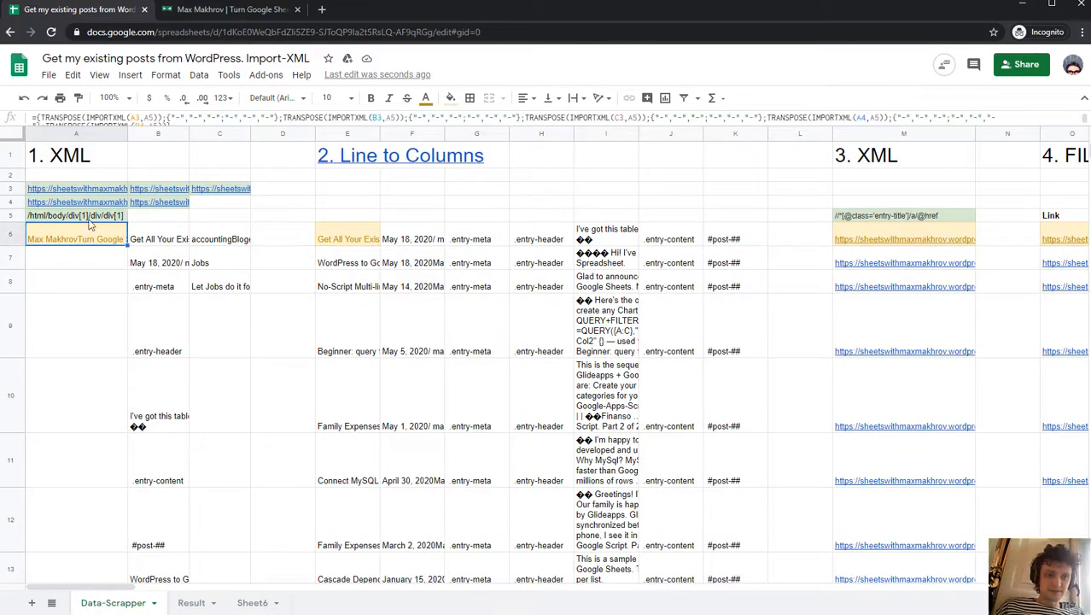
{"action": "mouse_move", "coordinate": [295, 132]}
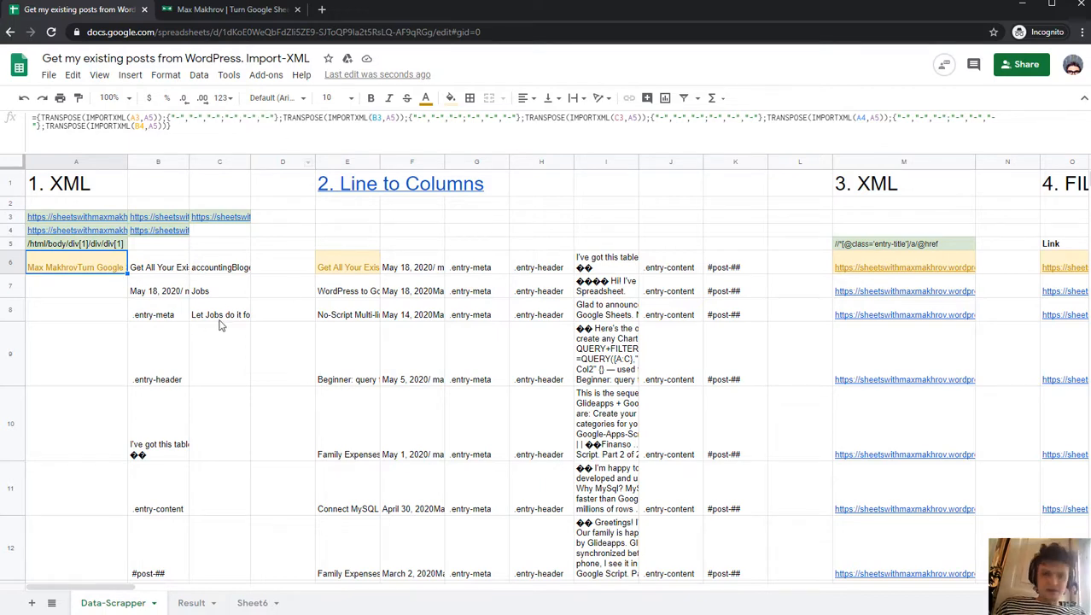
{"action": "left_click", "coordinate": [347, 267]}
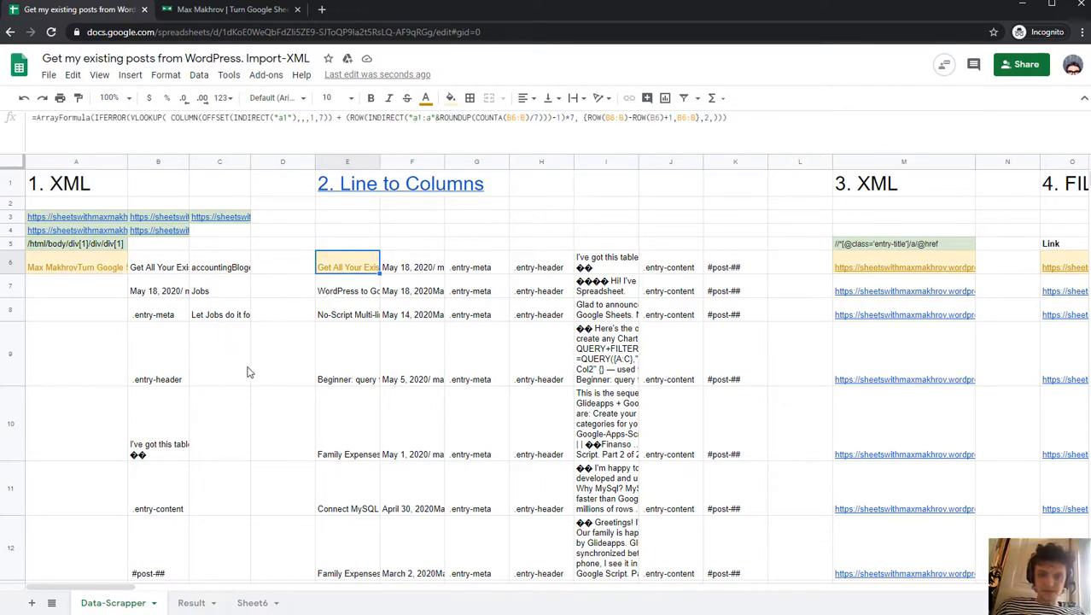
{"action": "mouse_move", "coordinate": [272, 367]}
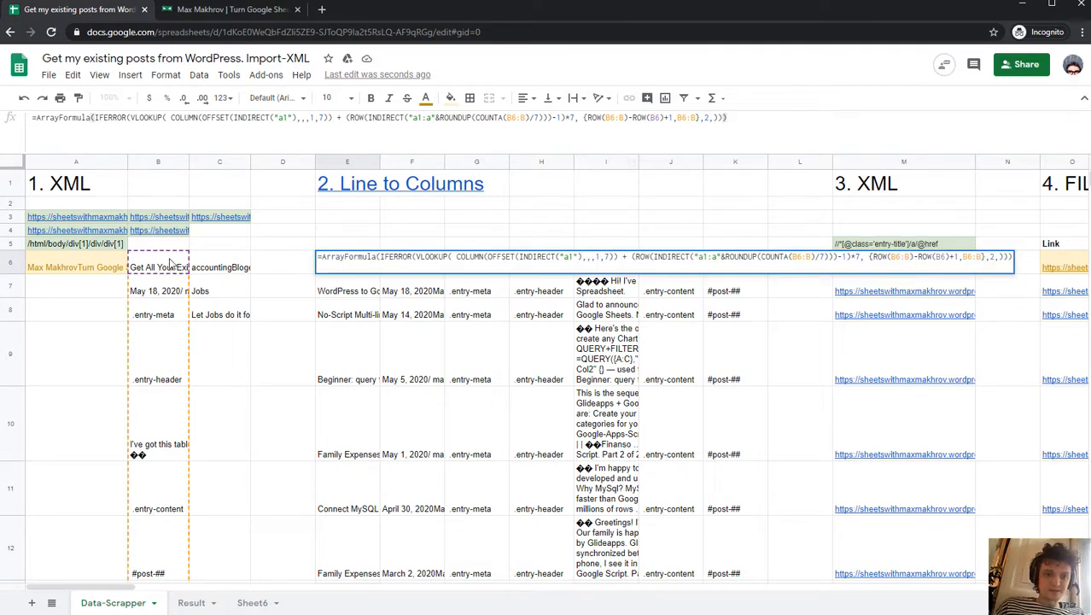
{"action": "left_click", "coordinate": [412, 266]}
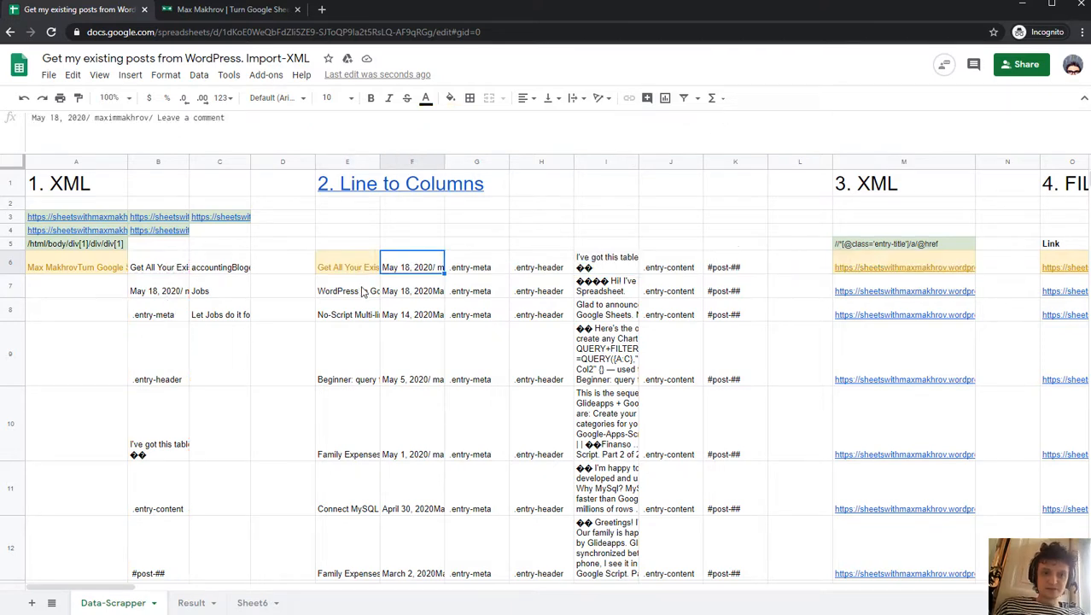
{"action": "left_click", "coordinate": [347, 267]}
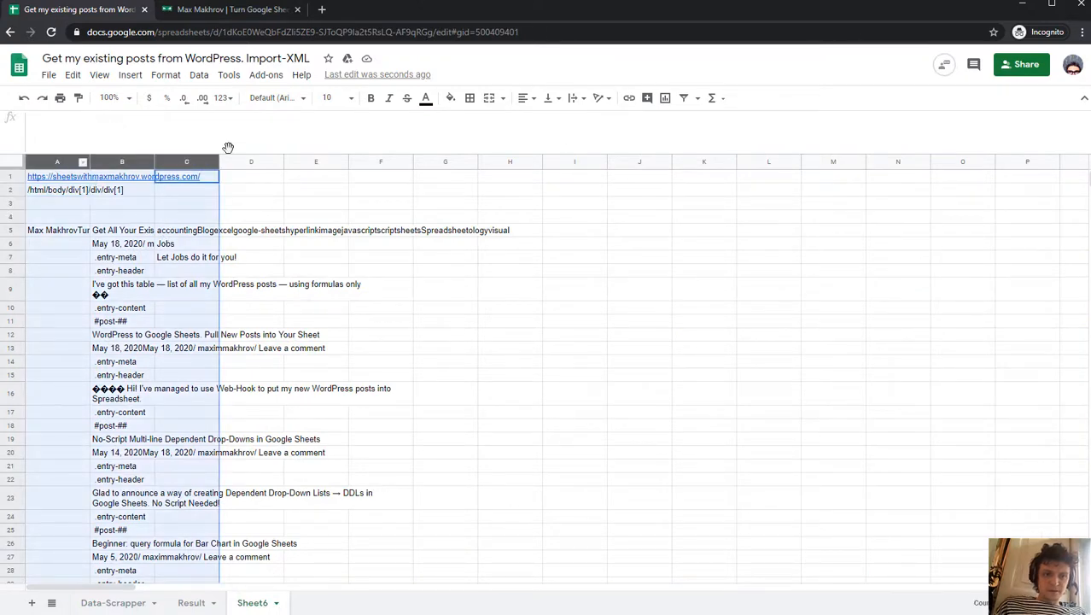
Copy the line-to-columns formula from Data-Scrapper E6 into Sheet6 E6
{"action": "left_click", "coordinate": [574, 97]}
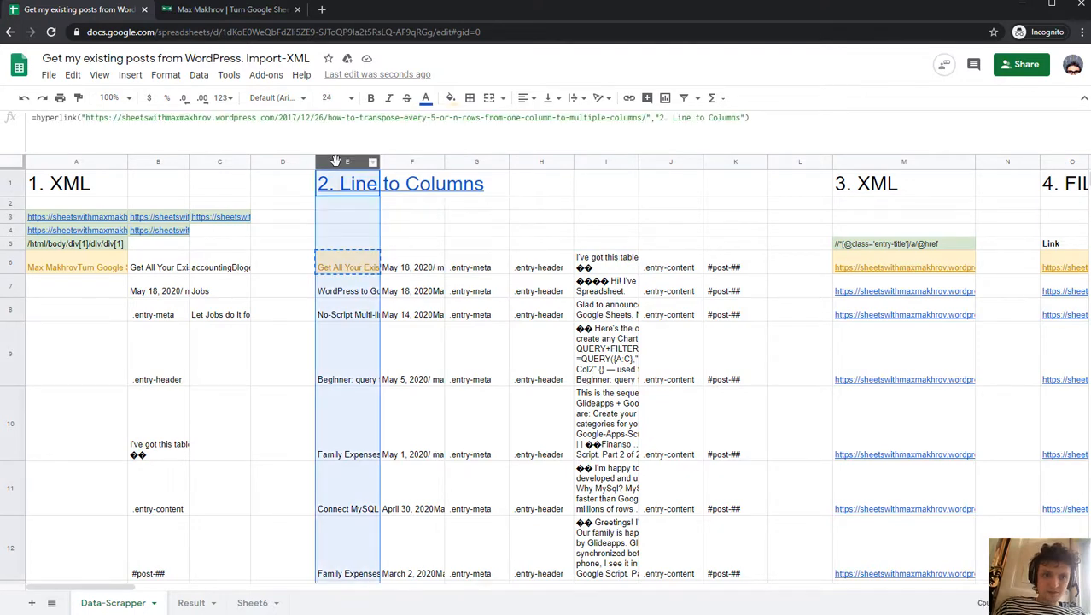
{"action": "left_click", "coordinate": [347, 267]}
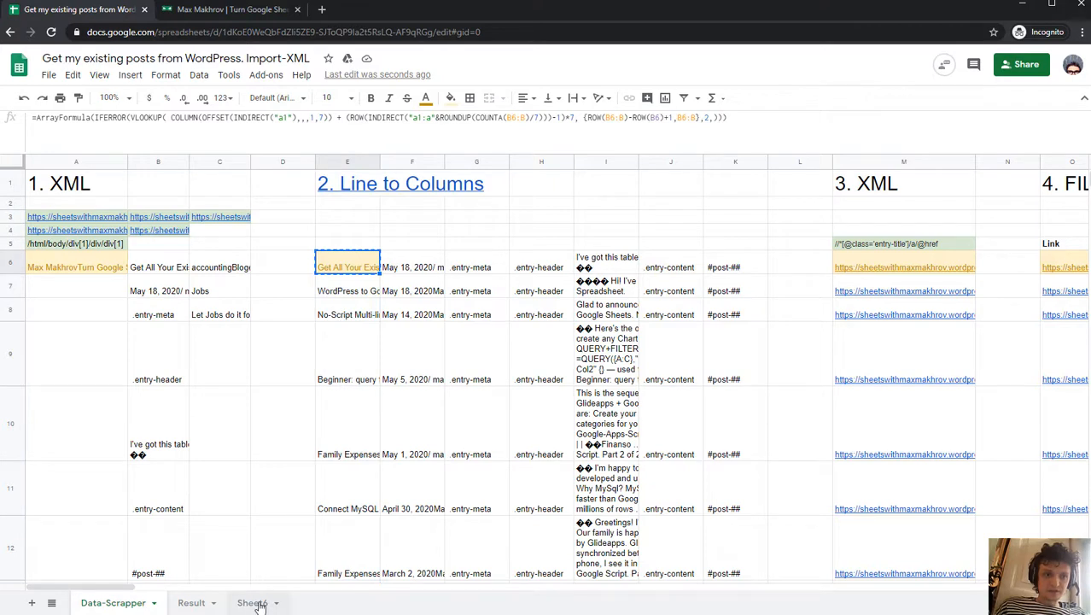
{"action": "left_click", "coordinate": [253, 602]}
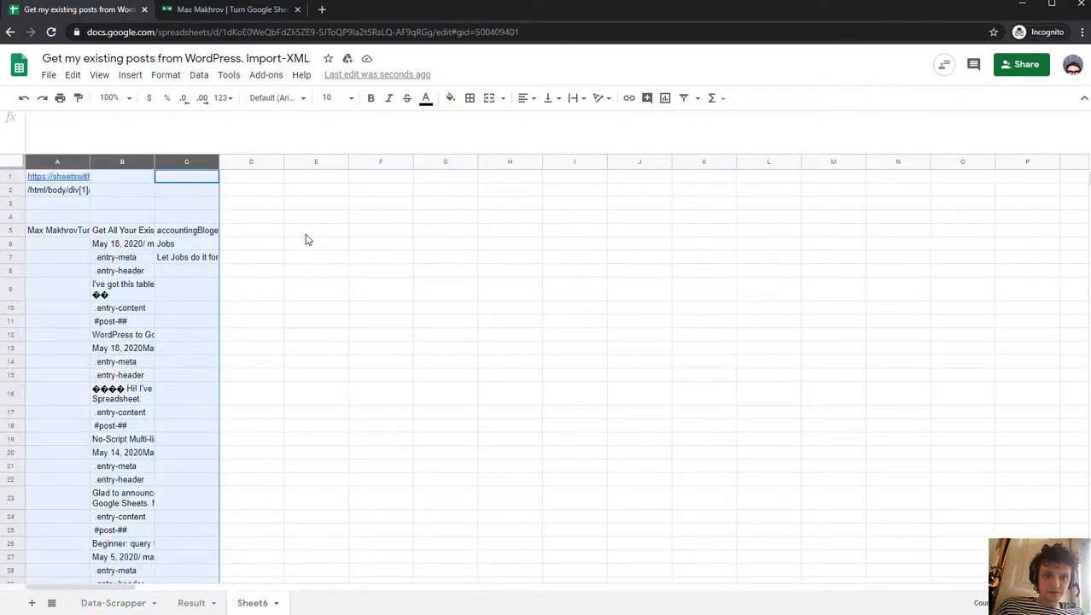
{"action": "left_click", "coordinate": [315, 243]}
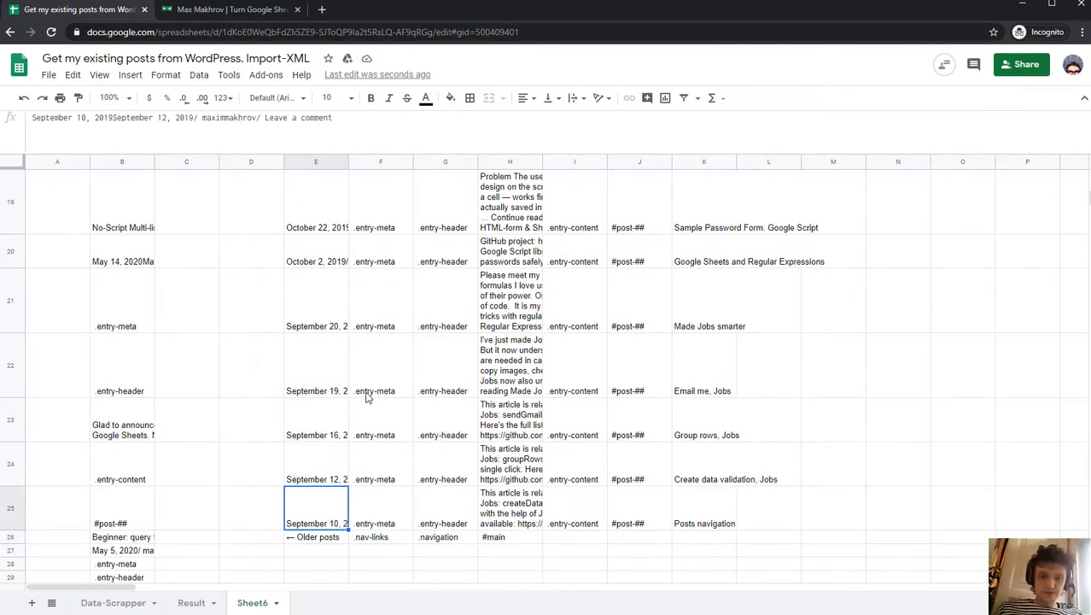
{"action": "scroll", "scroll_direction": "up", "scroll_amount": 3}
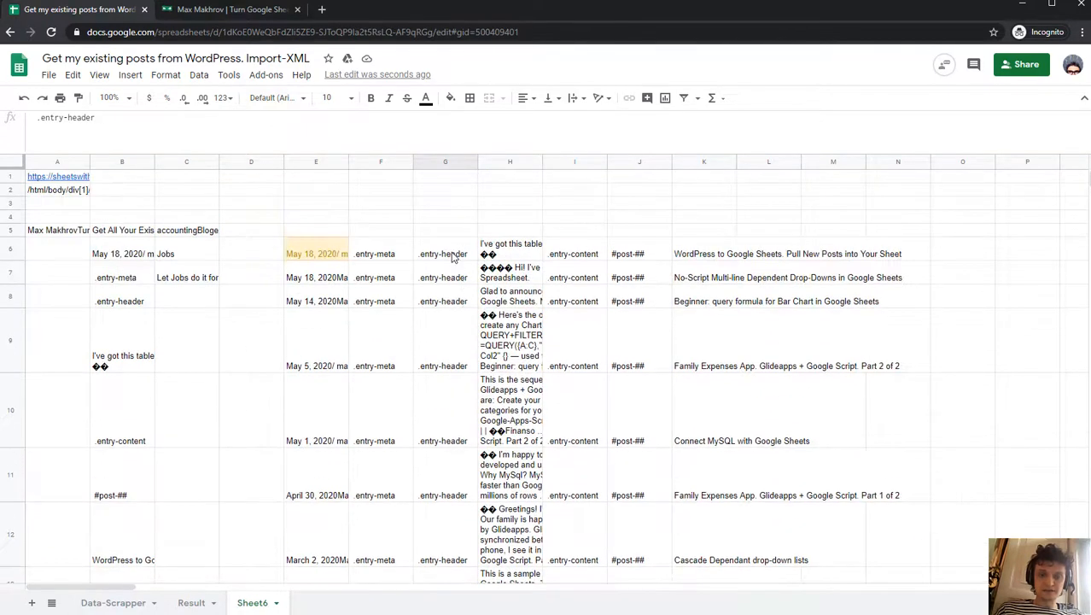
{"action": "left_click", "coordinate": [445, 162]}
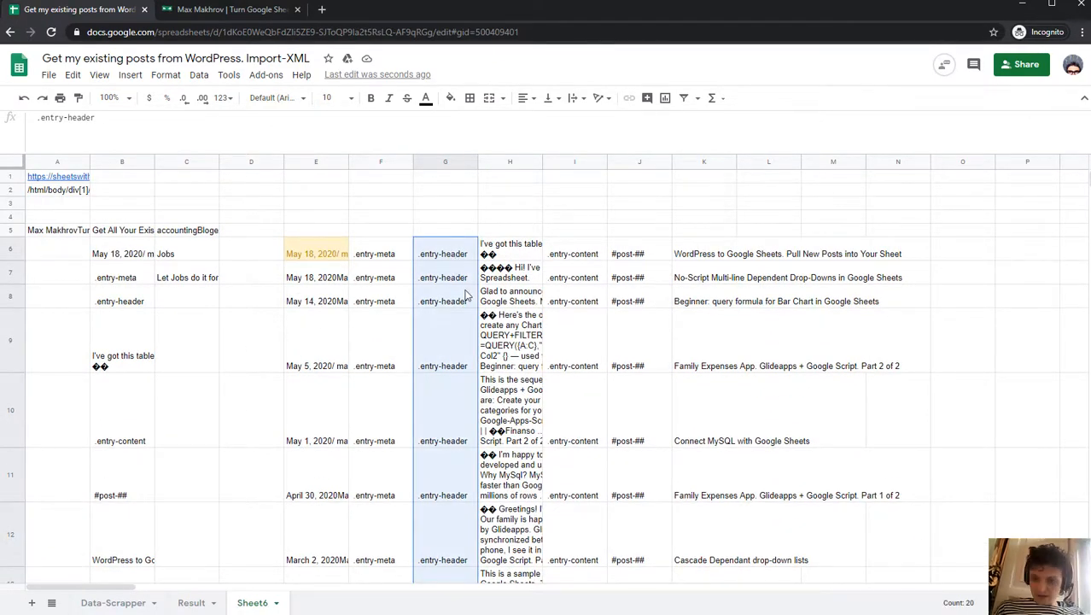
{"action": "scroll", "scroll_direction": "down", "scroll_amount": 3}
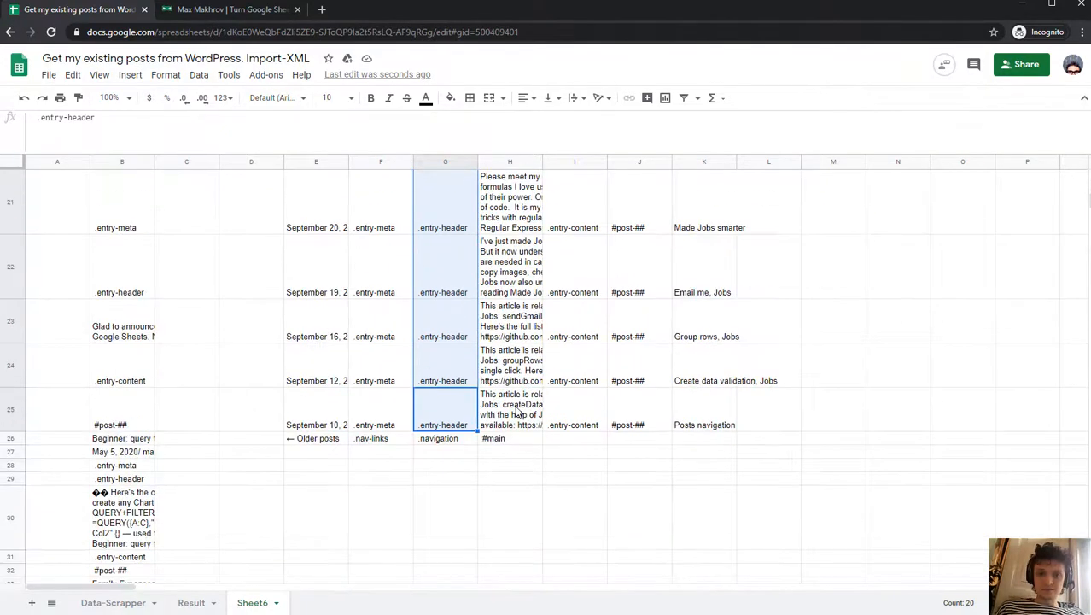
{"action": "scroll", "scroll_direction": "up", "scroll_amount": 3}
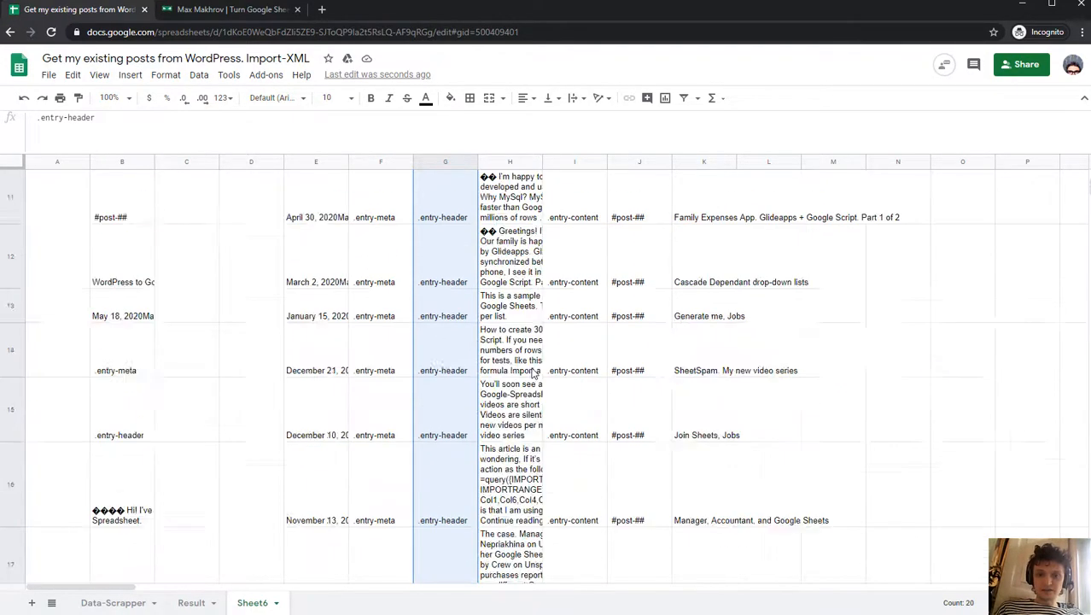
{"action": "scroll", "scroll_direction": "down", "scroll_amount": 3}
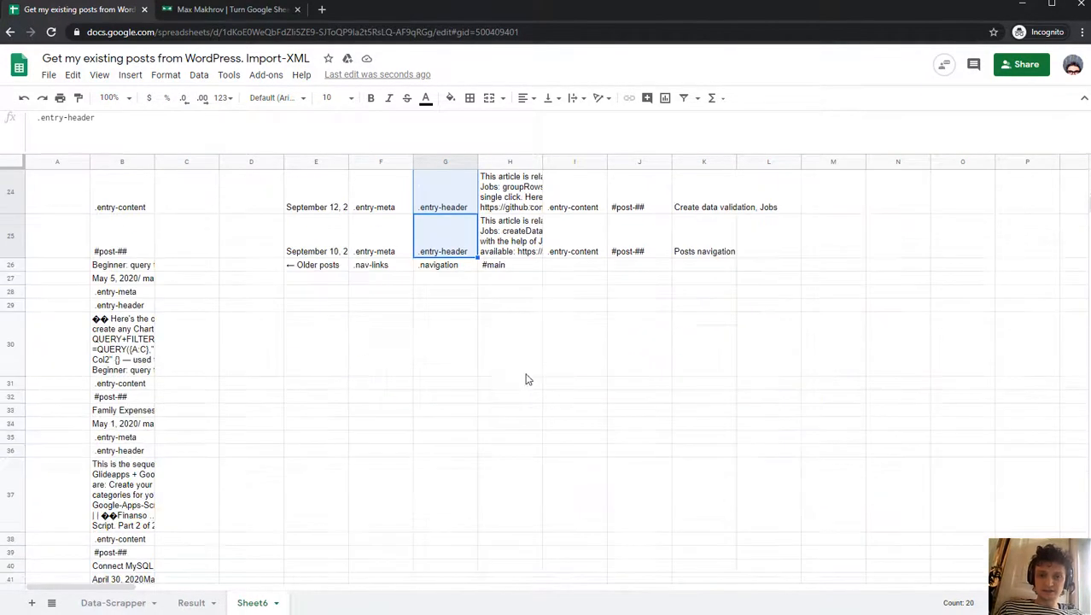
{"action": "left_click", "coordinate": [316, 264]}
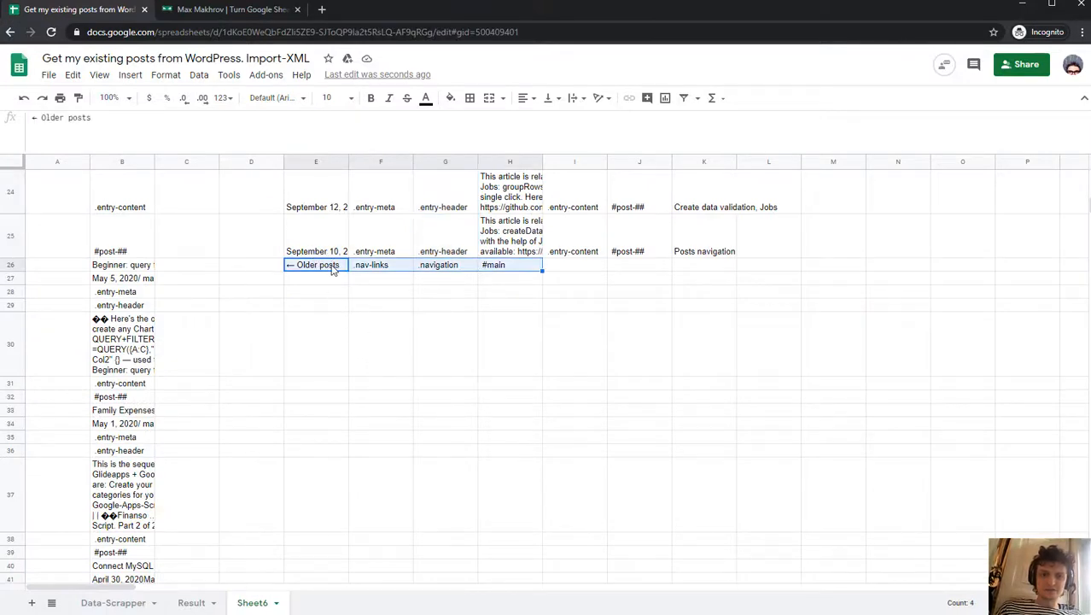
{"action": "left_click", "coordinate": [445, 264]}
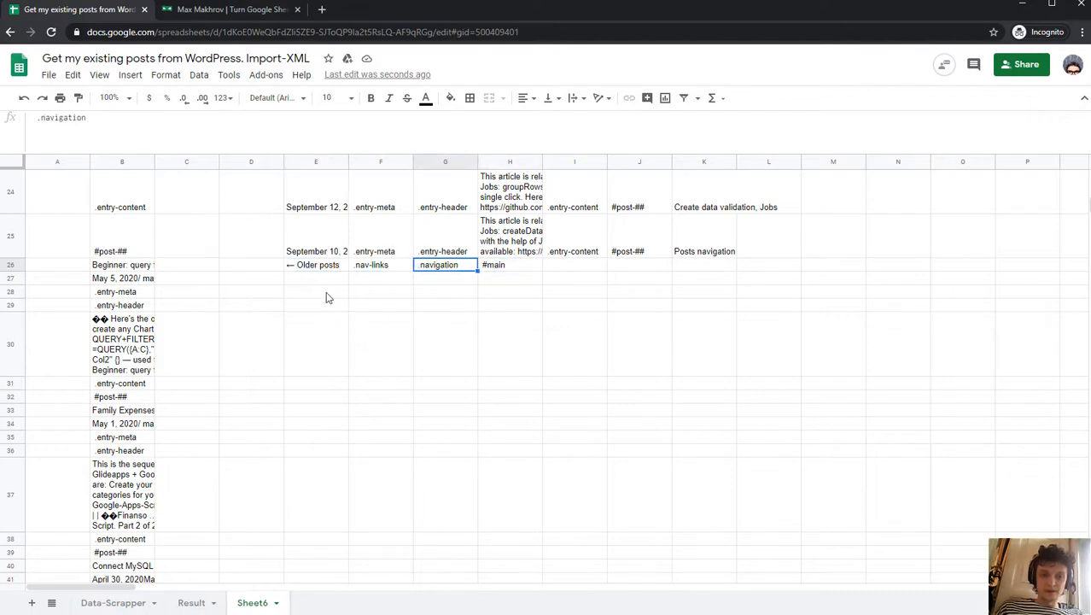
{"action": "scroll", "scroll_direction": "up", "scroll_amount": 3}
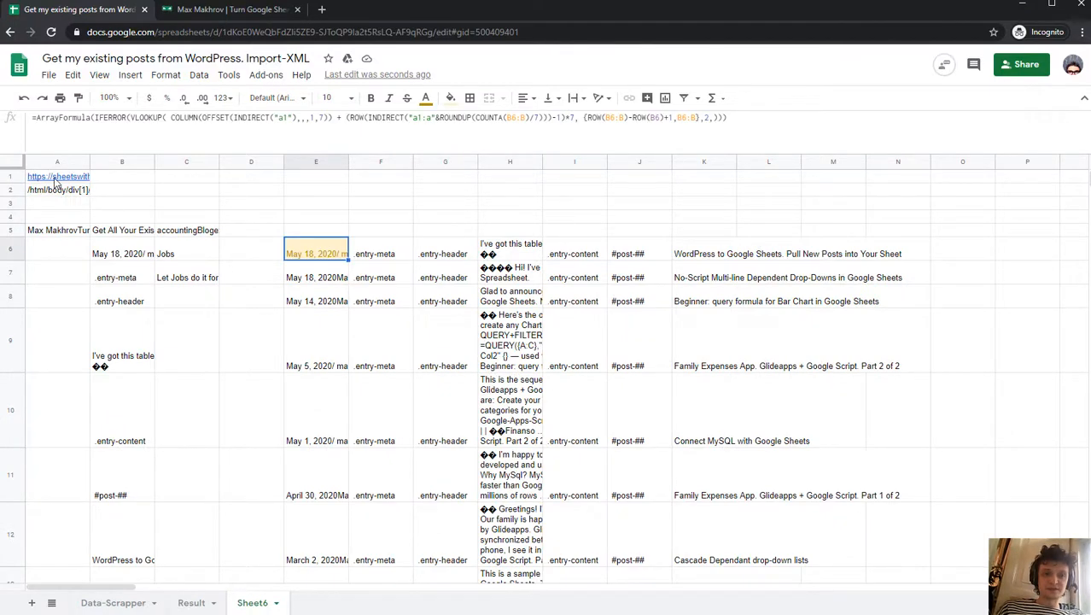
Scroll the blog until older posts load under /page/1/, then return to Sheets
{"action": "left_click", "coordinate": [57, 176]}
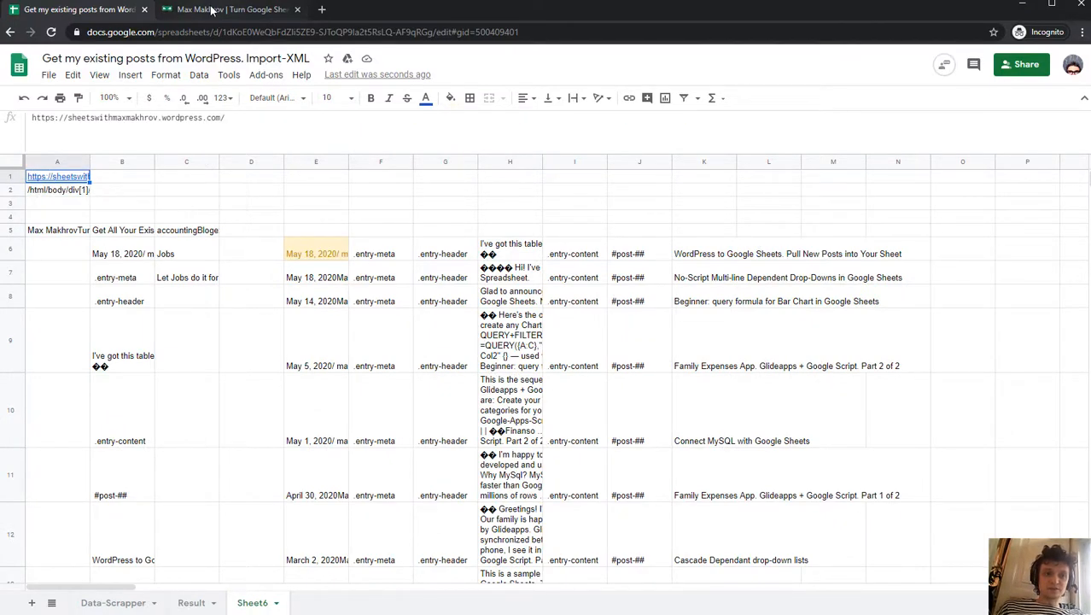
{"action": "left_click", "coordinate": [231, 9]}
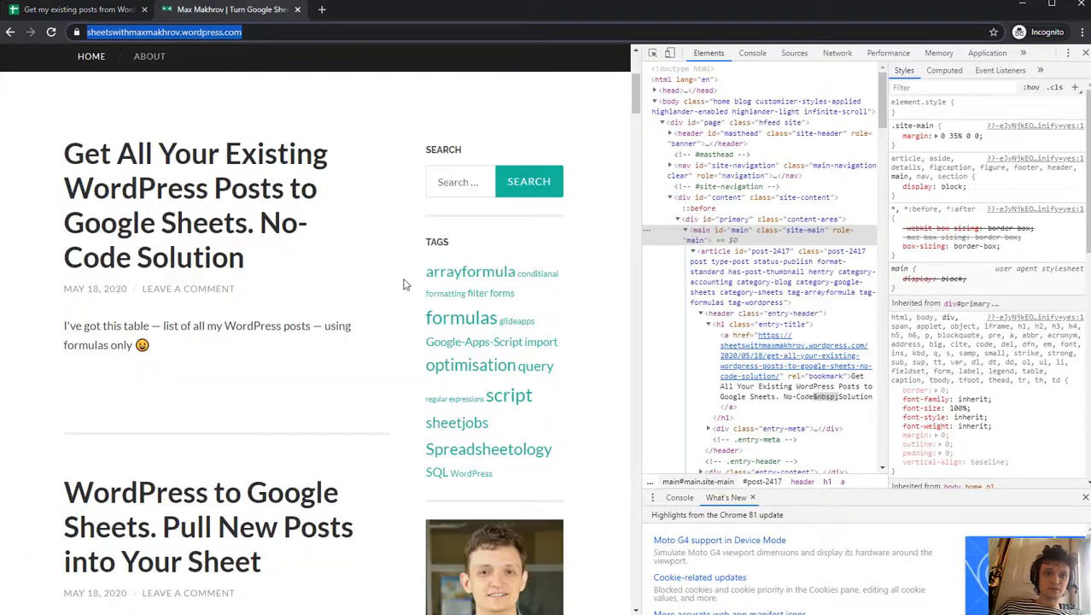
{"action": "scroll", "scroll_direction": "down", "scroll_amount": 3}
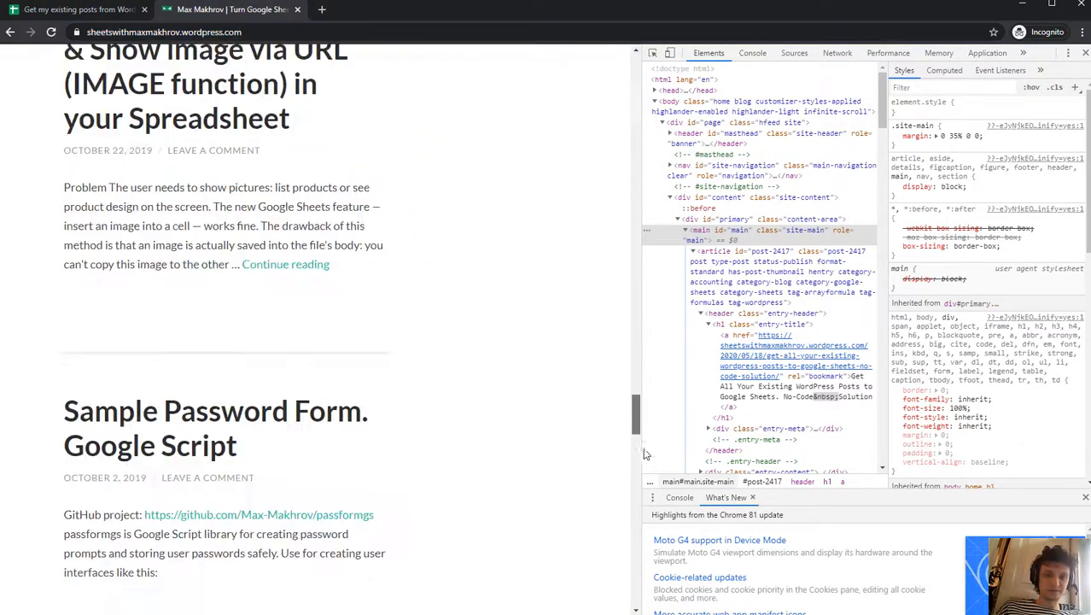
{"action": "scroll", "scroll_direction": "down", "scroll_amount": 3}
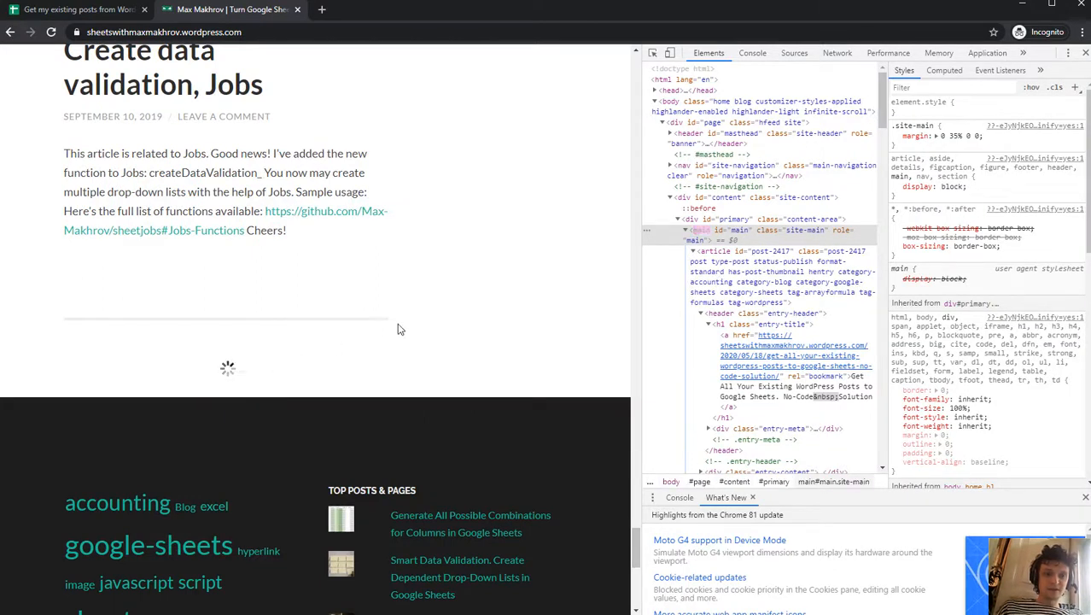
{"action": "scroll", "scroll_direction": "down", "scroll_amount": 3}
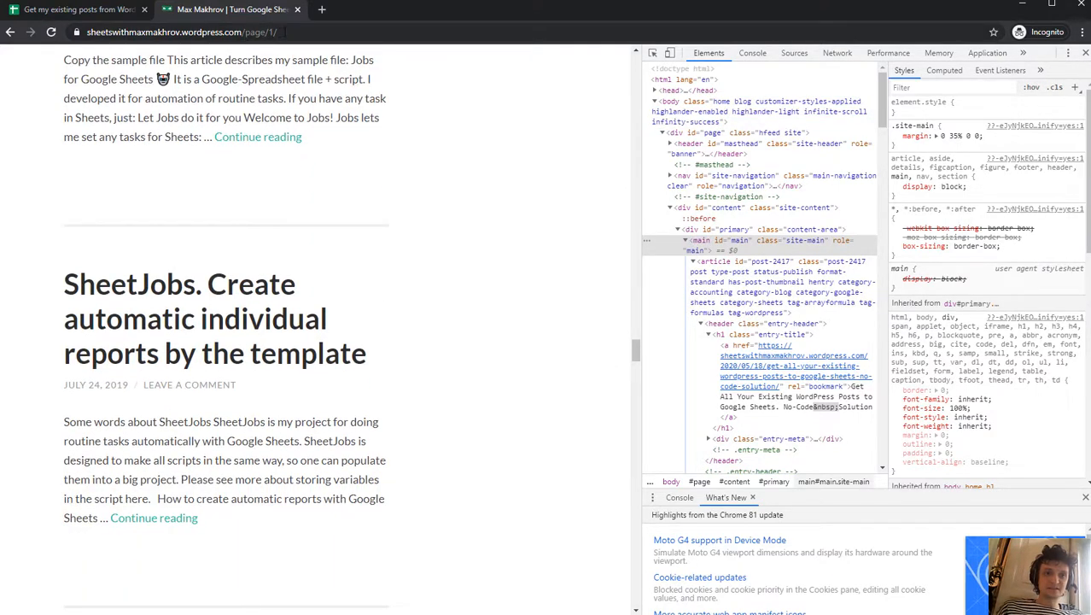
{"action": "left_click", "coordinate": [179, 32]}
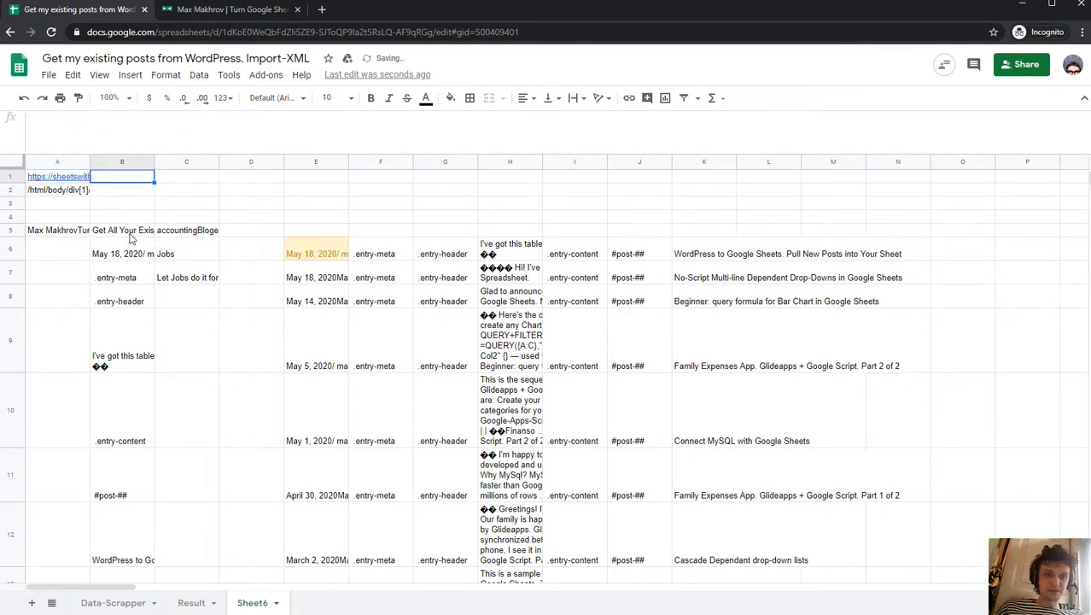
{"action": "left_click", "coordinate": [57, 230]}
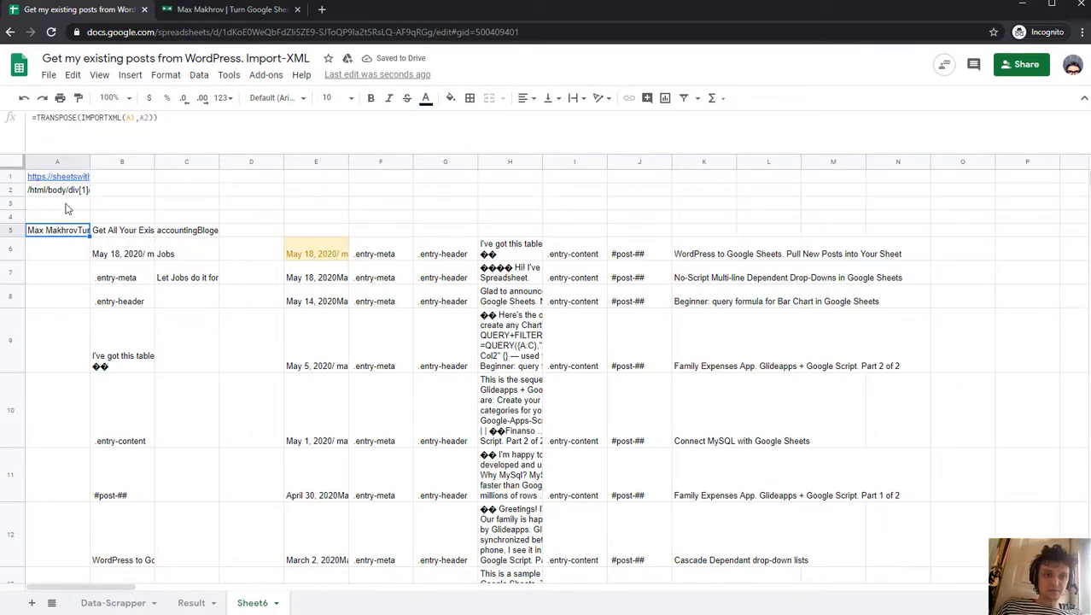
{"action": "left_click", "coordinate": [57, 176]}
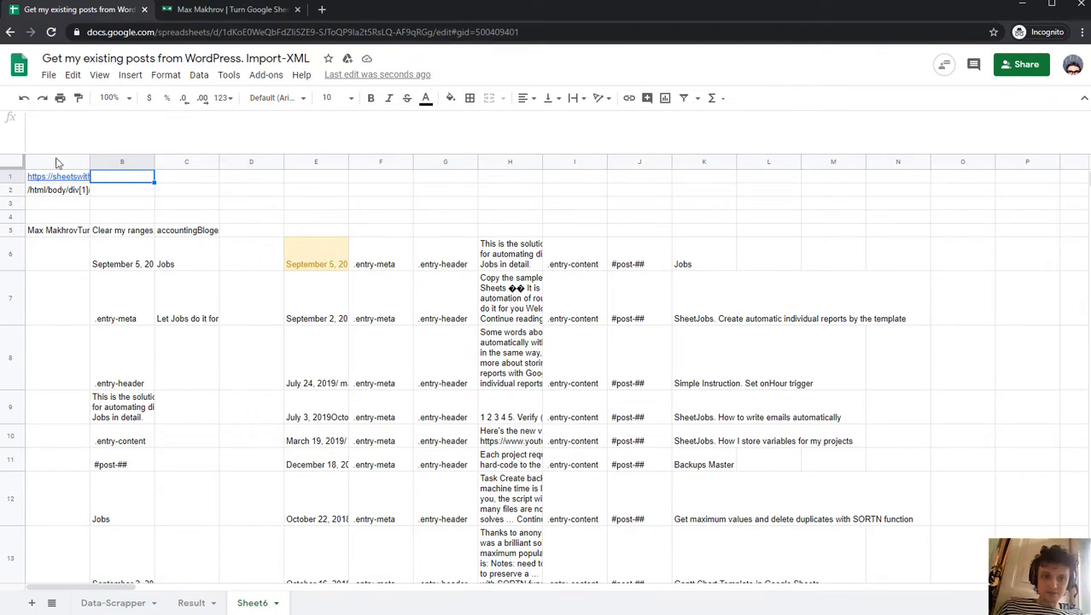
{"action": "left_click", "coordinate": [704, 197]}
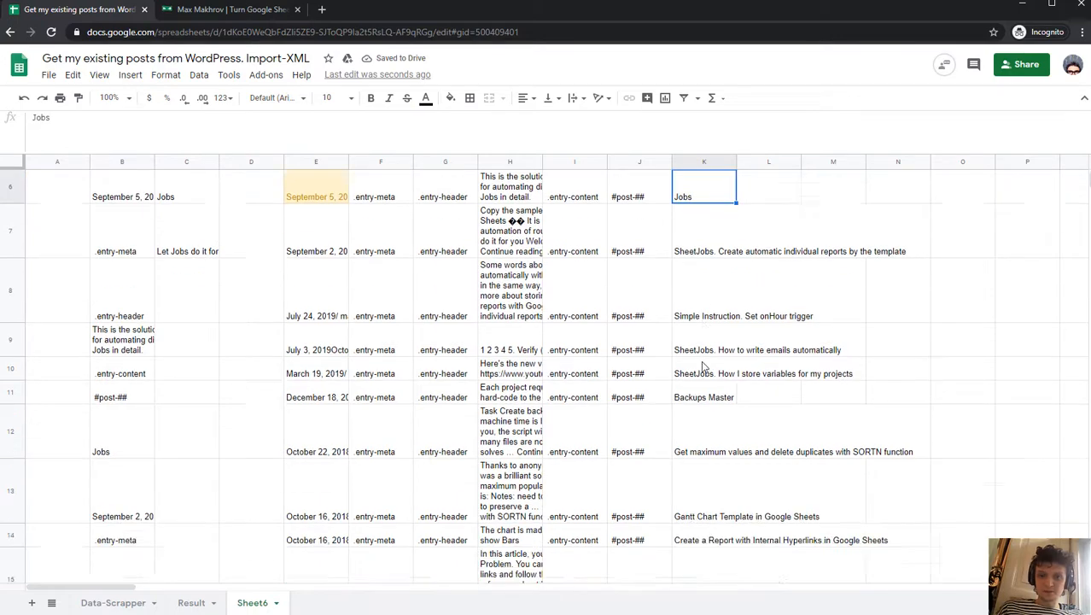
{"action": "scroll", "scroll_direction": "down", "scroll_amount": 3}
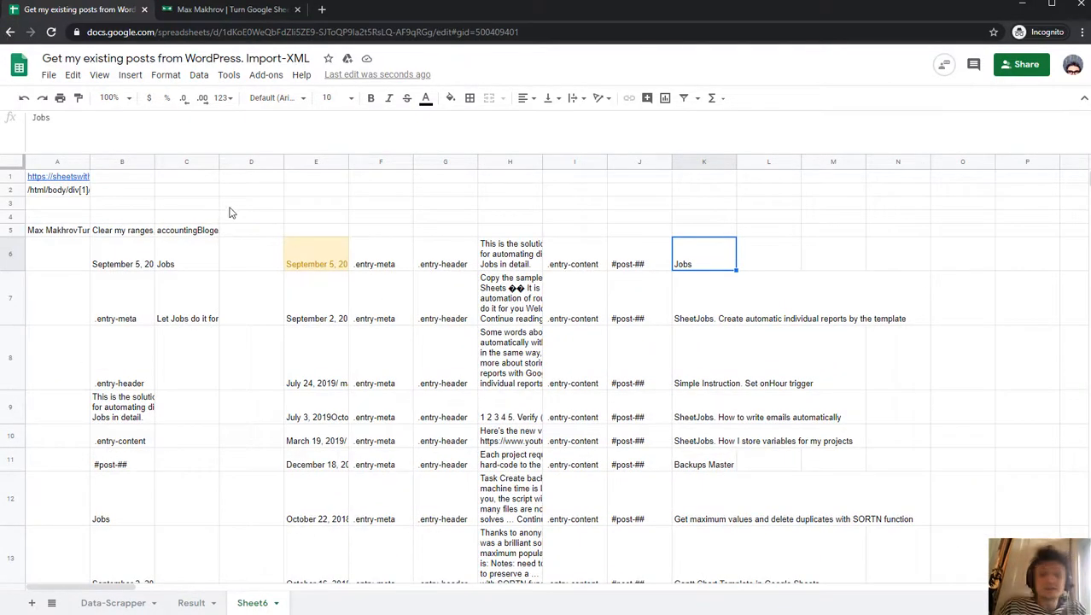
{"action": "mouse_move", "coordinate": [253, 317]}
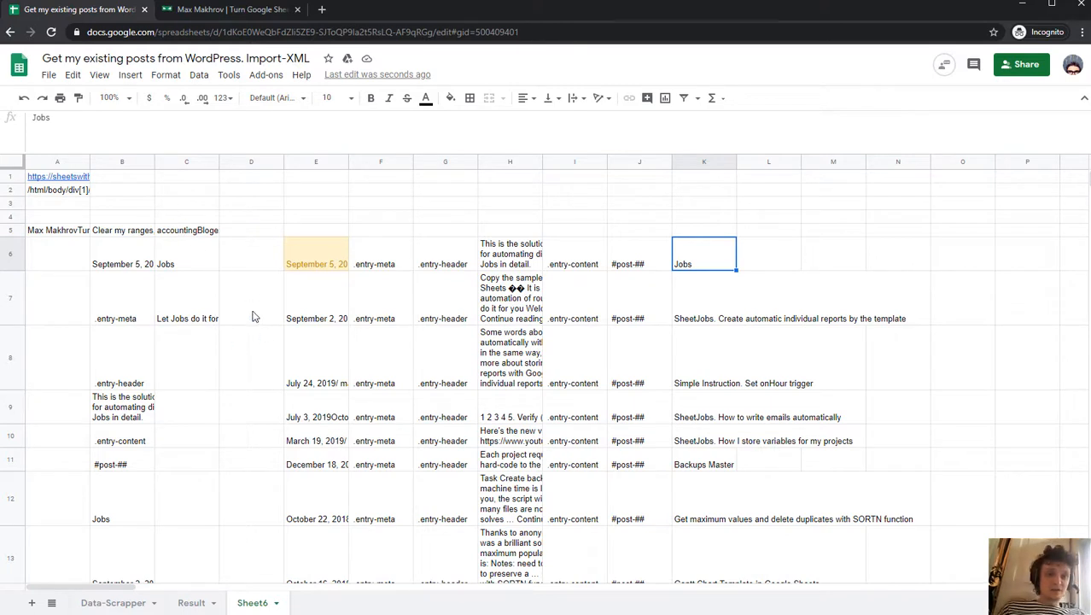
{"action": "left_click", "coordinate": [57, 177]}
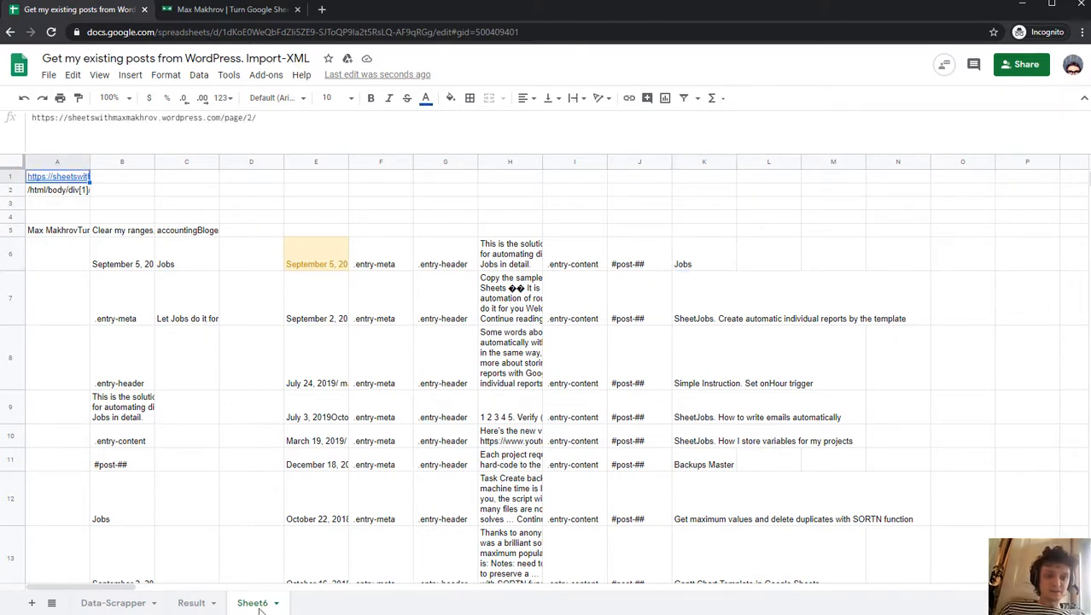
{"action": "mouse_move", "coordinate": [574, 597]}
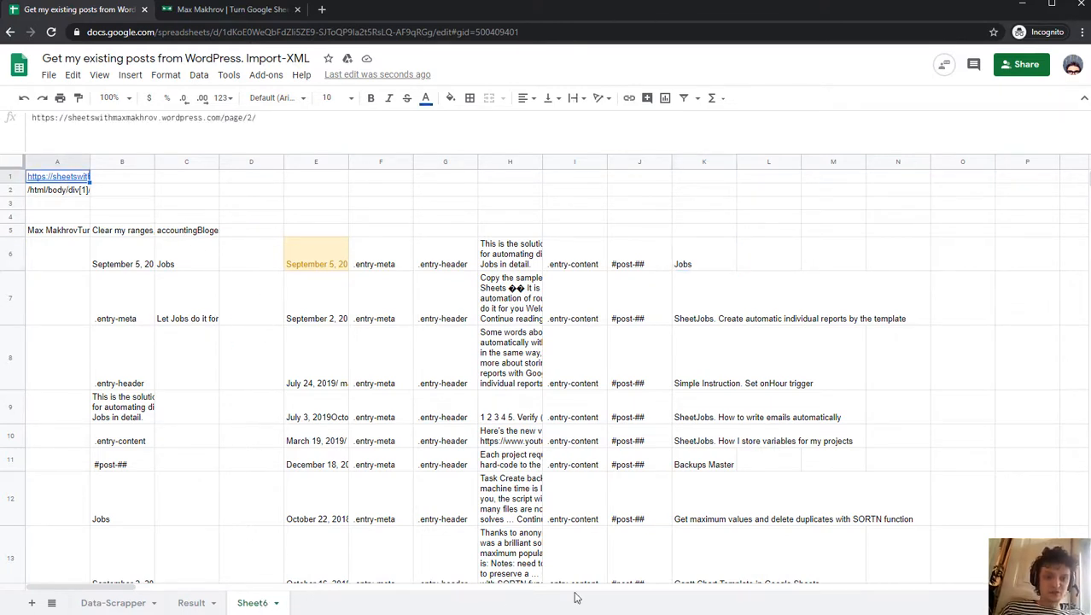
{"action": "mouse_move", "coordinate": [619, 336]}
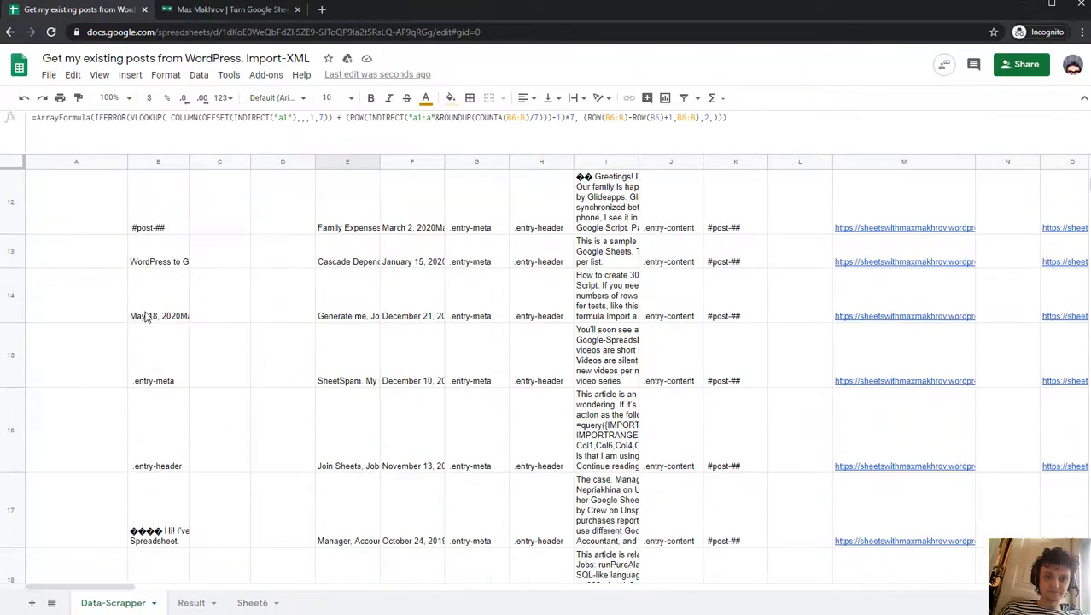
Review the page URLs in Data-Scrapper's A3 and C3, then go back to Sheet6
{"action": "scroll", "scroll_direction": "up", "scroll_amount": 3}
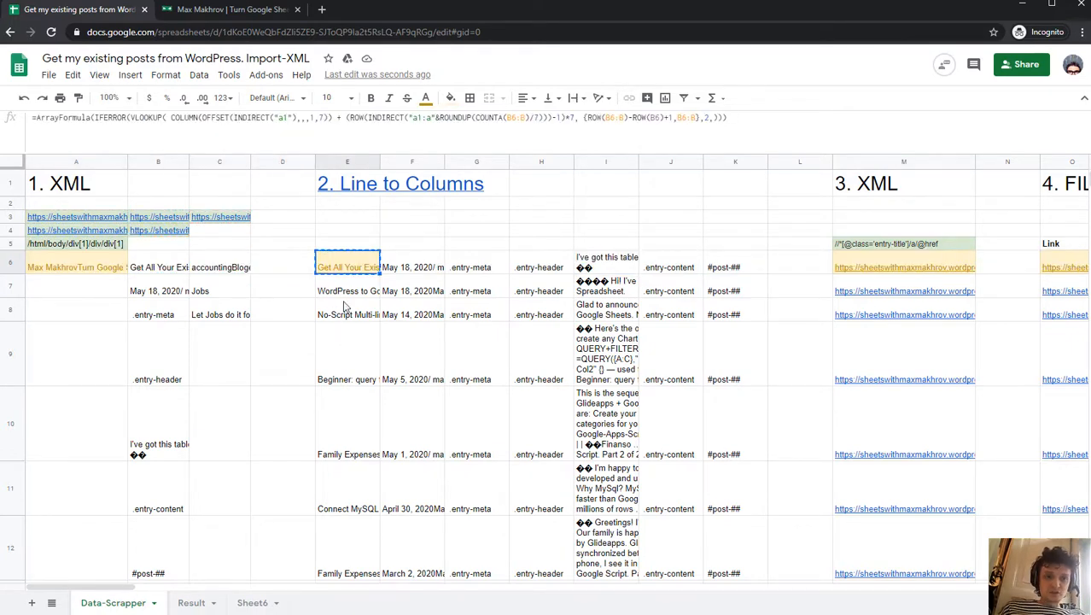
{"action": "scroll", "scroll_direction": "down", "scroll_amount": 3}
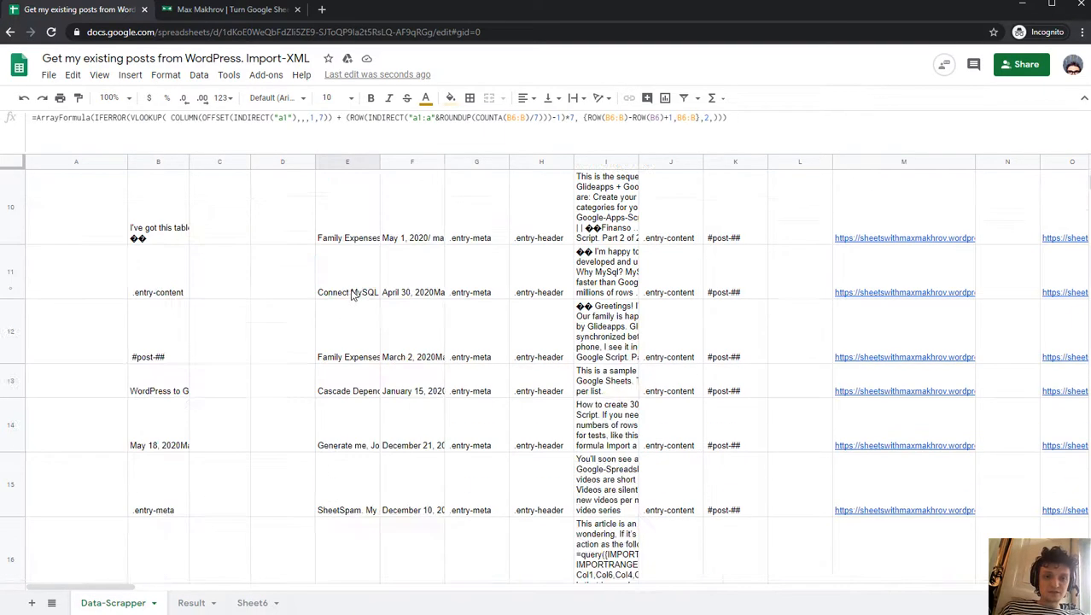
{"action": "scroll", "scroll_direction": "up", "scroll_amount": 3}
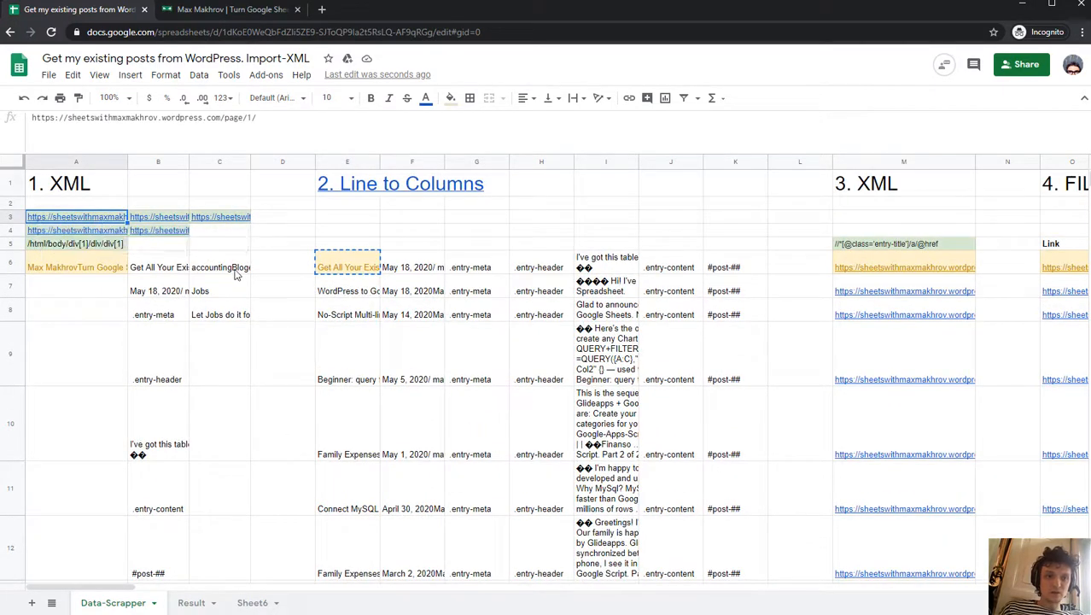
{"action": "left_click", "coordinate": [219, 216]}
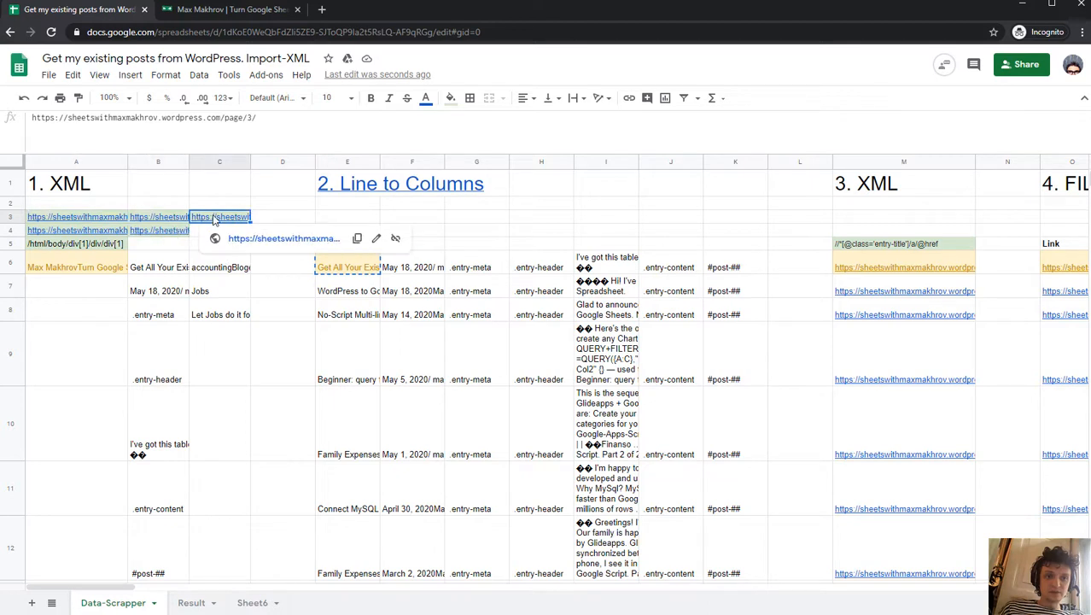
{"action": "left_click", "coordinate": [76, 230]}
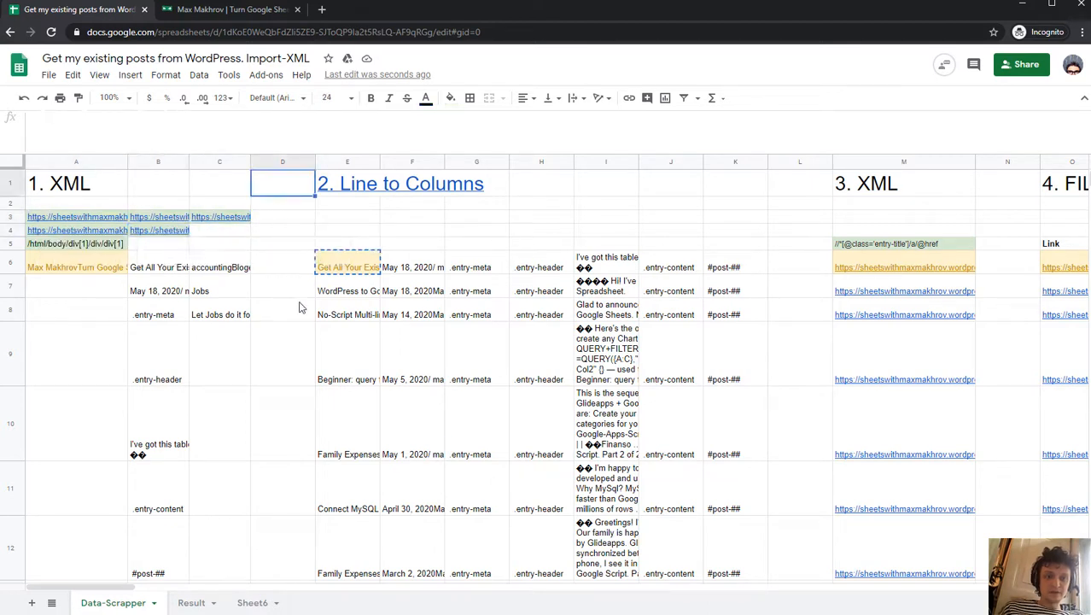
{"action": "mouse_move", "coordinate": [314, 298]}
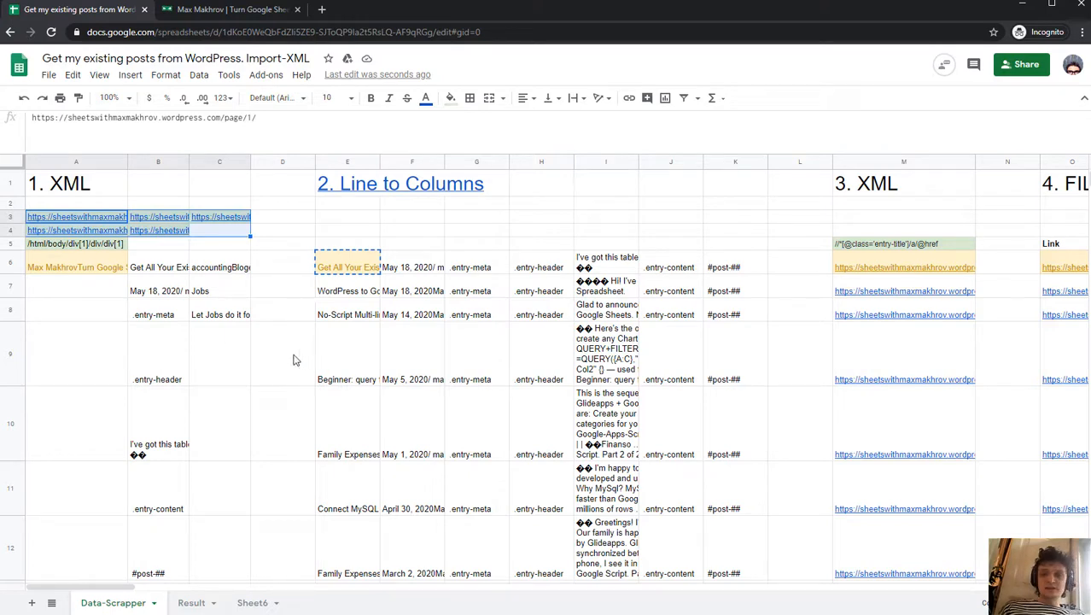
{"action": "mouse_move", "coordinate": [156, 310]}
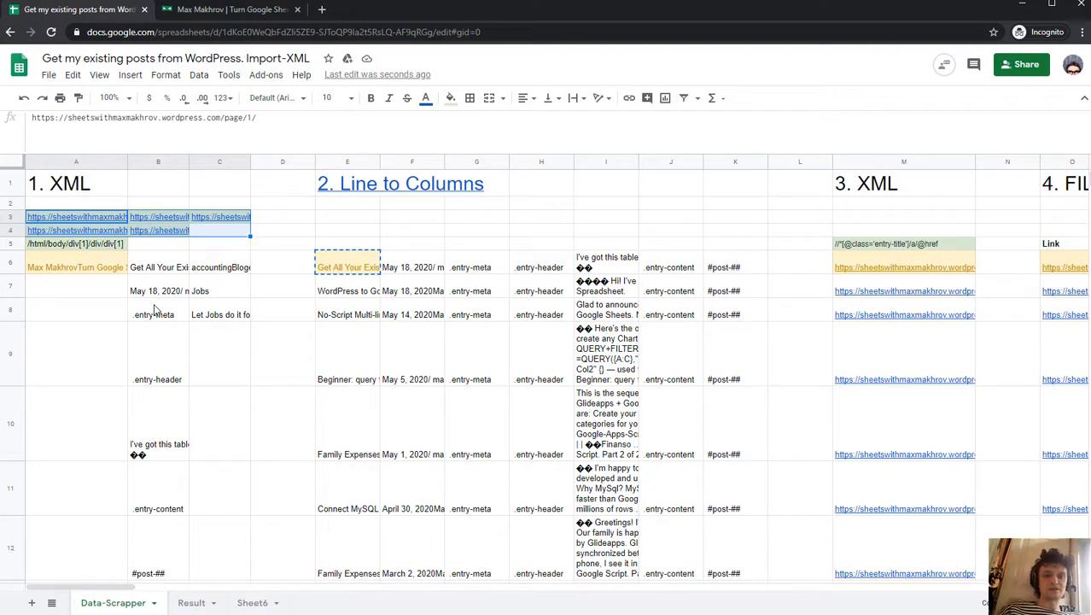
{"action": "mouse_move", "coordinate": [258, 499]}
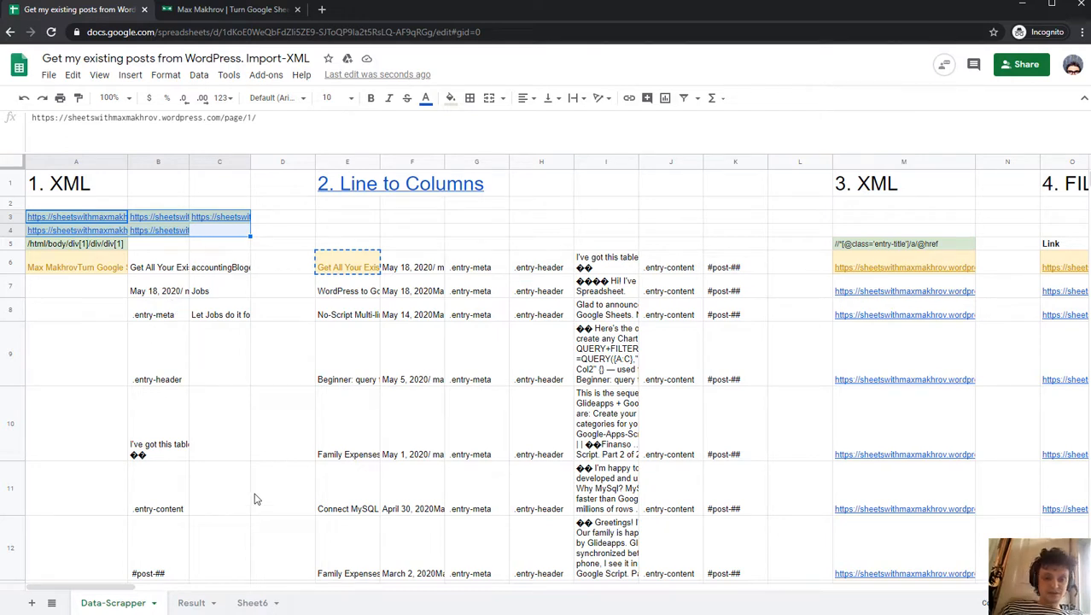
{"action": "left_click", "coordinate": [253, 602]}
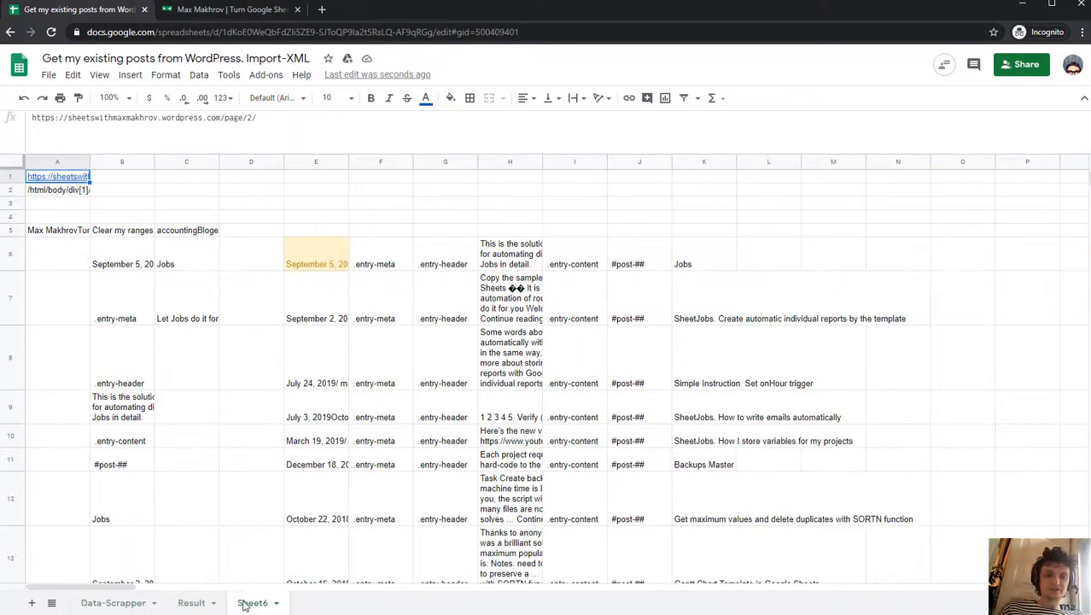
Rename the Sheet6 tab to 'Formula Sample'
{"action": "double_click", "coordinate": [252, 602]}
{"action": "type", "text": "Formula Sample"}
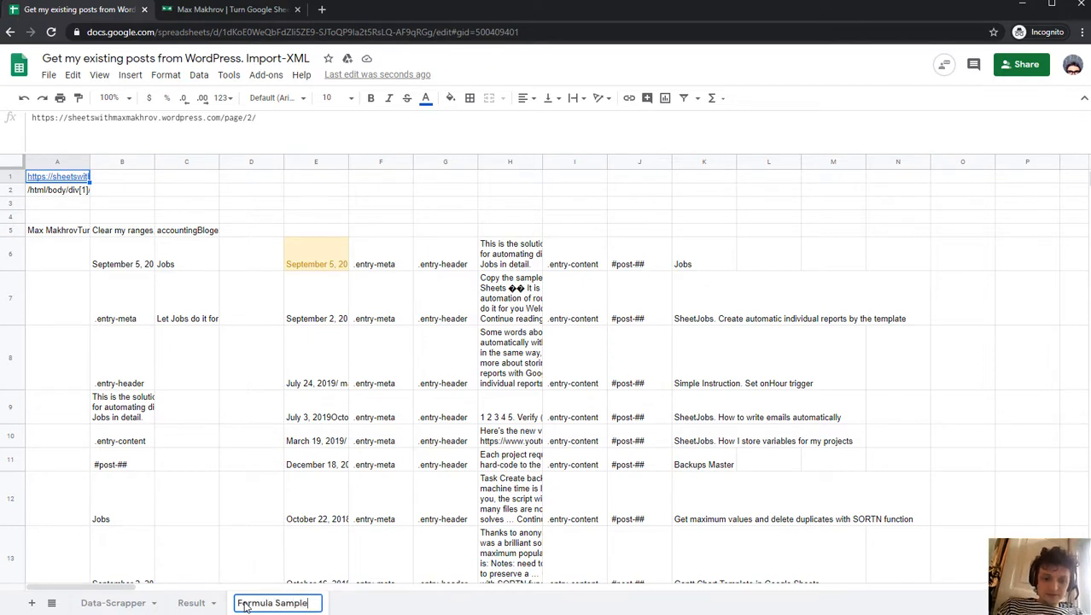
{"action": "left_click", "coordinate": [316, 202]}
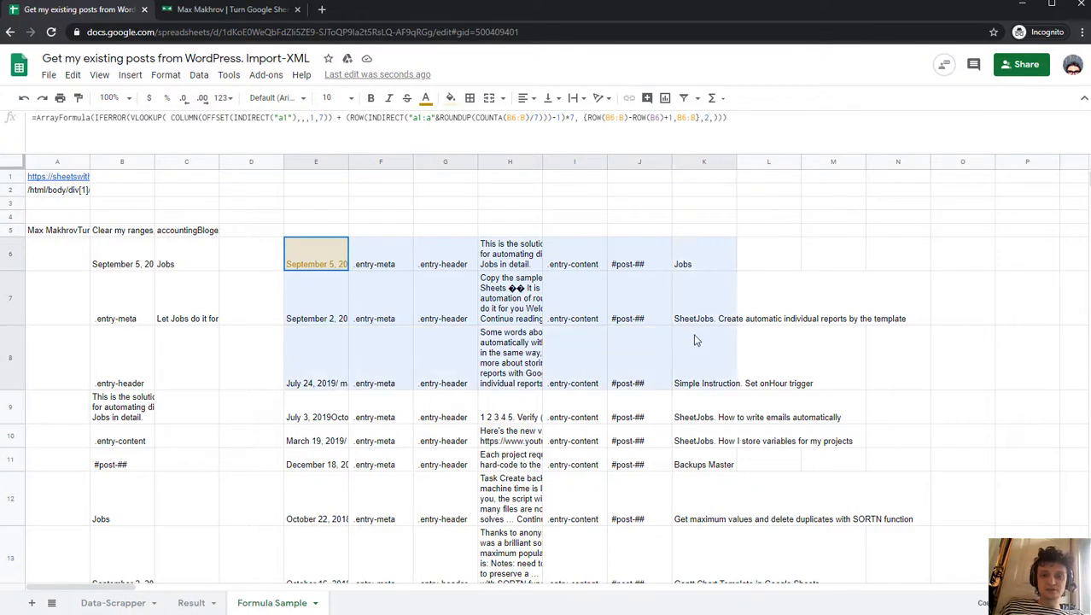
{"action": "scroll", "scroll_direction": "down", "scroll_amount": 3}
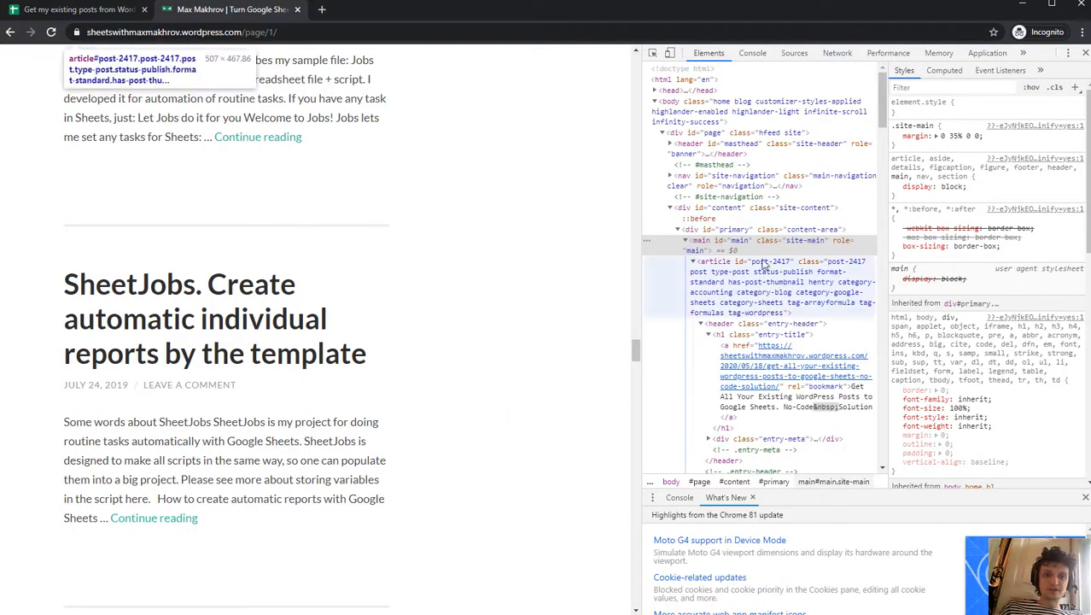
Review the blog's first-page posts down to the Older posts link, then return to the spreadsheet
{"action": "scroll", "scroll_direction": "down", "scroll_amount": 3}
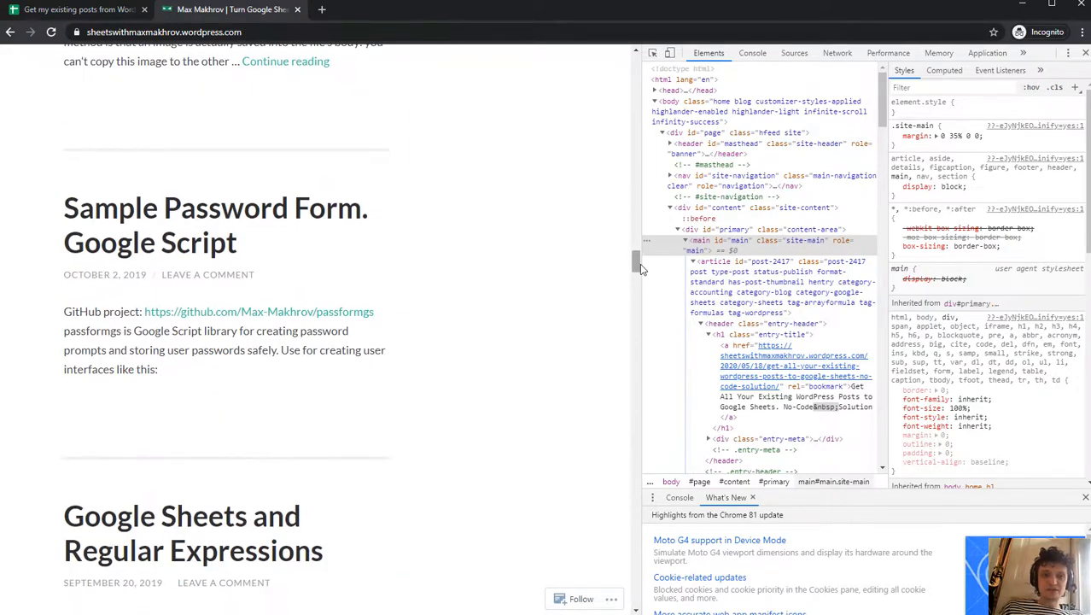
{"action": "scroll", "scroll_direction": "up", "scroll_amount": 3}
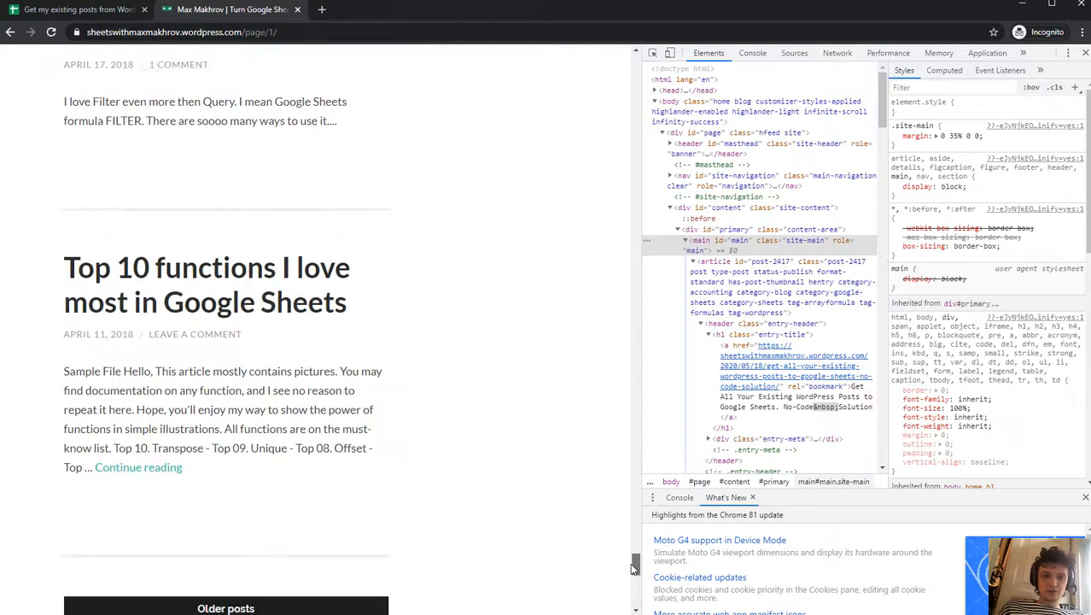
{"action": "scroll", "scroll_direction": "down", "scroll_amount": 3}
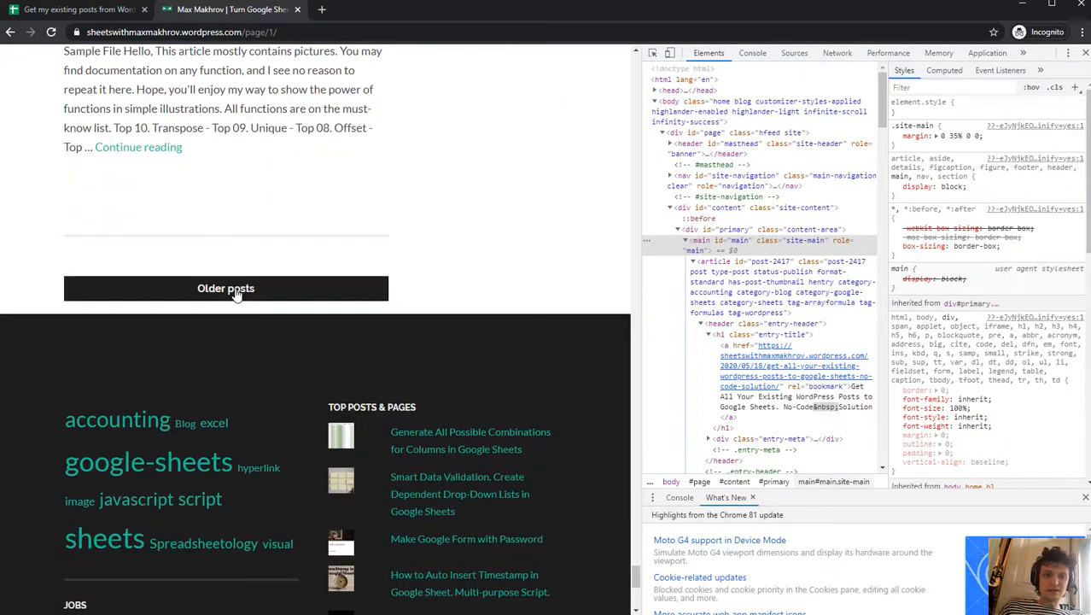
{"action": "mouse_move", "coordinate": [292, 205]}
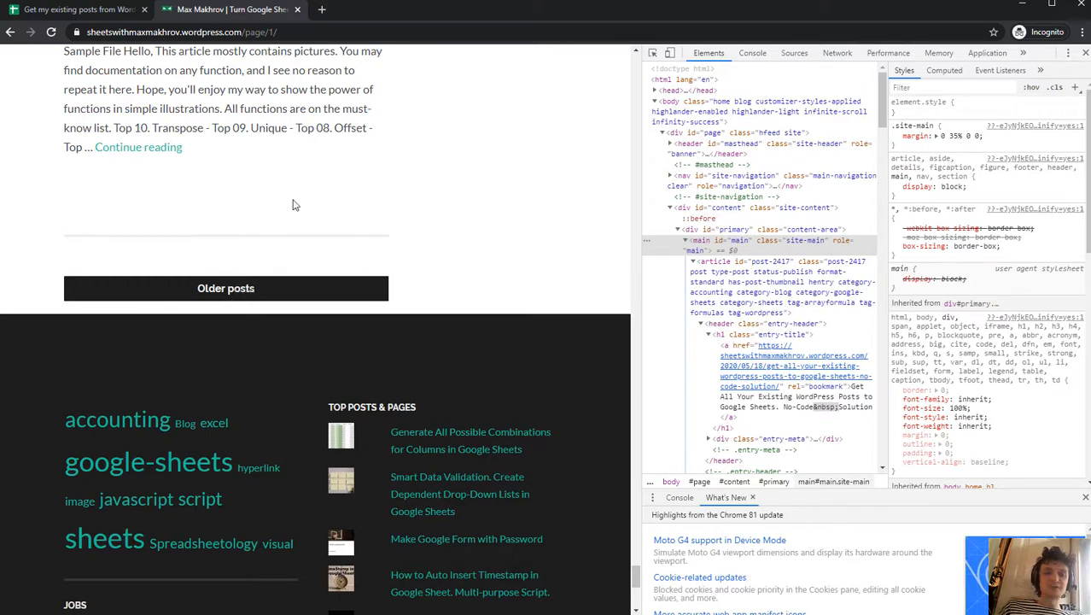
{"action": "scroll", "scroll_direction": "up", "scroll_amount": 3}
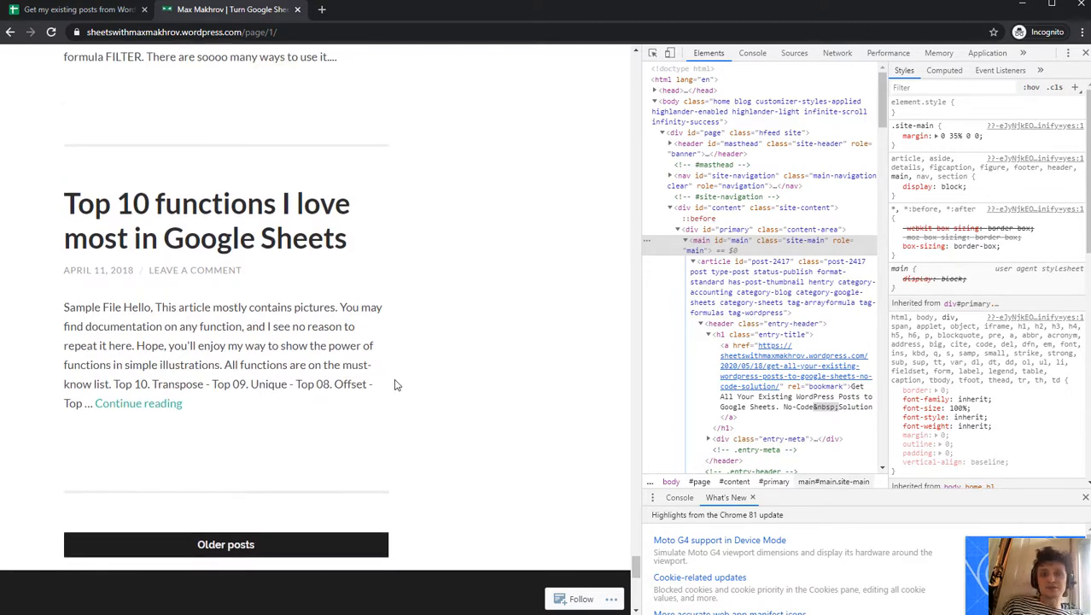
{"action": "left_click", "coordinate": [77, 10]}
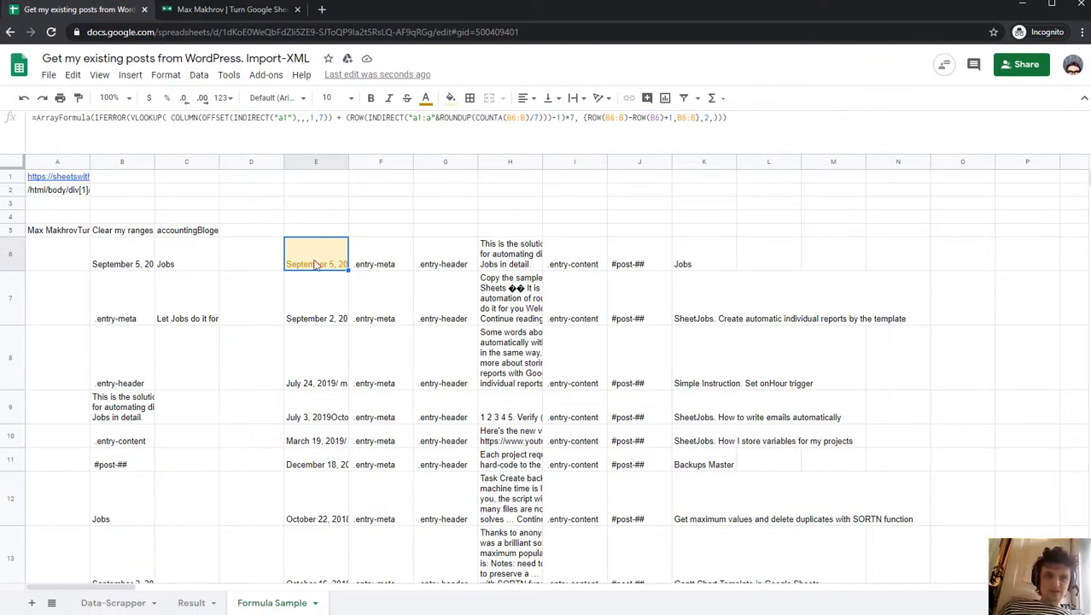
{"action": "mouse_move", "coordinate": [440, 286]}
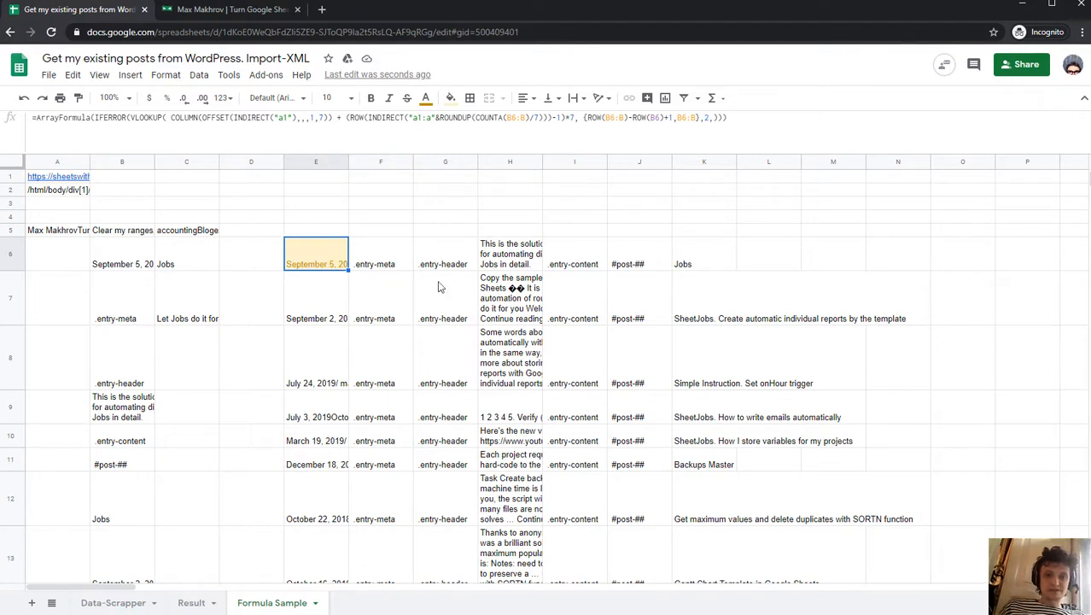
{"action": "mouse_move", "coordinate": [356, 335]}
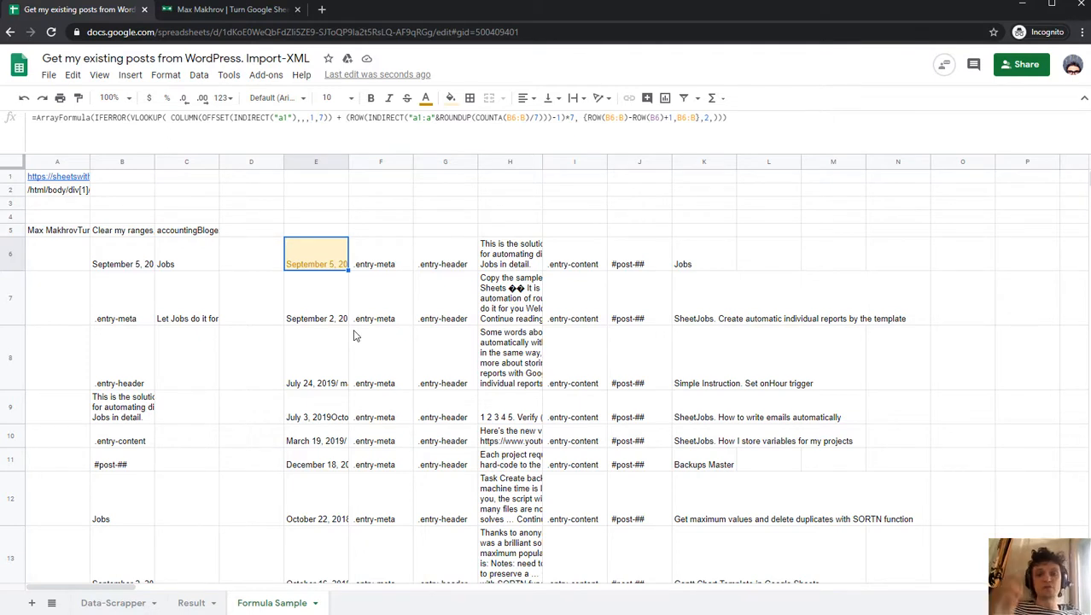
{"action": "mouse_move", "coordinate": [275, 560]}
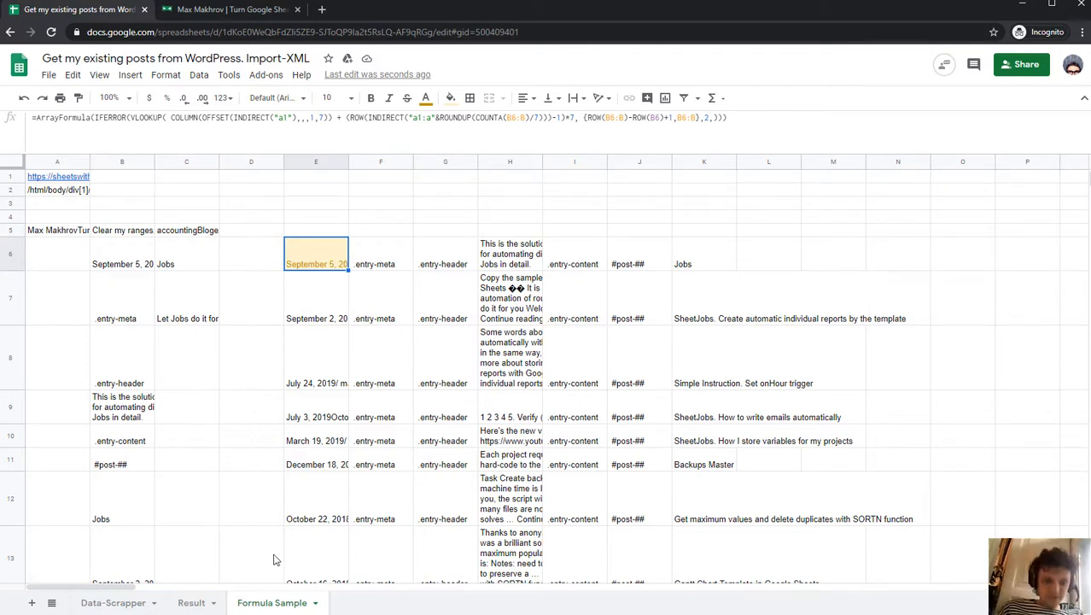
On Data-Scrapper, inspect the TRANSPOSE formula in A6 and the ArrayFormula in E6
{"action": "scroll", "scroll_direction": "down", "scroll_amount": 3}
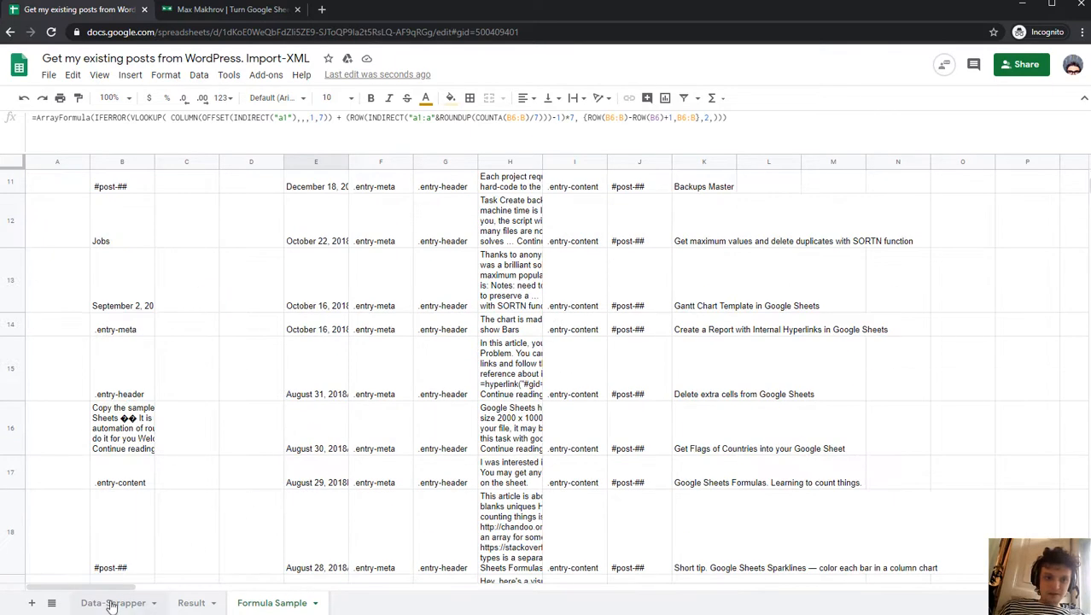
{"action": "left_click", "coordinate": [112, 602]}
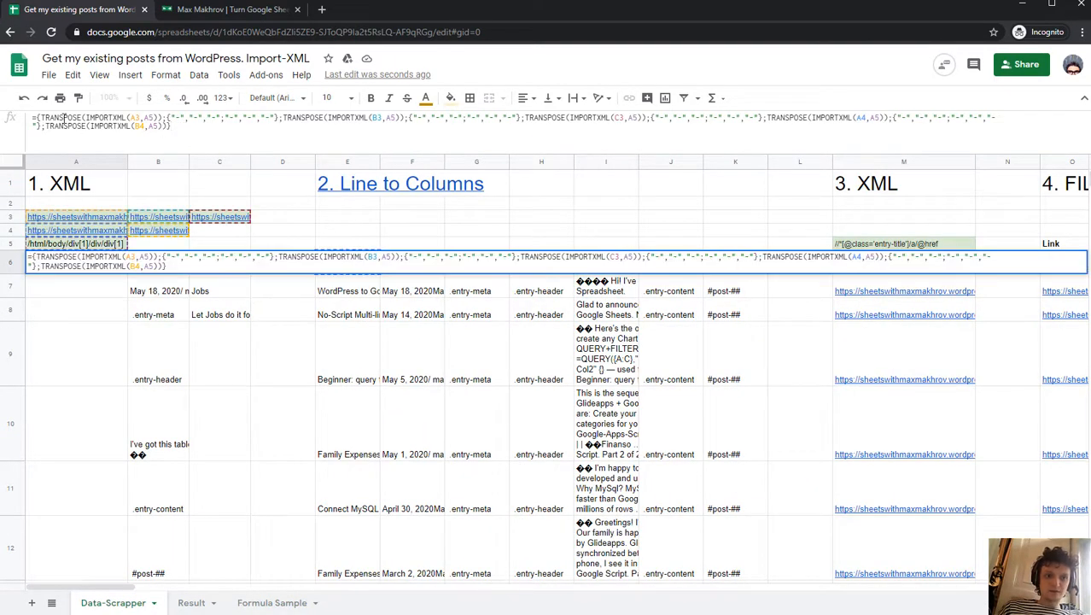
{"action": "triple_click", "coordinate": [513, 122]}
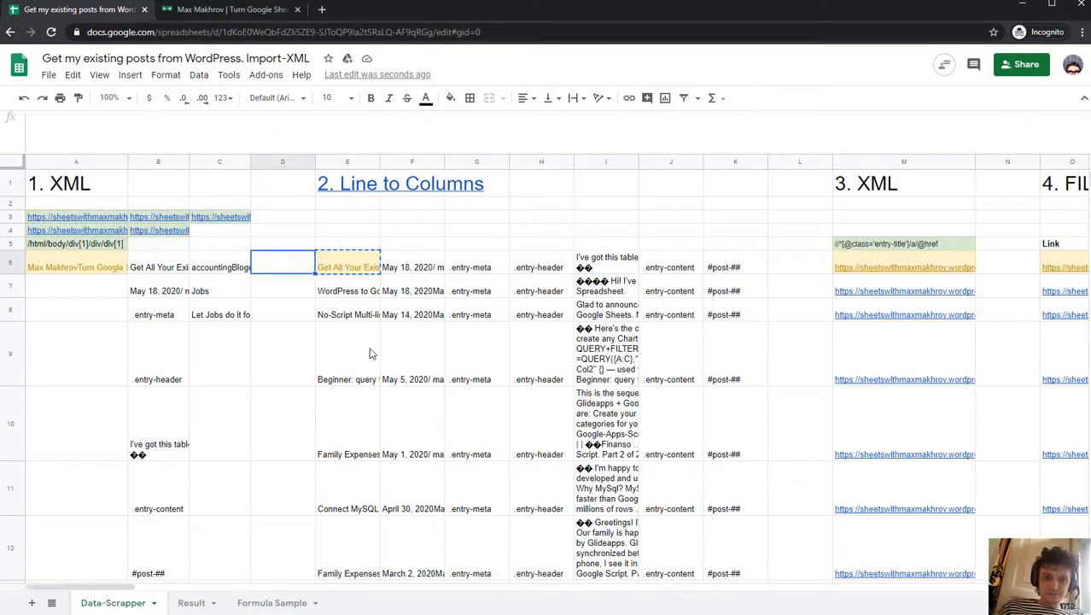
{"action": "left_click", "coordinate": [348, 266]}
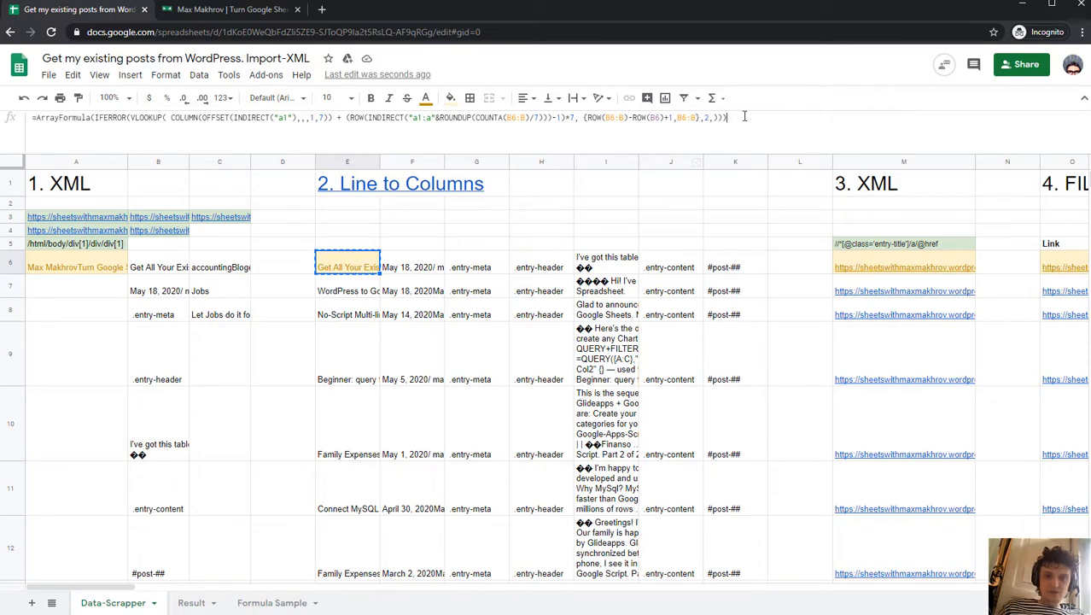
Scroll through the imported post rows to review the formula results
{"action": "scroll", "scroll_direction": "down", "scroll_amount": 3}
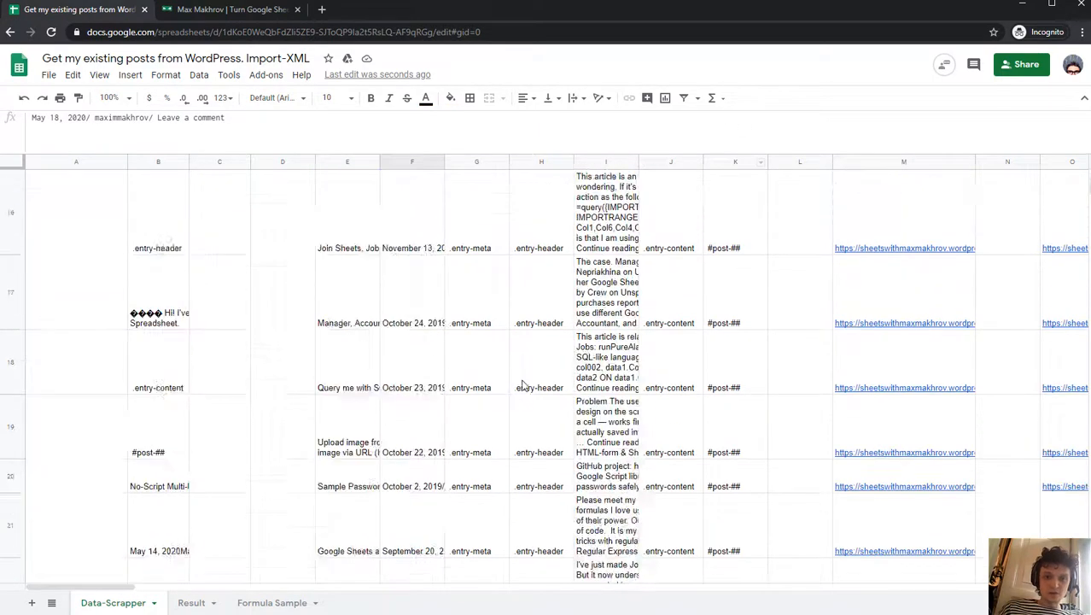
{"action": "scroll", "scroll_direction": "down", "scroll_amount": 3}
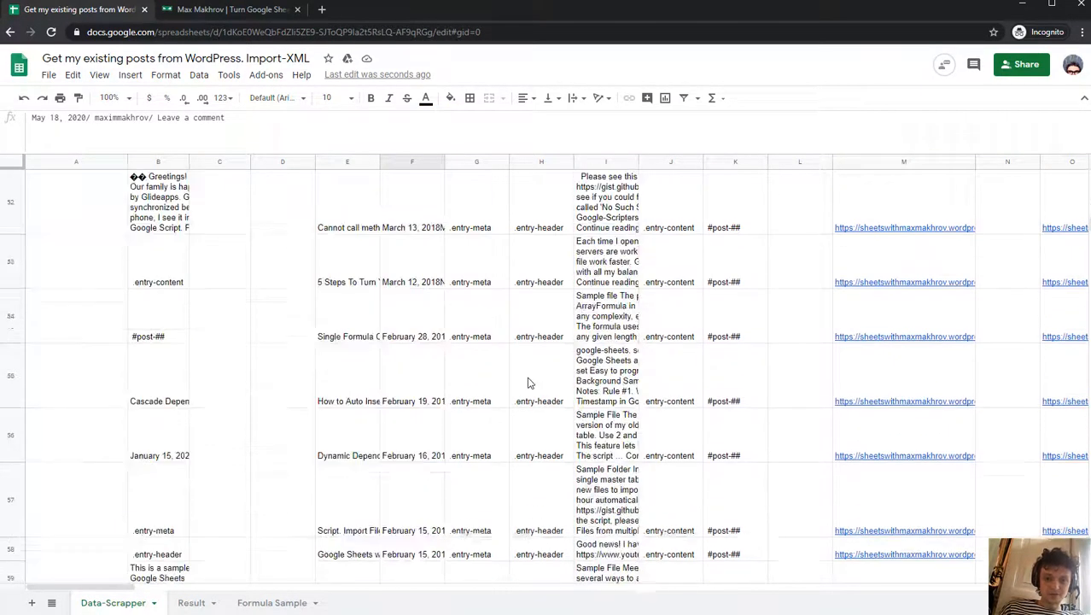
{"action": "scroll", "scroll_direction": "down", "scroll_amount": 3}
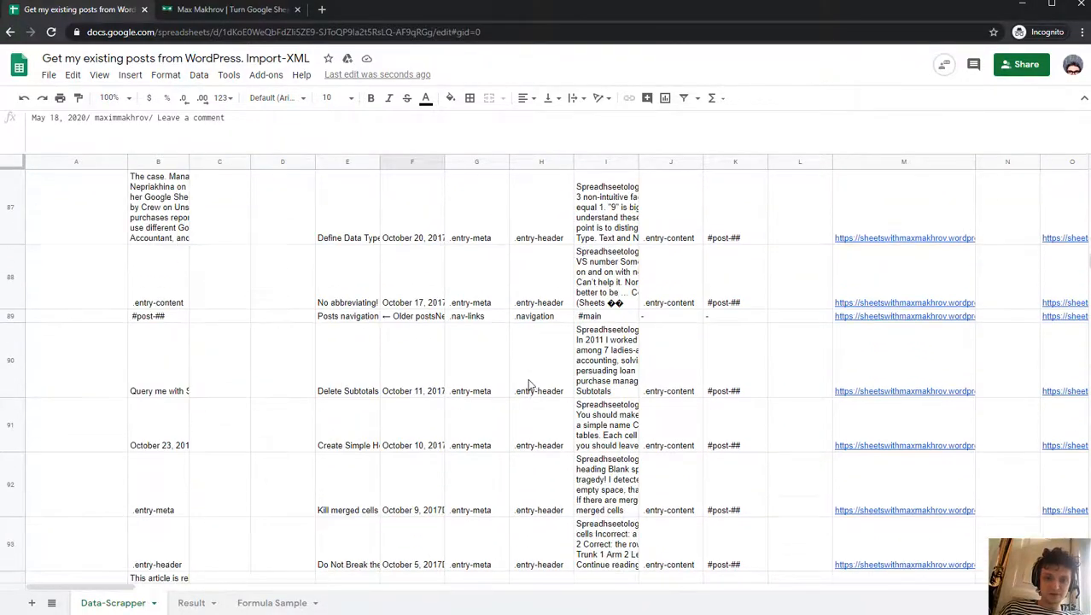
{"action": "scroll", "scroll_direction": "down", "scroll_amount": 3}
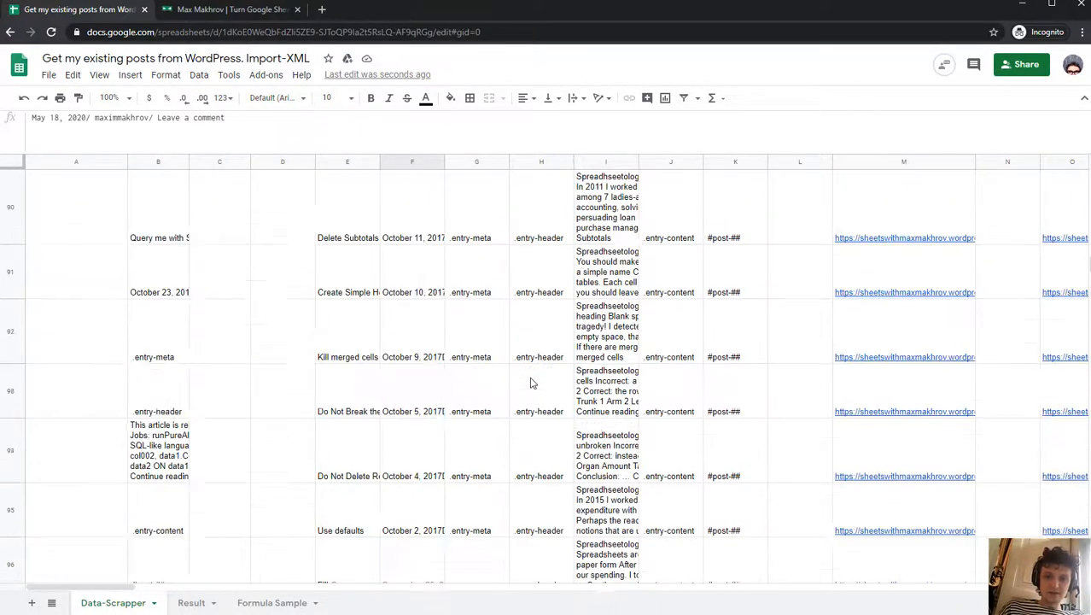
{"action": "scroll", "scroll_direction": "up", "scroll_amount": 3}
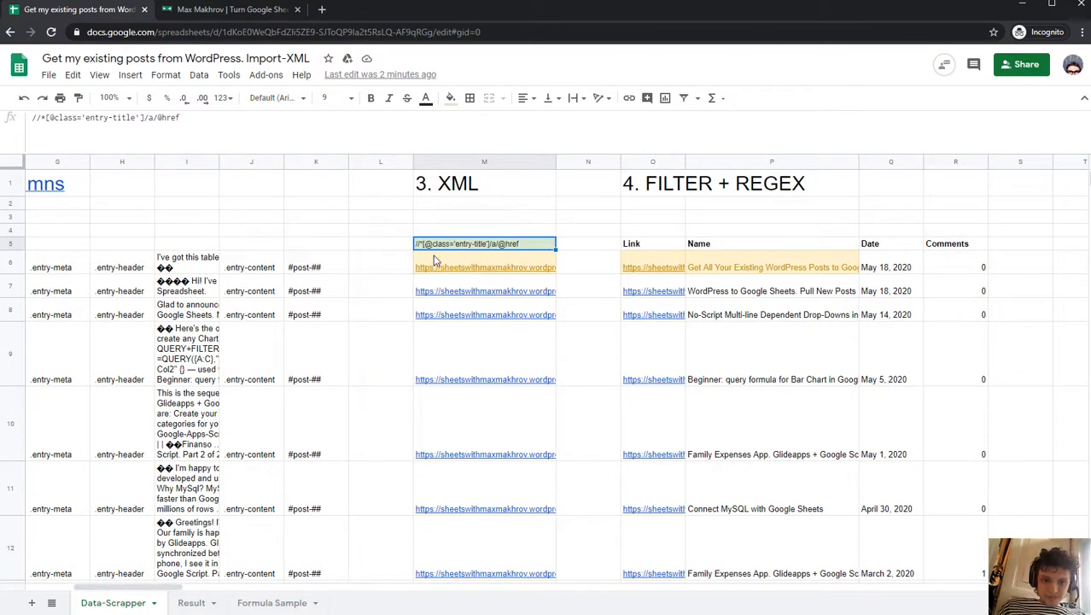
{"action": "mouse_move", "coordinate": [468, 250]}
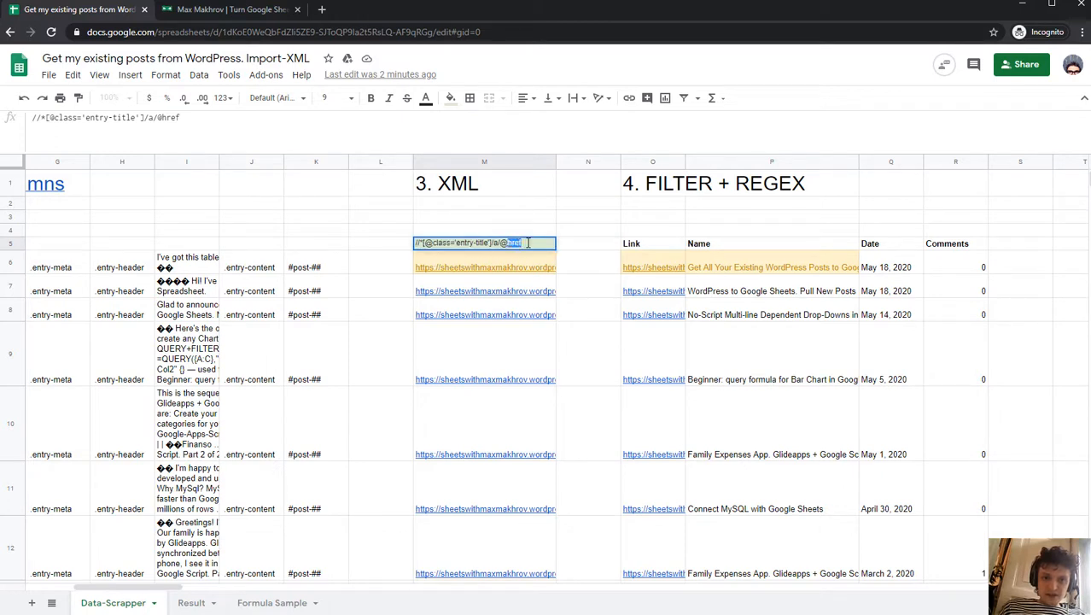
{"action": "left_click", "coordinate": [485, 267]}
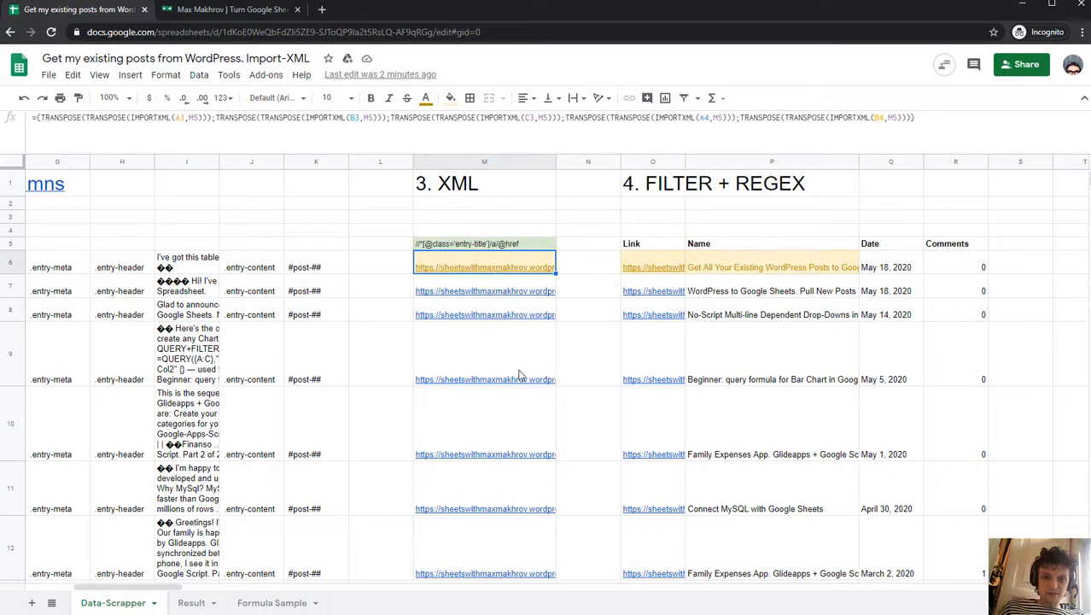
{"action": "scroll", "scroll_direction": "down", "scroll_amount": 3}
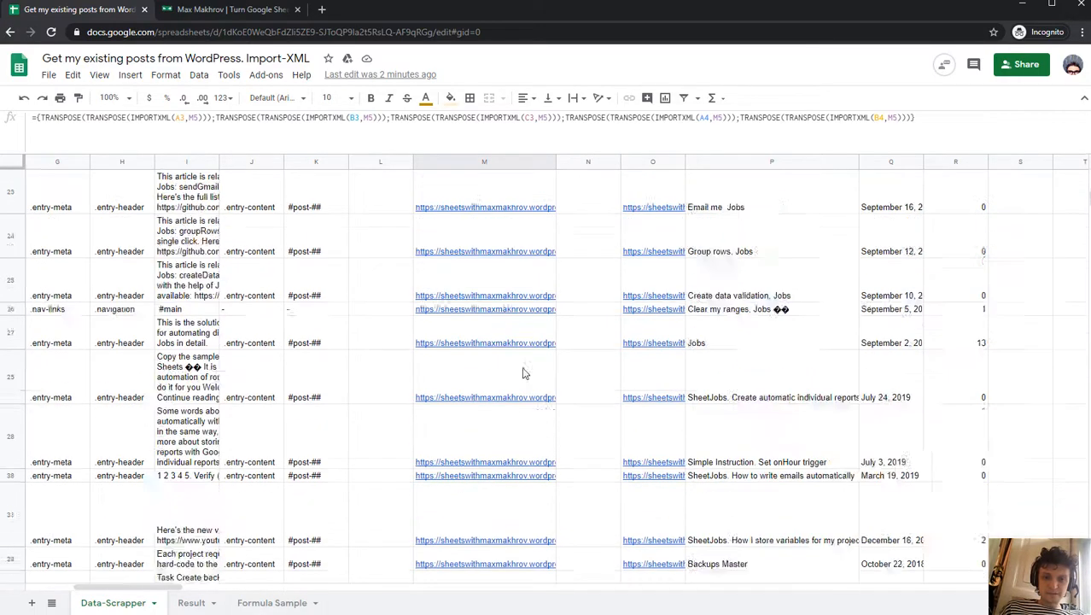
{"action": "scroll", "scroll_direction": "up", "scroll_amount": 3}
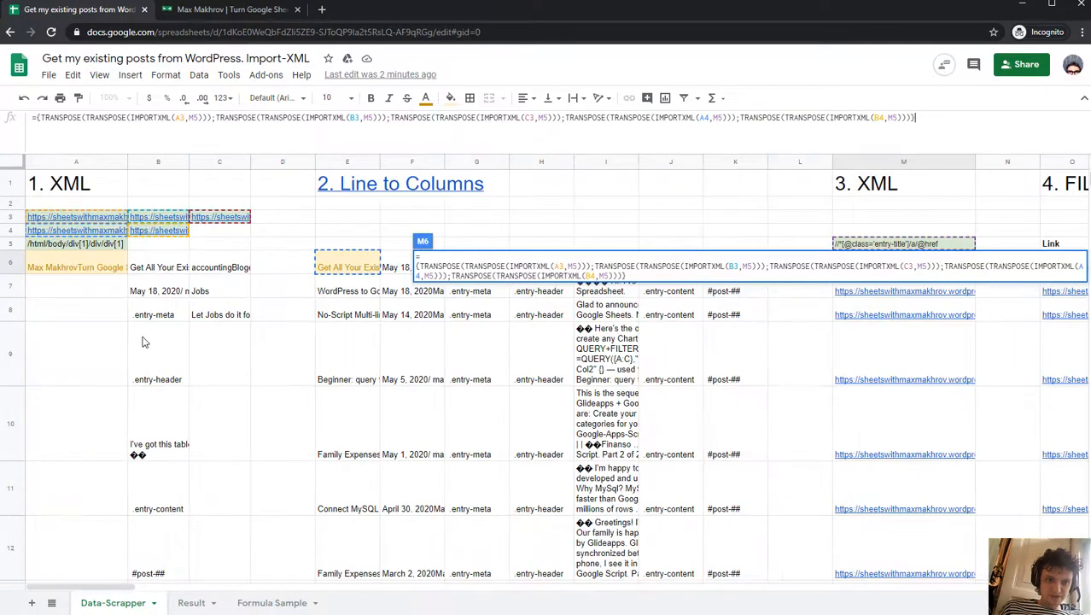
{"action": "mouse_move", "coordinate": [641, 336]}
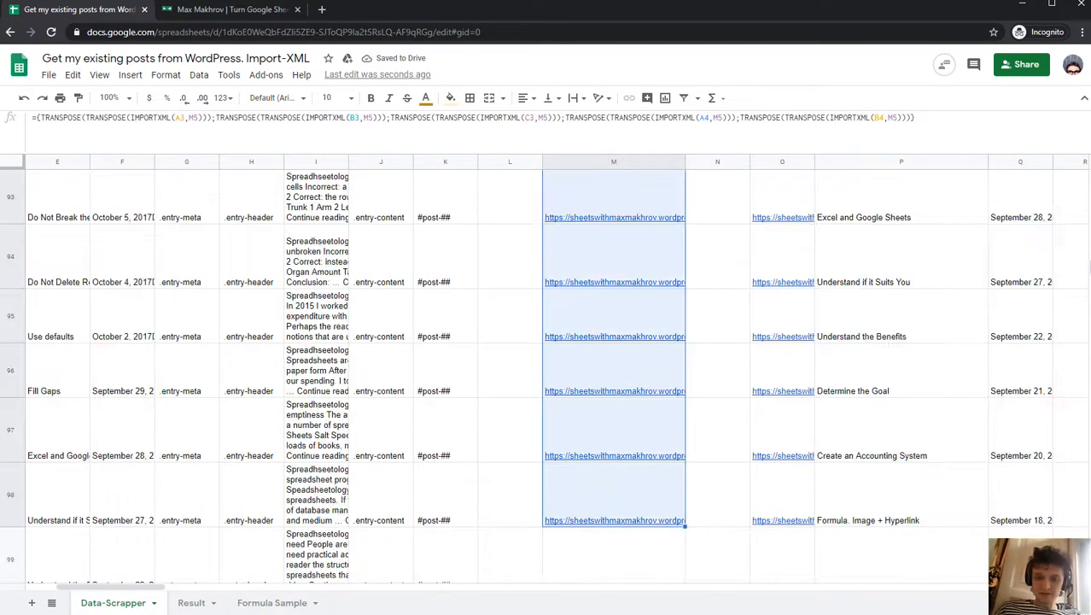
{"action": "scroll", "scroll_direction": "up", "scroll_amount": 3}
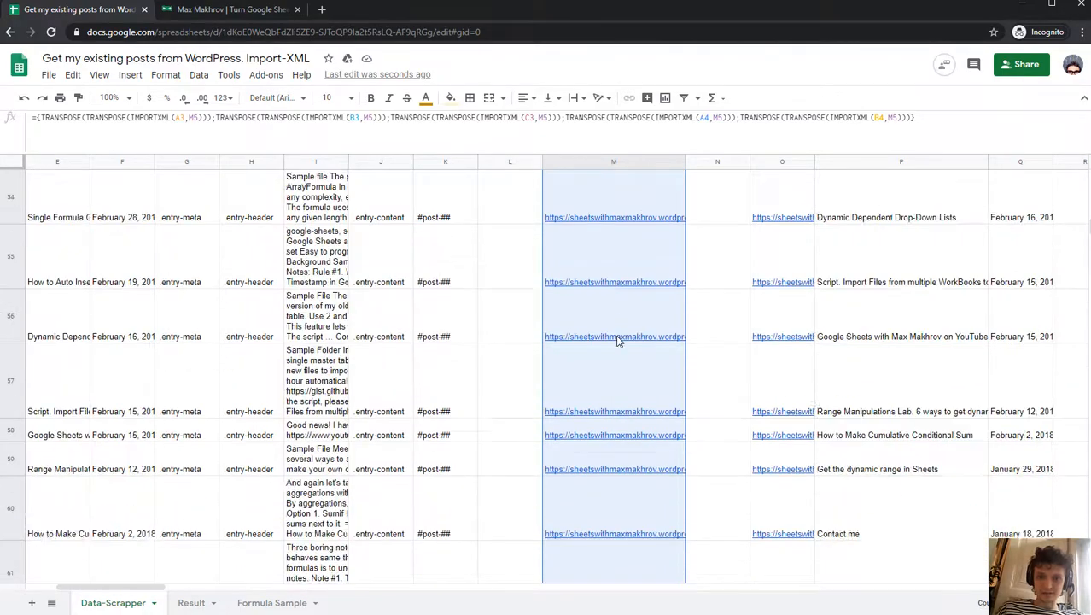
{"action": "scroll", "scroll_direction": "up", "scroll_amount": 3}
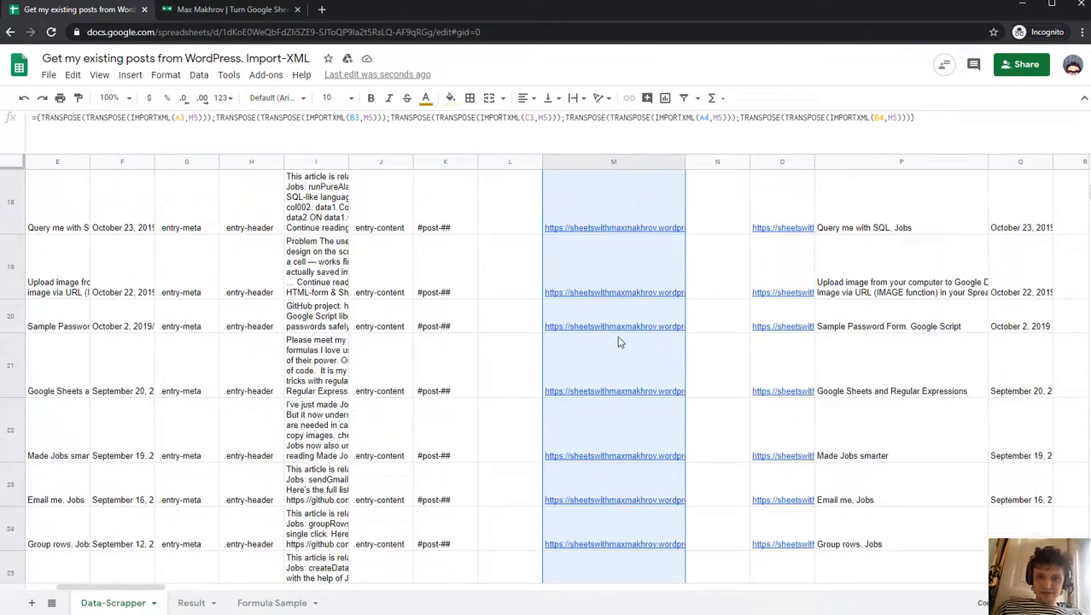
{"action": "scroll", "scroll_direction": "up", "scroll_amount": 3}
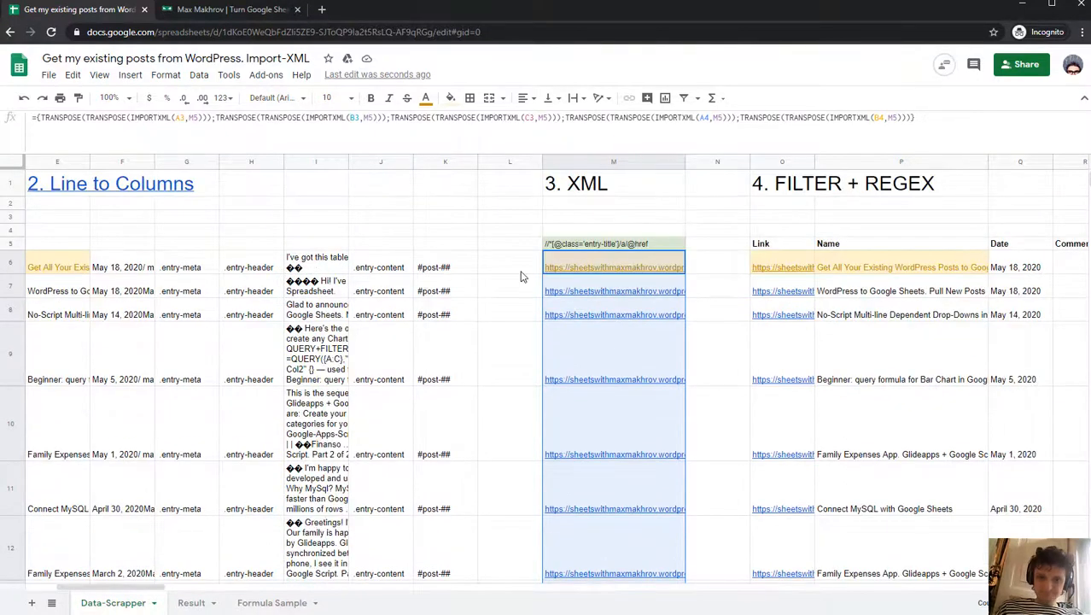
{"action": "left_click", "coordinate": [613, 244]}
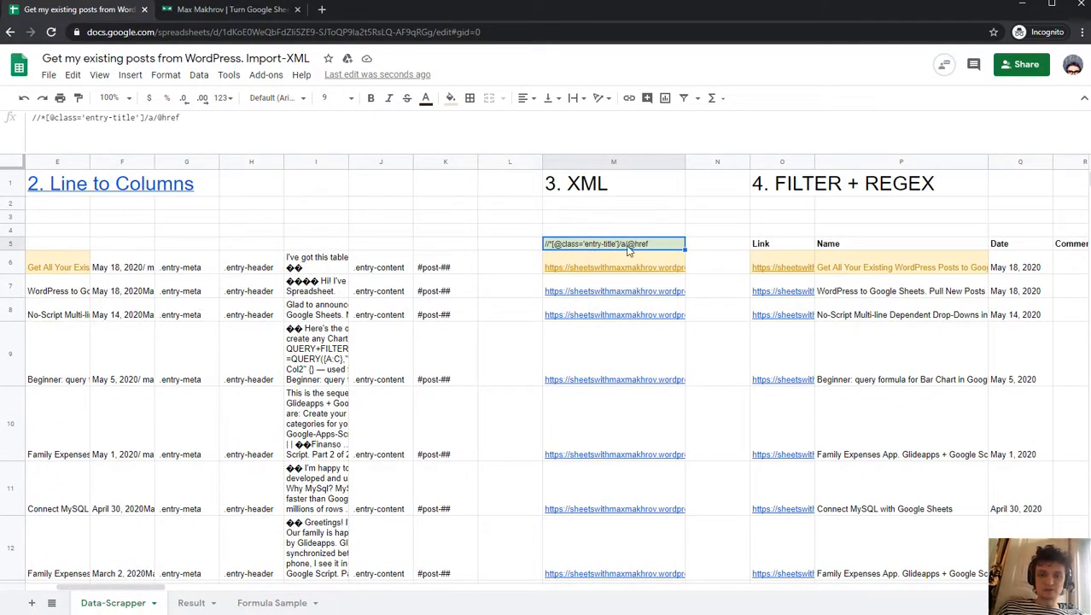
{"action": "left_click", "coordinate": [613, 267]}
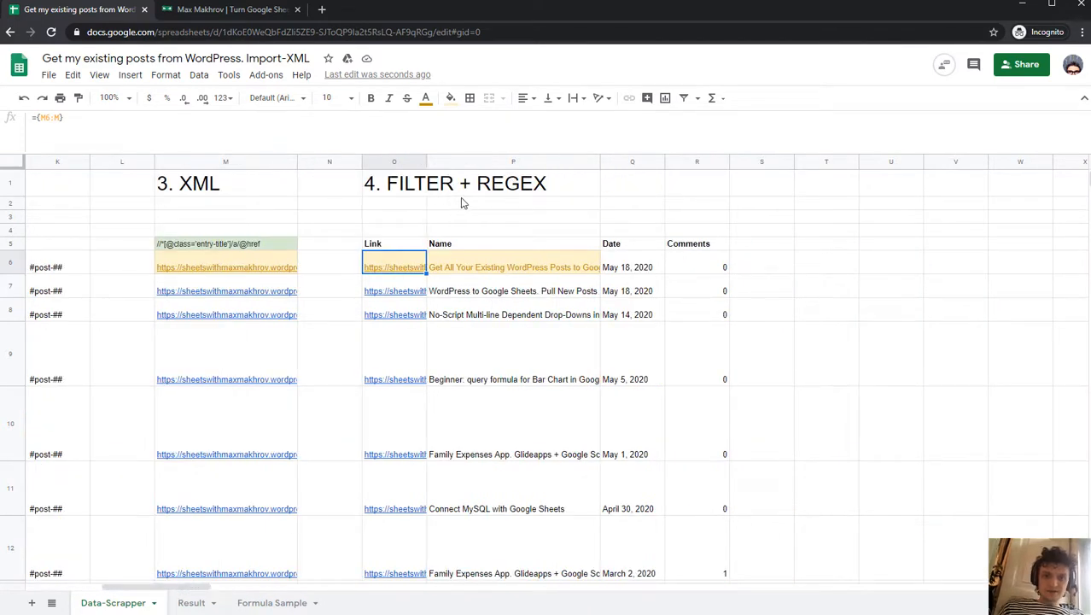
{"action": "mouse_move", "coordinate": [481, 314]}
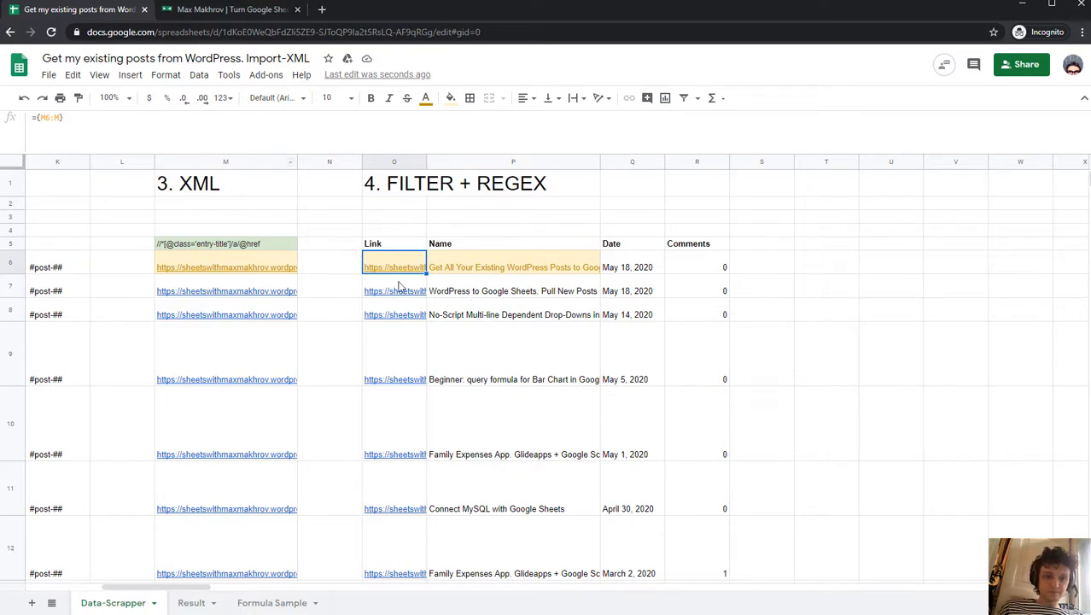
{"action": "left_click", "coordinate": [513, 266]}
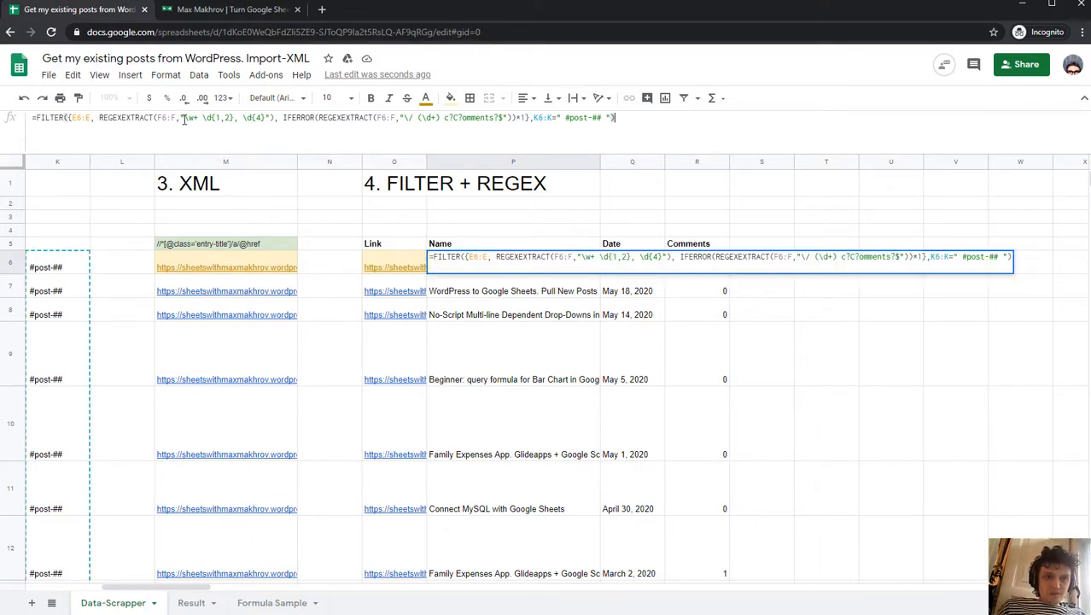
{"action": "left_click", "coordinate": [632, 267]}
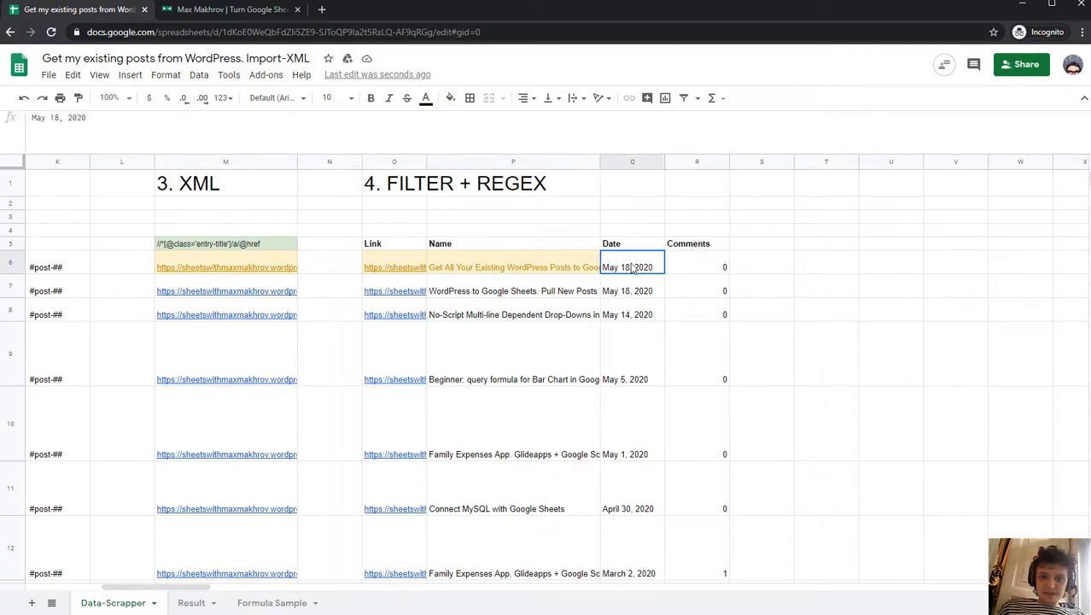
{"action": "left_click", "coordinate": [697, 267]}
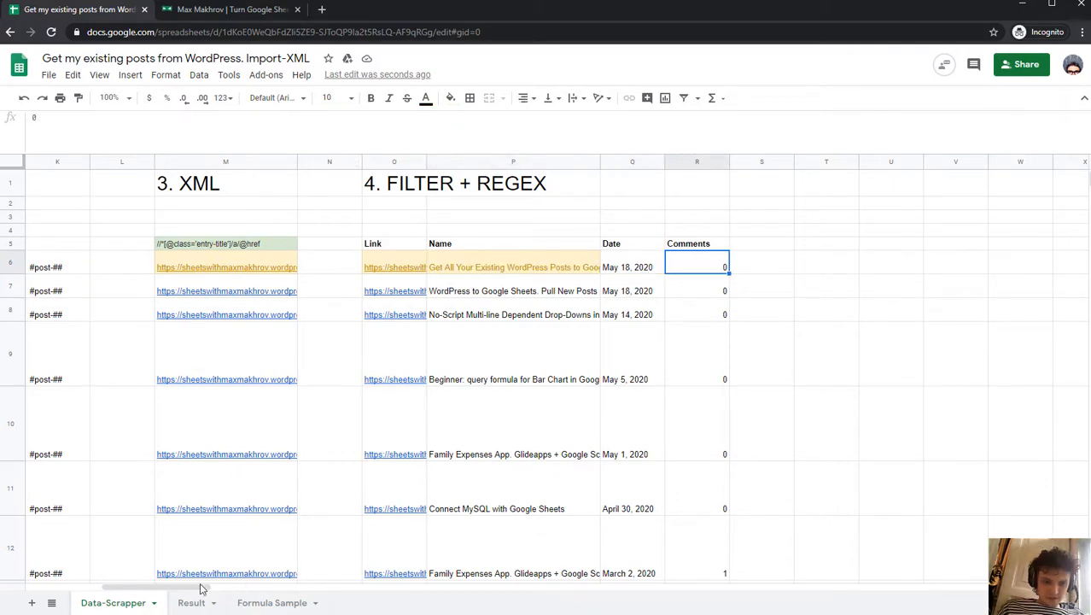
{"action": "left_click_drag", "start_coordinate": [201, 587], "coordinate": [140, 586]}
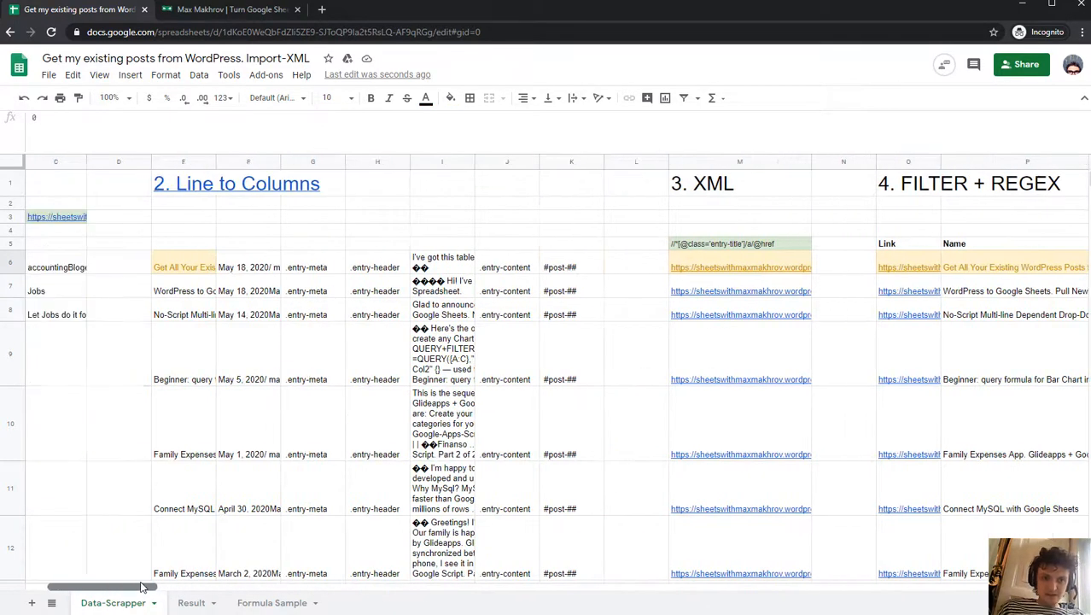
{"action": "left_click", "coordinate": [249, 267]}
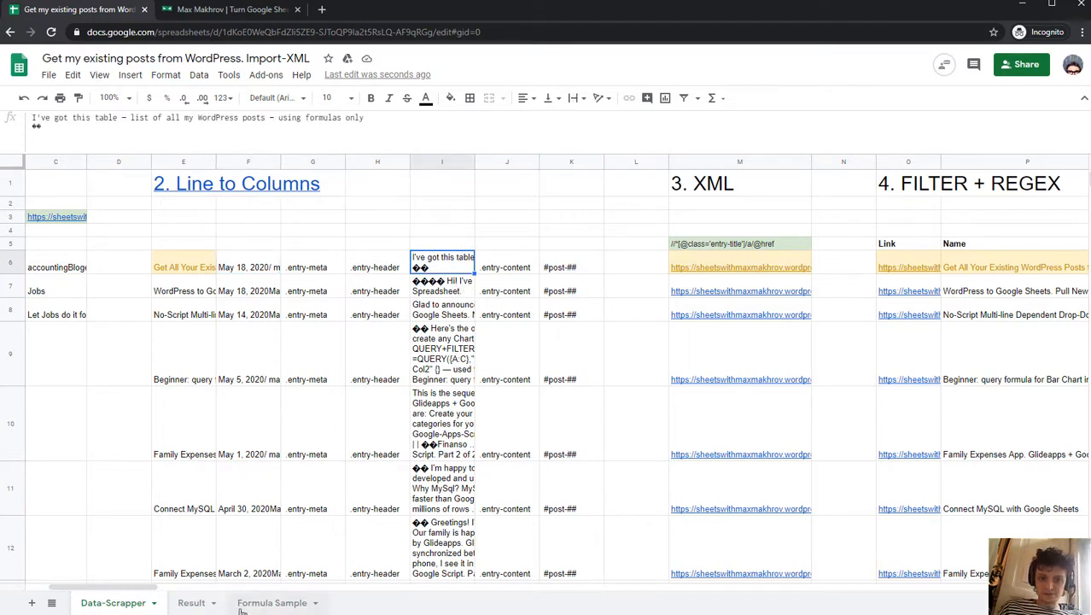
{"action": "scroll", "scroll_direction": "right", "scroll_amount": 3}
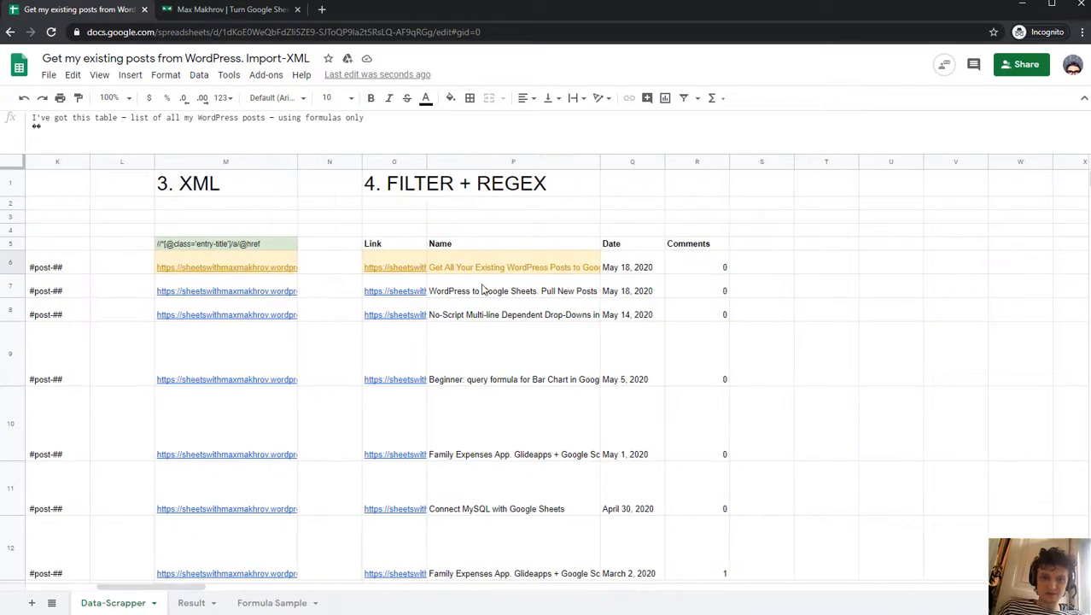
{"action": "scroll", "scroll_direction": "down", "scroll_amount": 3}
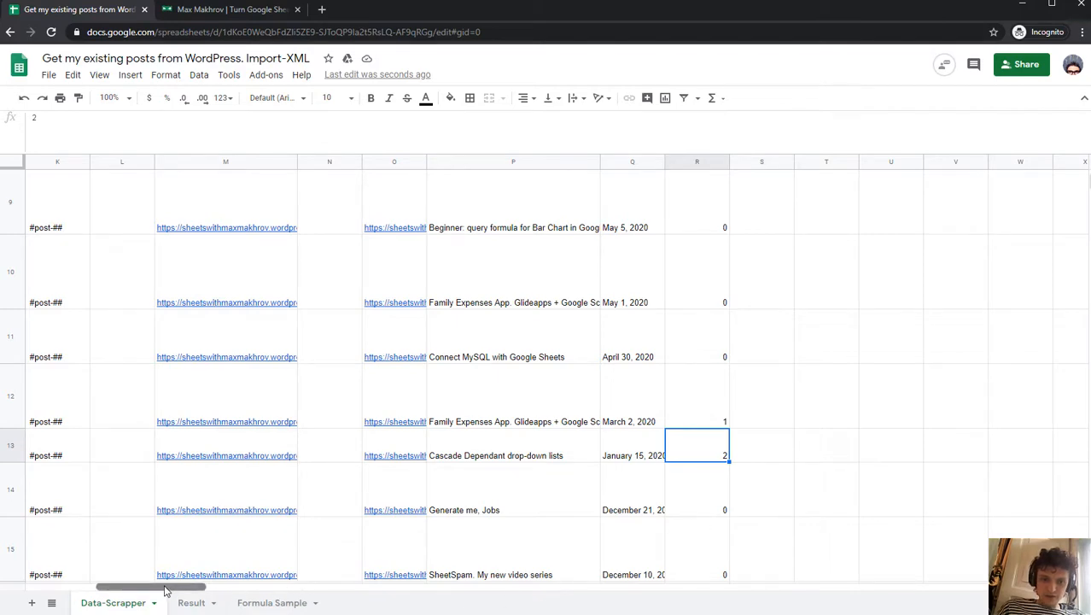
{"action": "scroll", "scroll_direction": "left", "scroll_amount": 3}
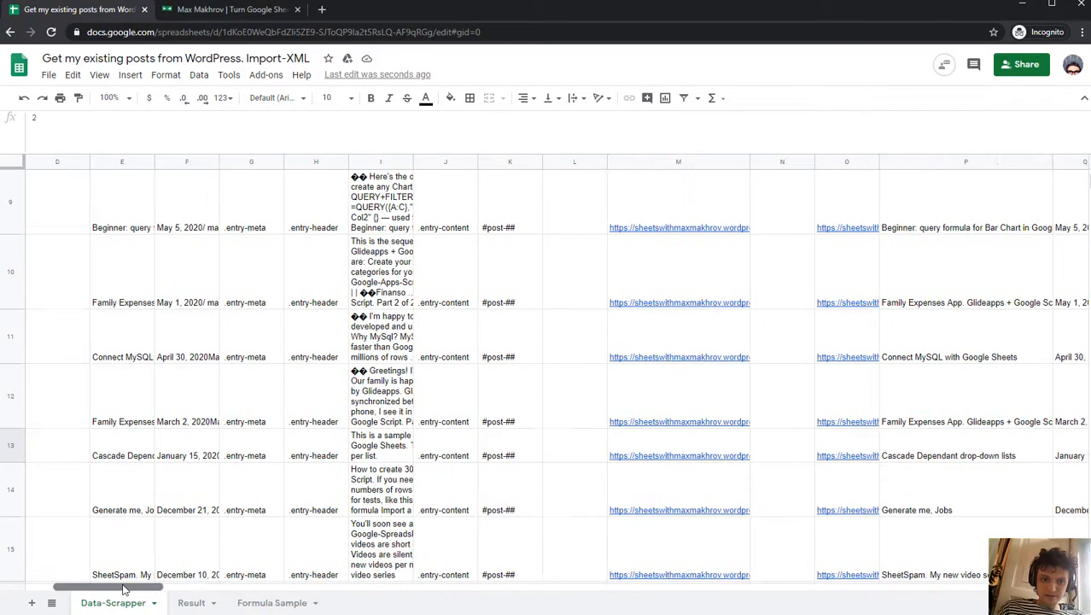
{"action": "left_click", "coordinate": [186, 421]}
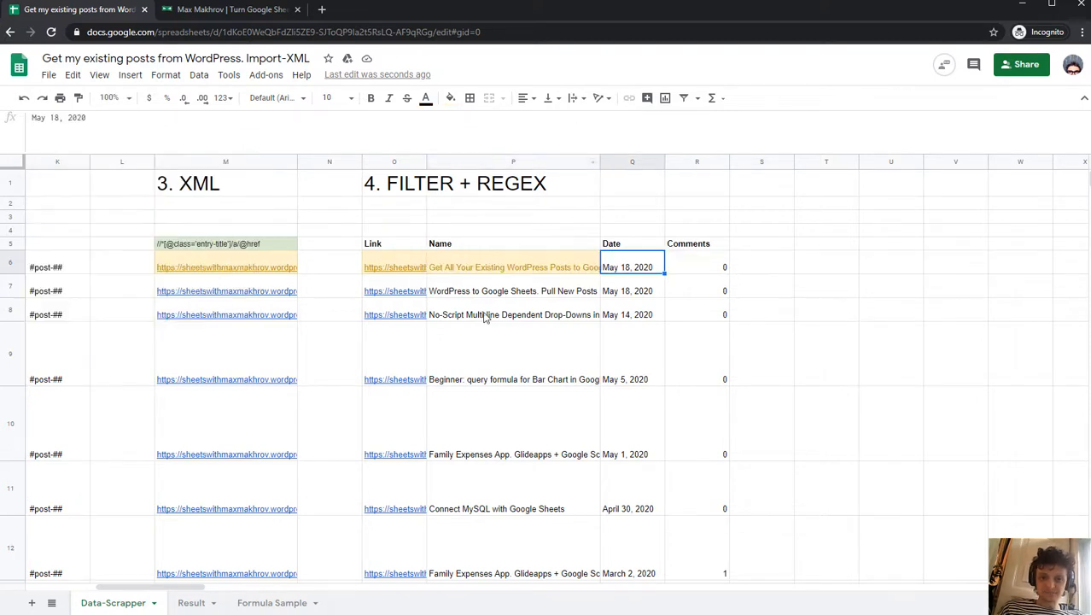
{"action": "mouse_move", "coordinate": [505, 261]}
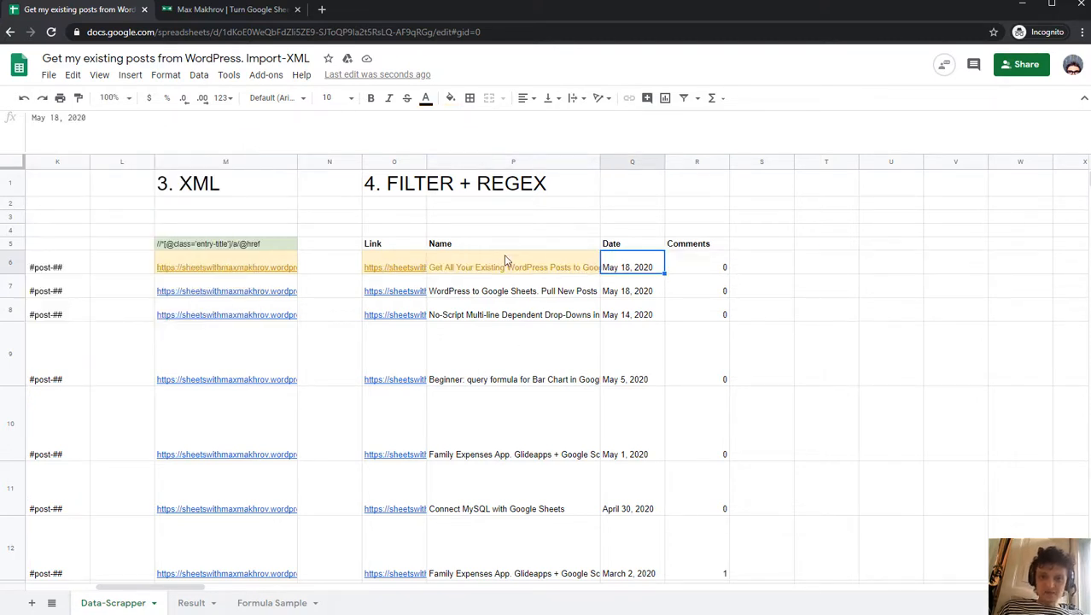
{"action": "left_click", "coordinate": [513, 268]}
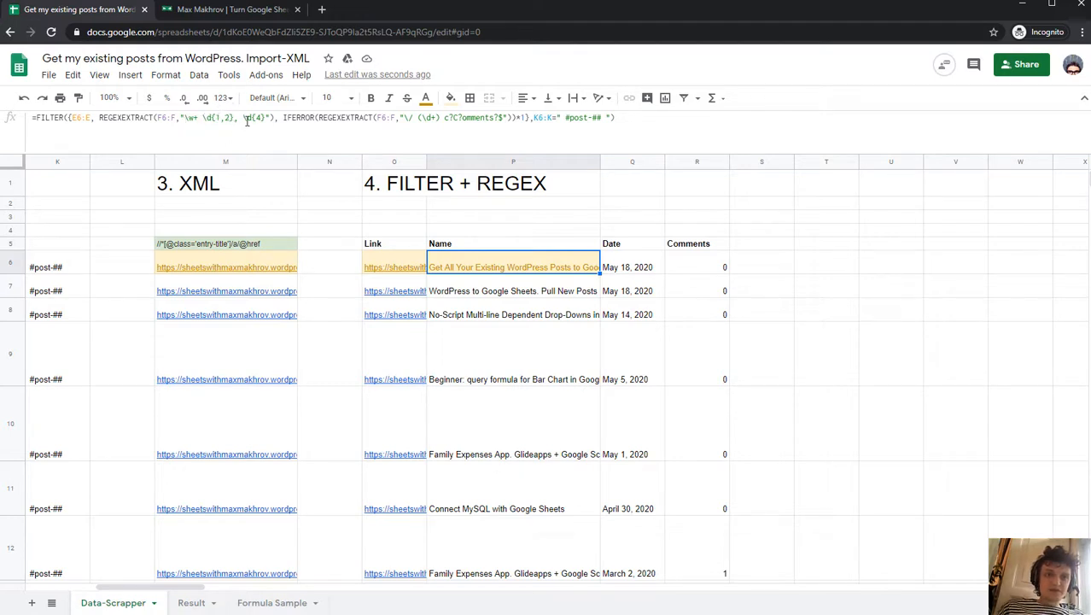
{"action": "left_click", "coordinate": [632, 267]}
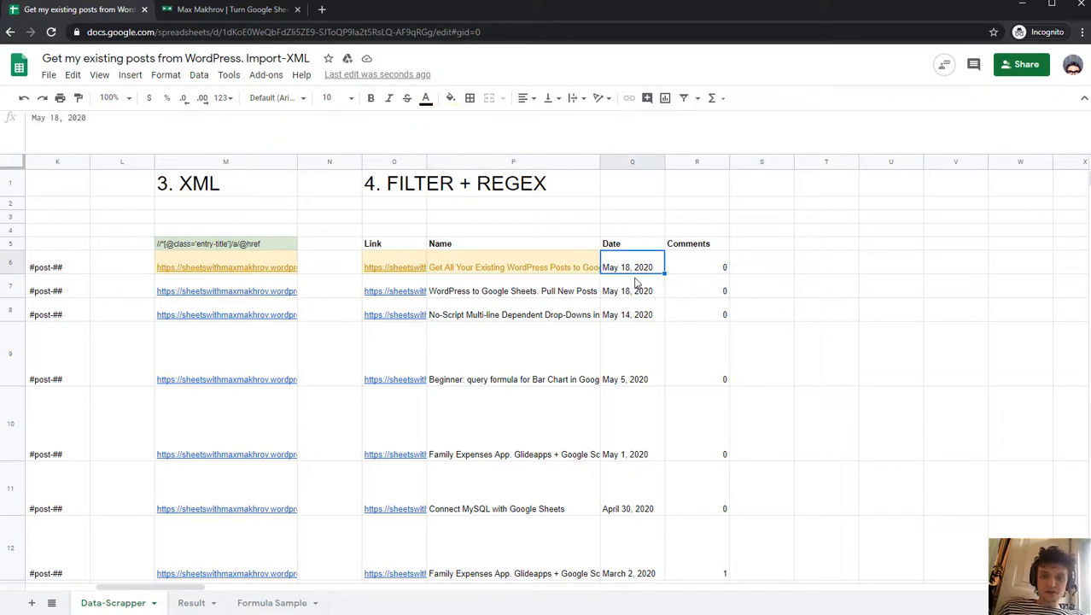
{"action": "scroll", "scroll_direction": "down", "scroll_amount": 3}
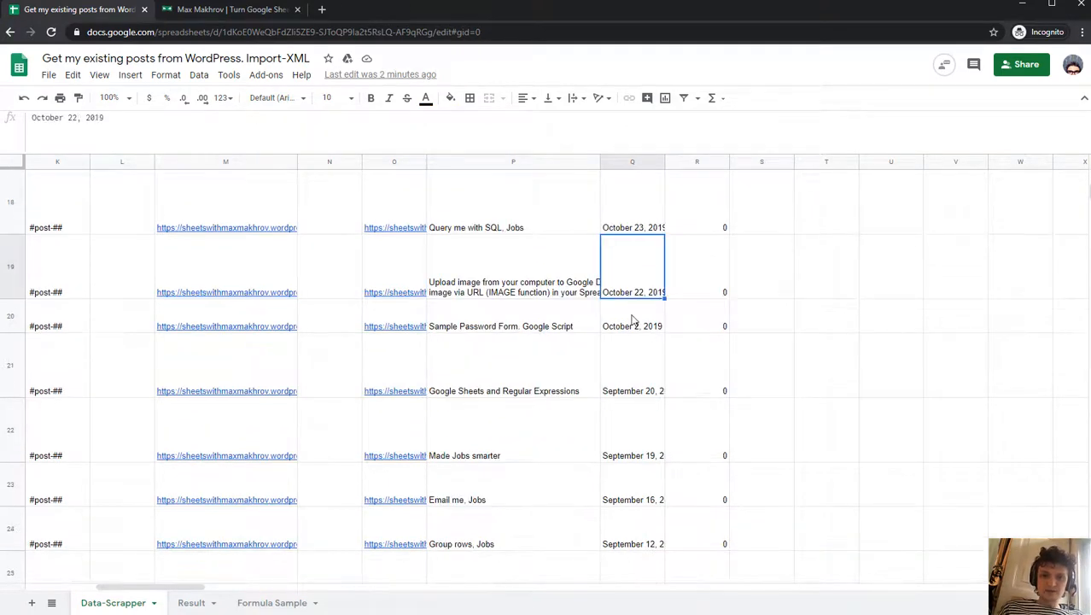
{"action": "scroll", "scroll_direction": "down", "scroll_amount": 3}
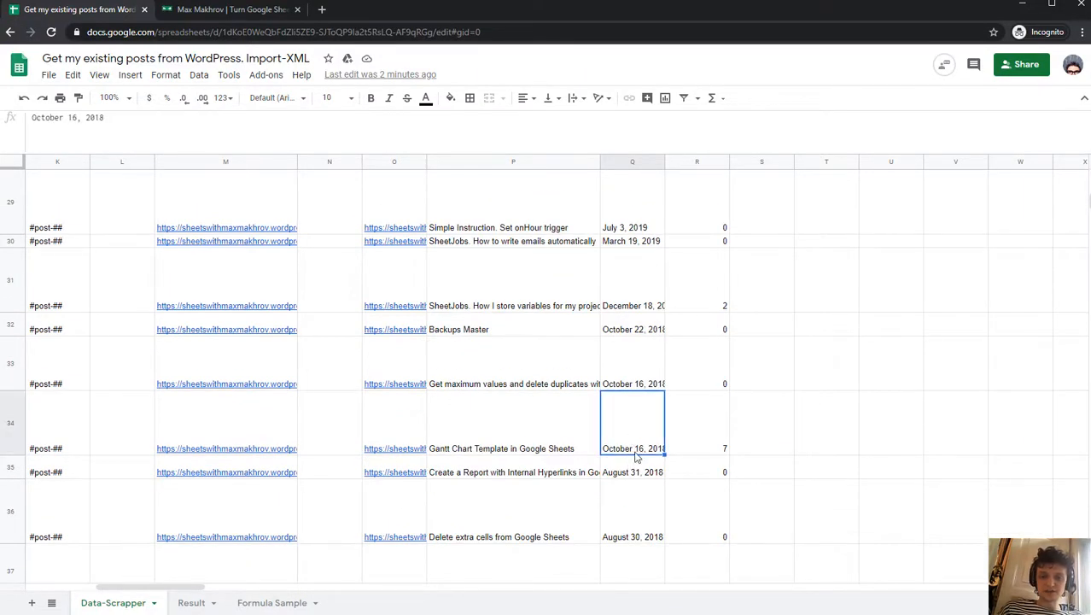
{"action": "scroll", "scroll_direction": "down", "scroll_amount": 3}
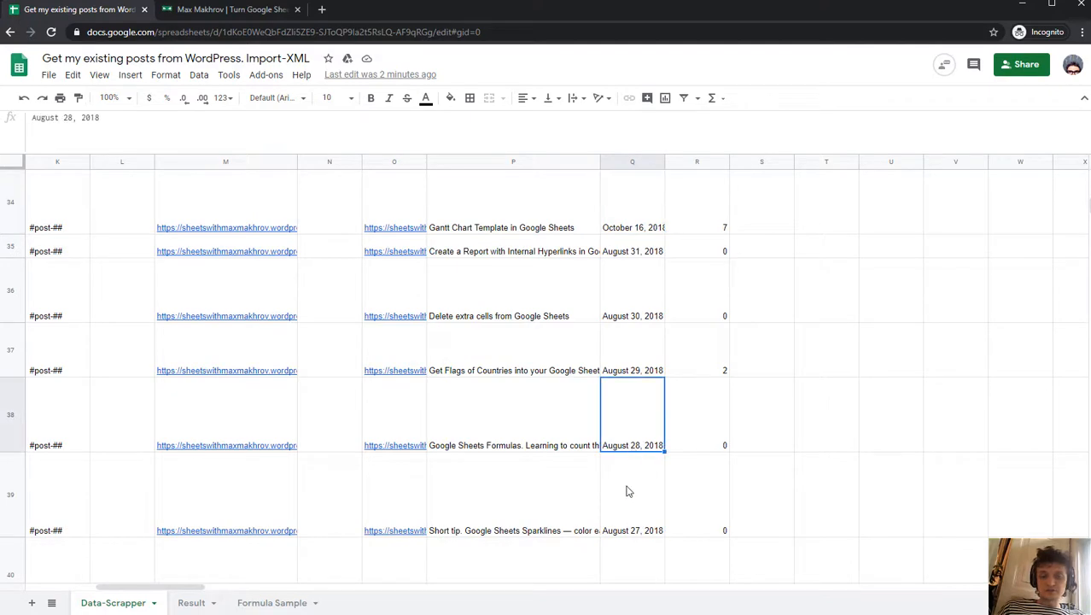
{"action": "scroll", "scroll_direction": "up", "scroll_amount": 3}
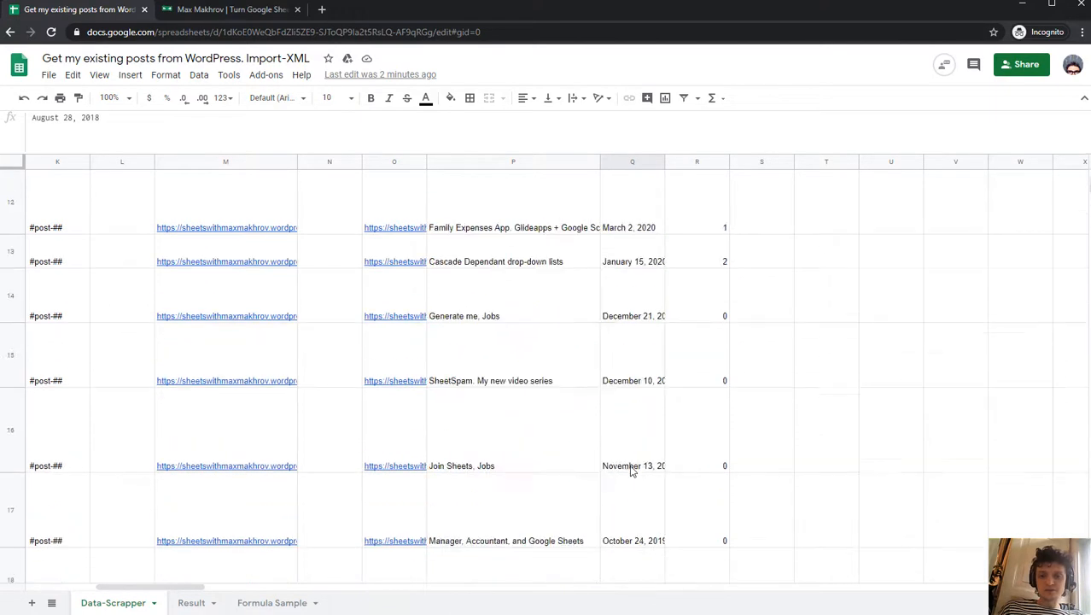
{"action": "scroll", "scroll_direction": "up", "scroll_amount": 3}
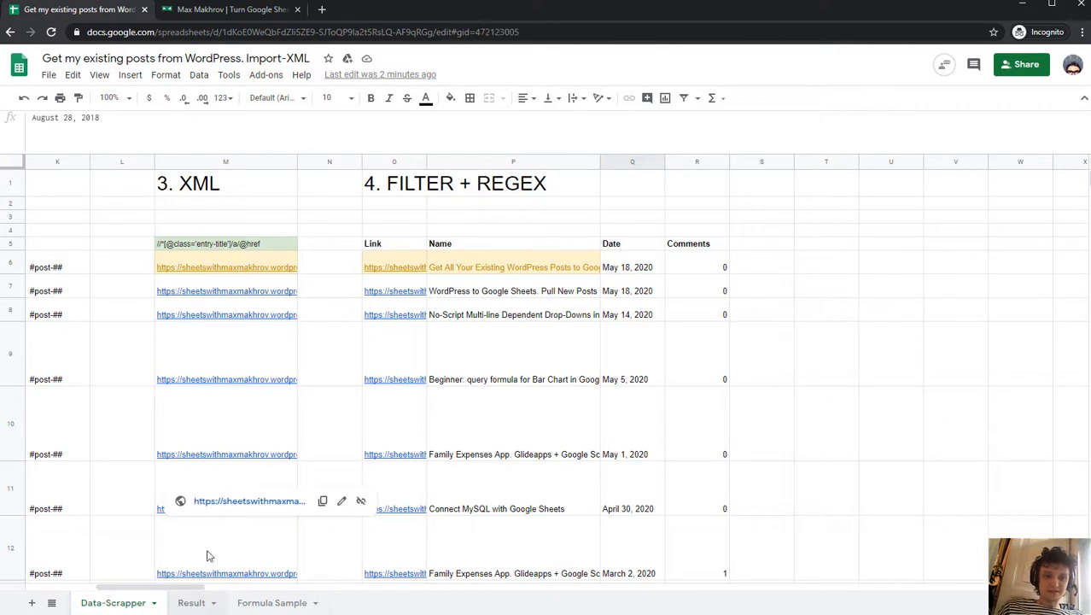
On the Result sheet, review the ={'Data-Scrapper'!O5:R} formula in A1 and its post list
{"action": "left_click", "coordinate": [191, 602]}
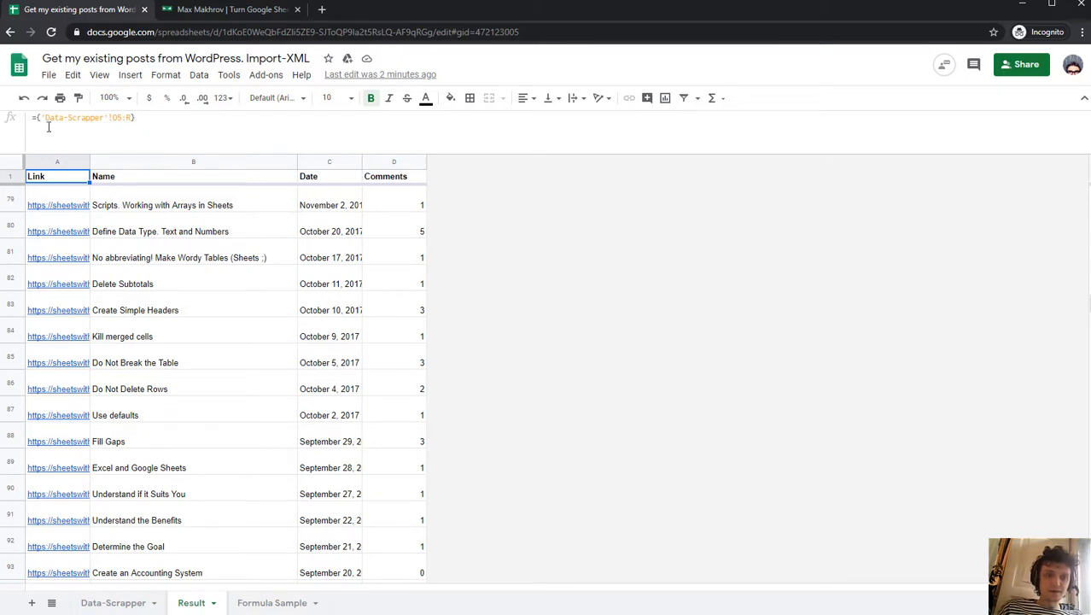
{"action": "double_click", "coordinate": [57, 176]}
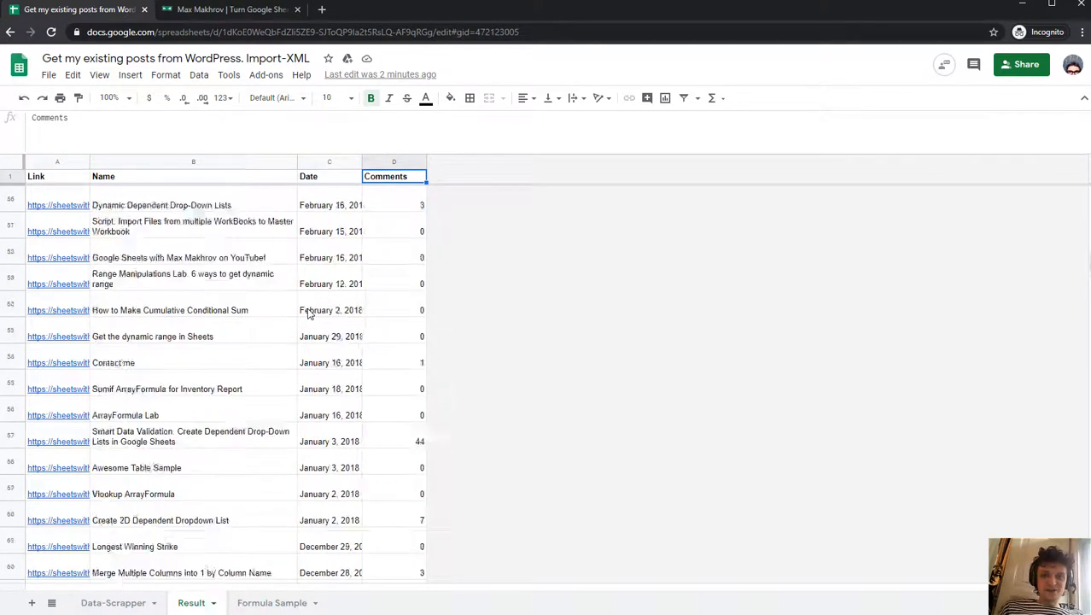
{"action": "scroll", "scroll_direction": "up", "scroll_amount": 3}
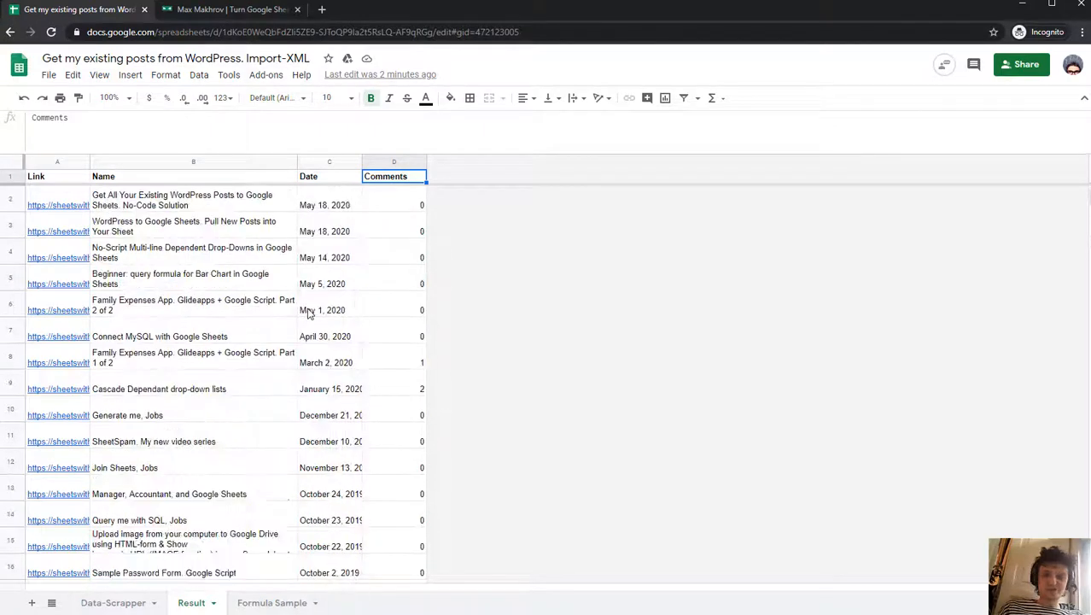